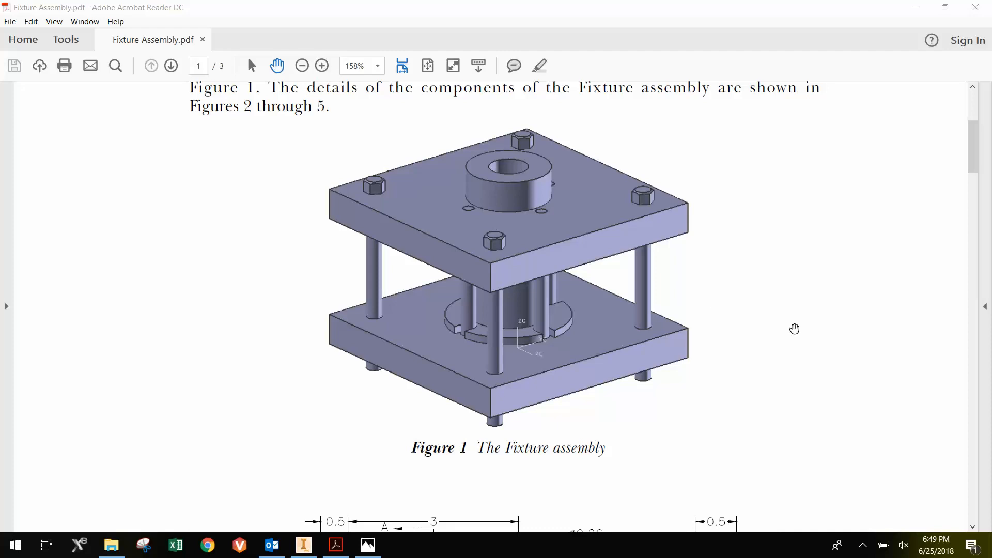
mouse_move(792, 298)
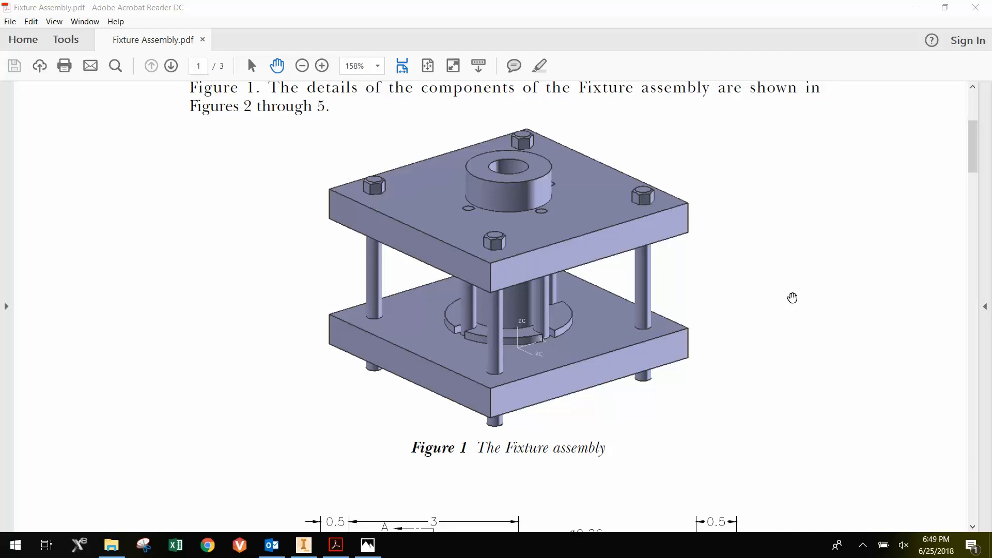
mouse_move(497, 150)
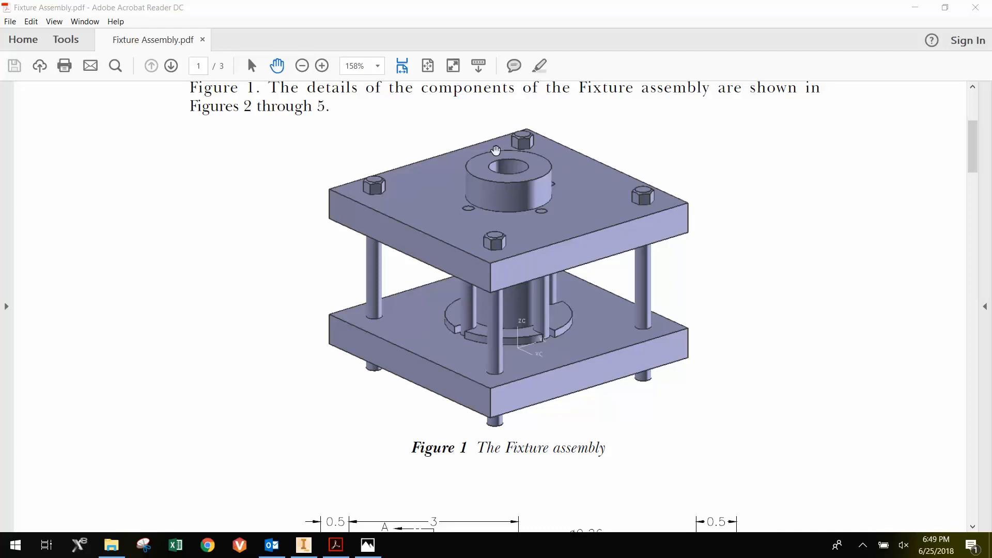
mouse_move(592, 320)
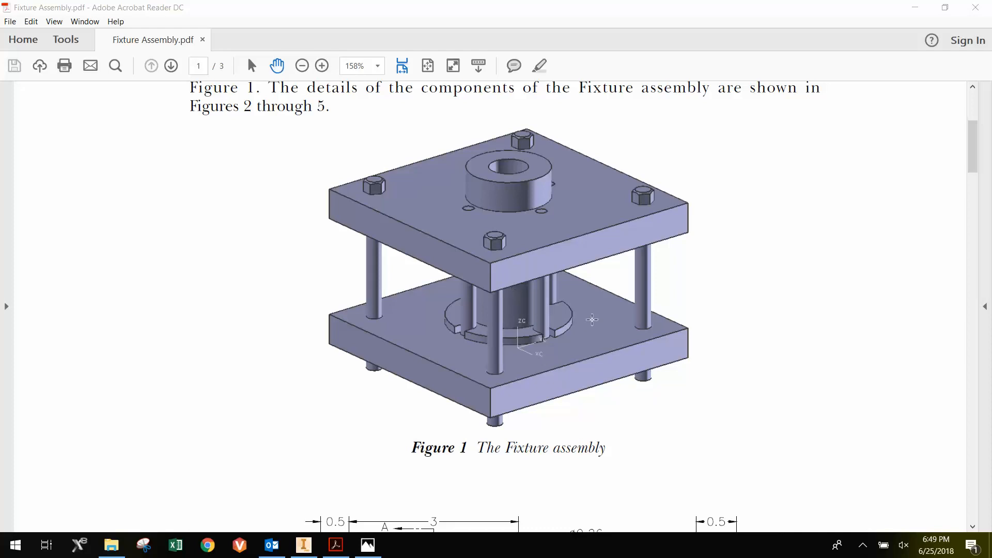
Step: Create a new assembly from the Standard.iam template via File > New
left_click(303, 545)
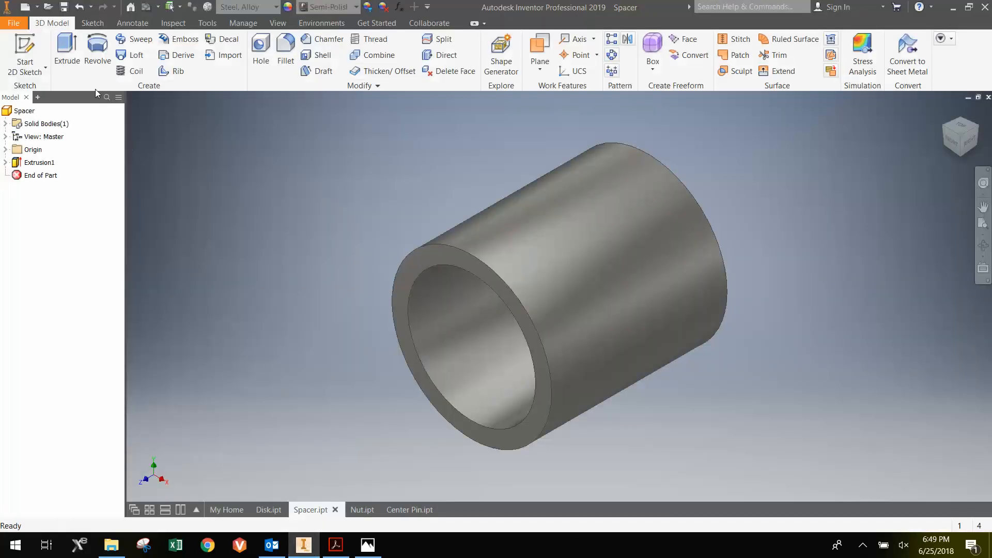
left_click(13, 23)
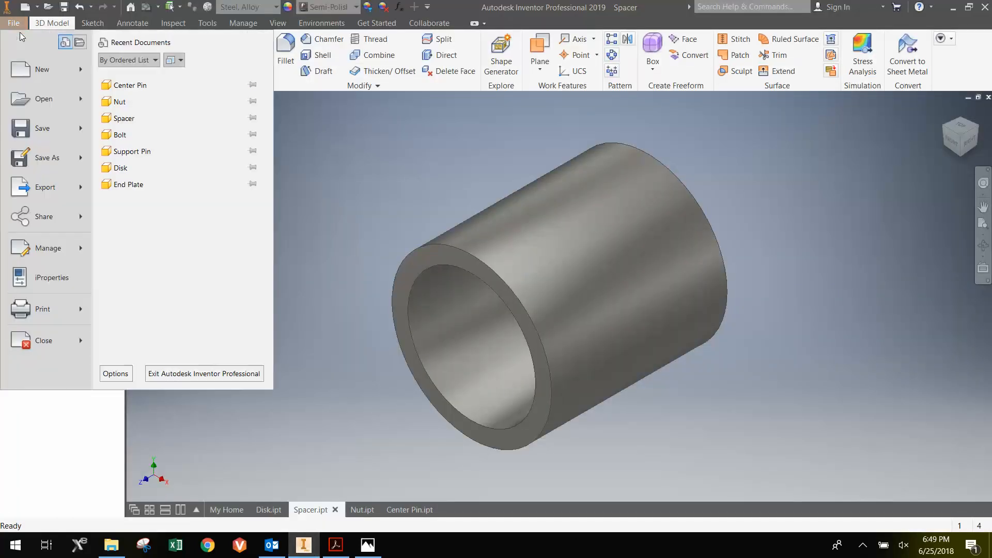
left_click(42, 69)
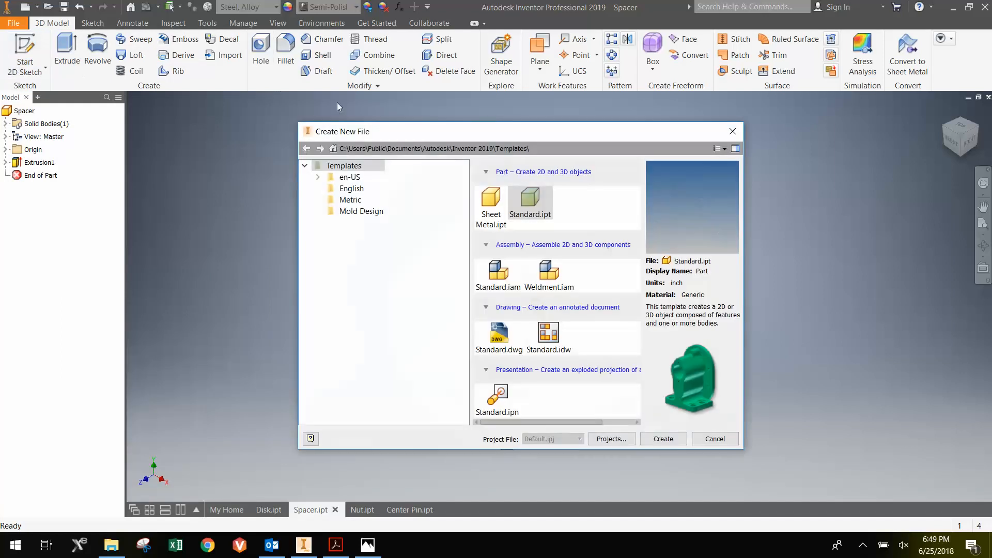
left_click(498, 270)
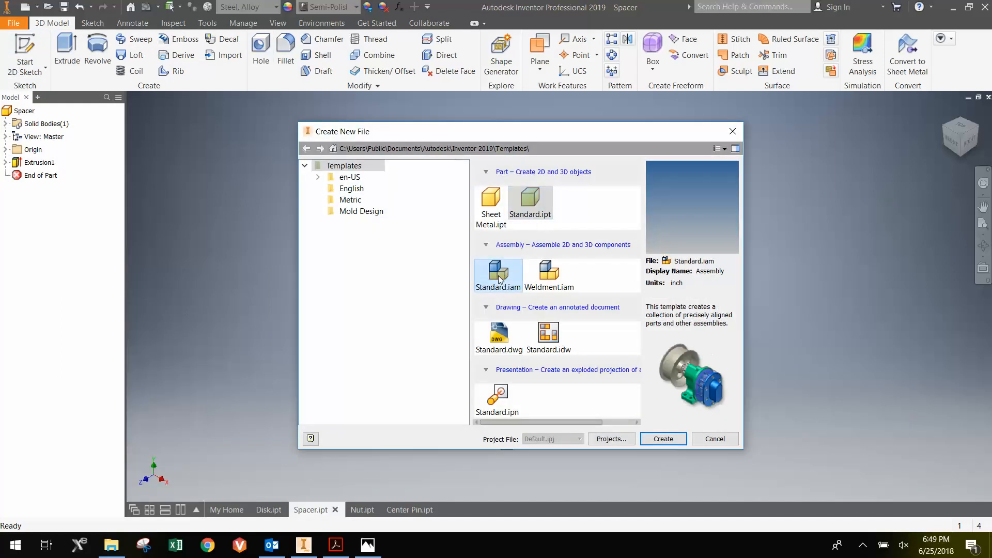
mouse_move(512, 293)
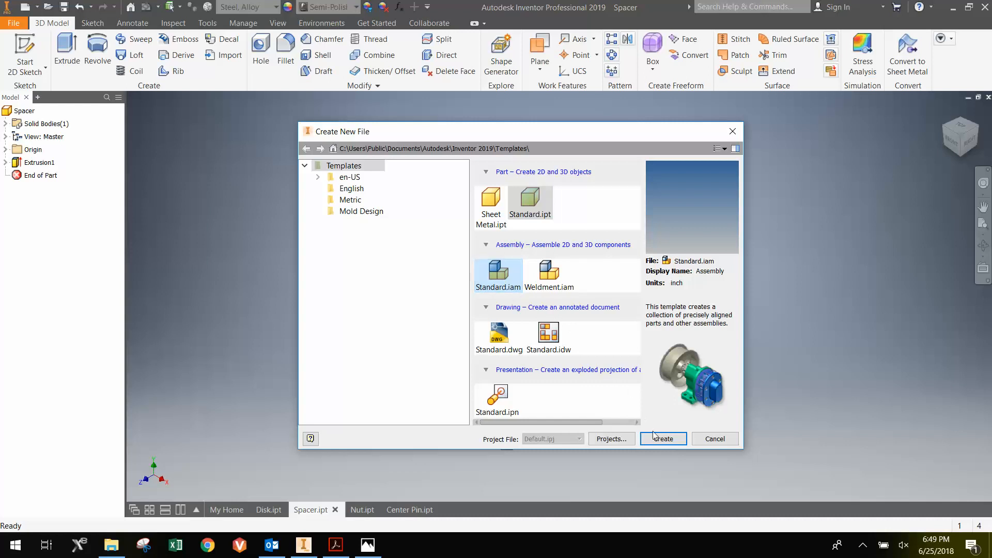
left_click(663, 439)
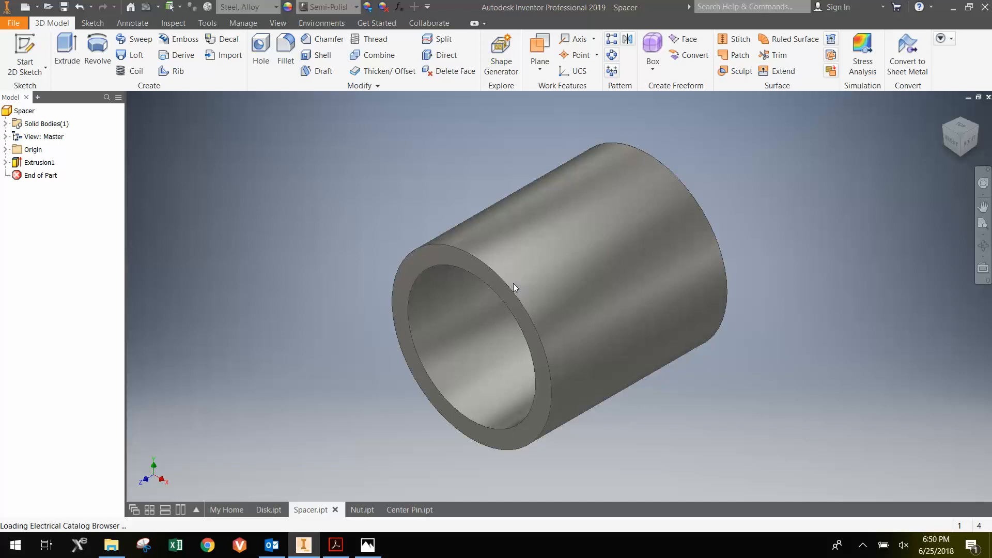
left_click(512, 283)
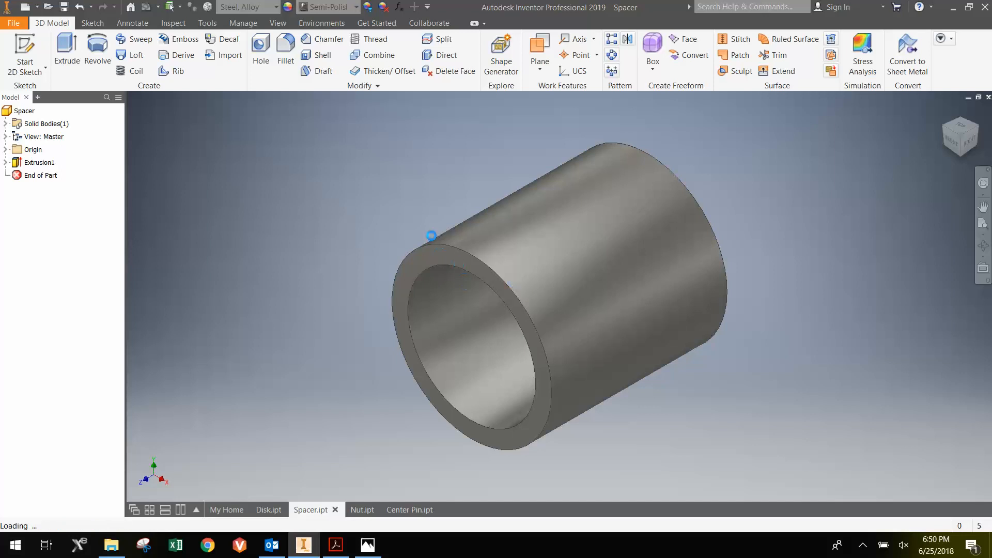
left_click(335, 546)
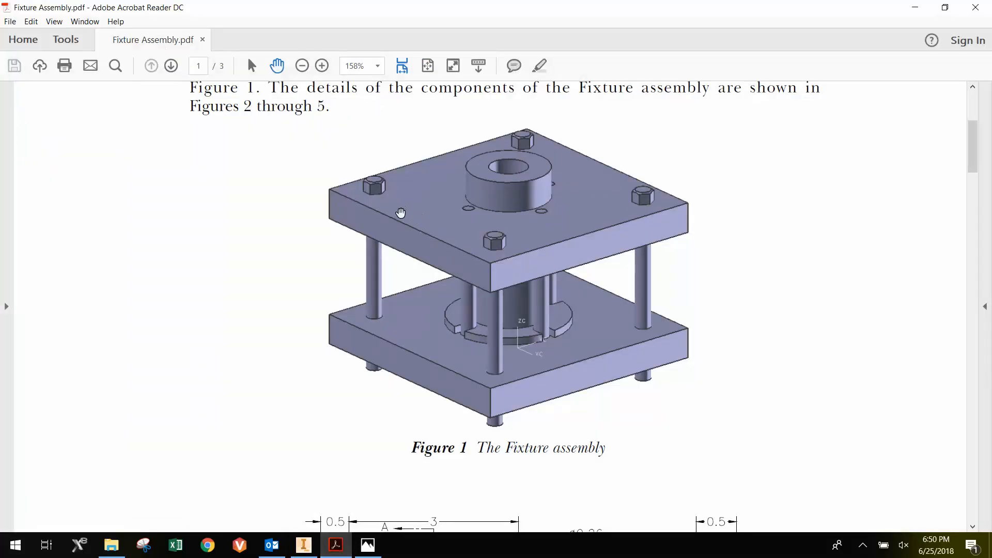
mouse_move(417, 305)
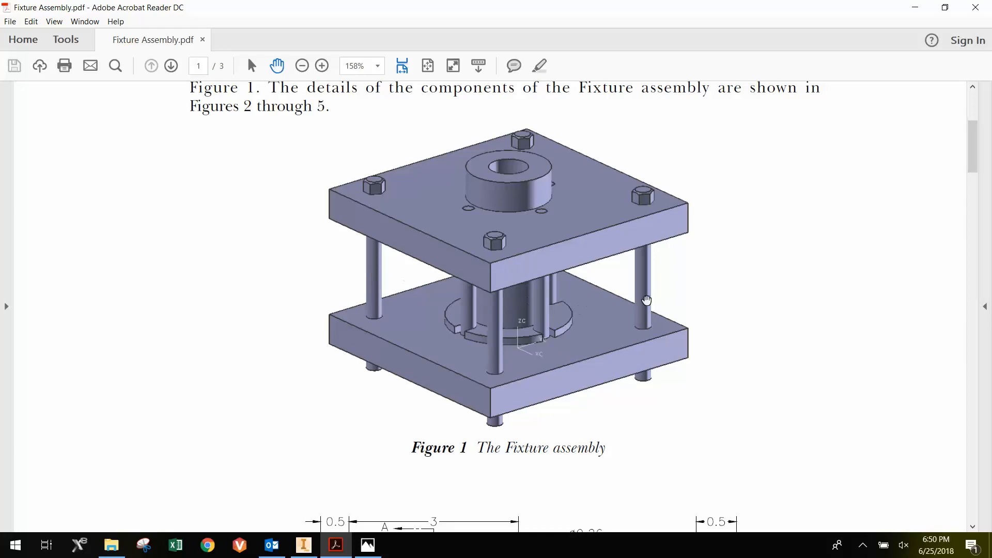
mouse_move(466, 295)
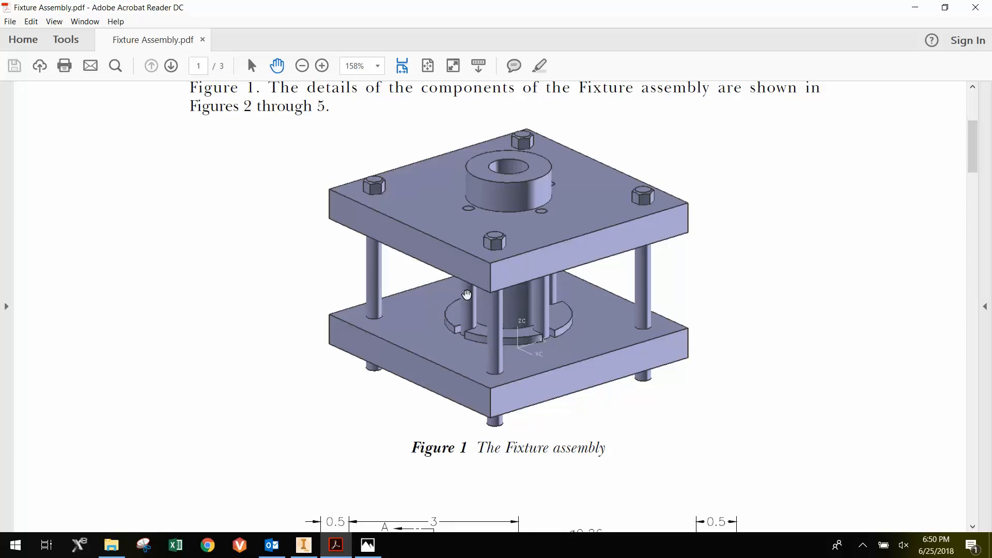
mouse_move(527, 270)
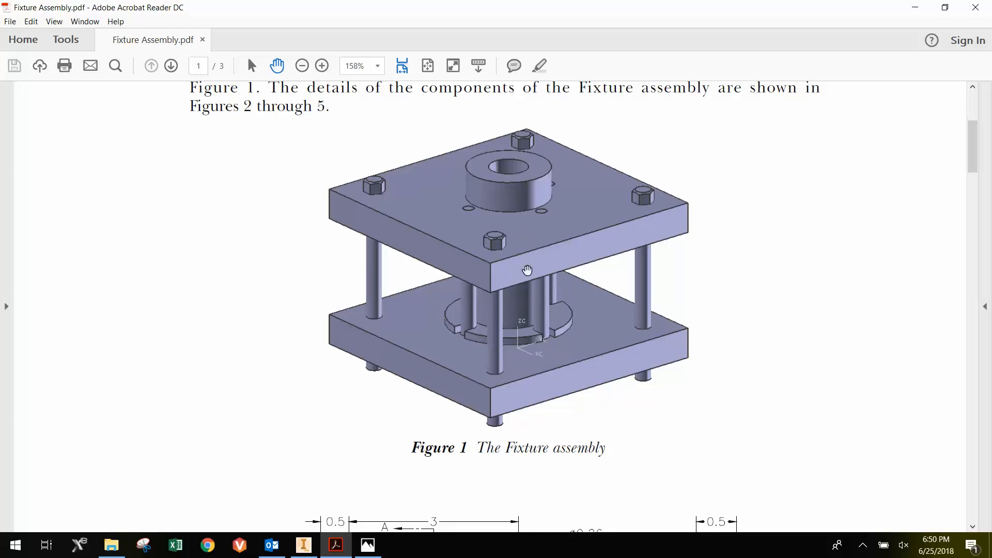
mouse_move(543, 331)
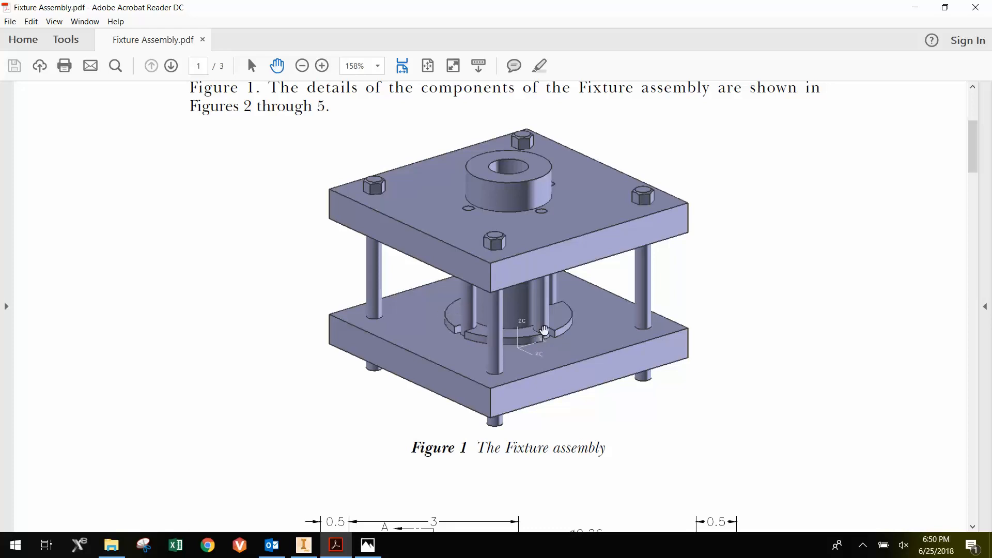
mouse_move(536, 290)
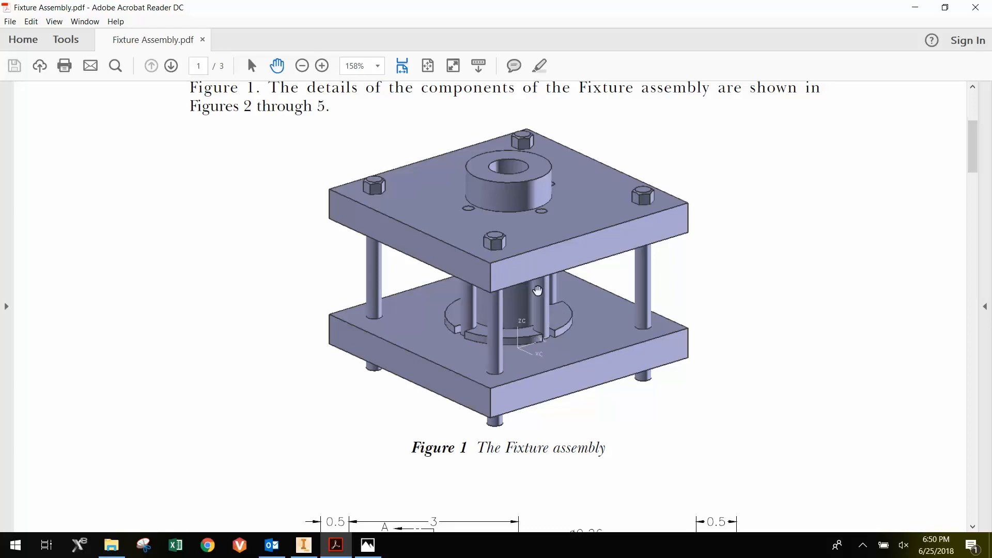
mouse_move(564, 266)
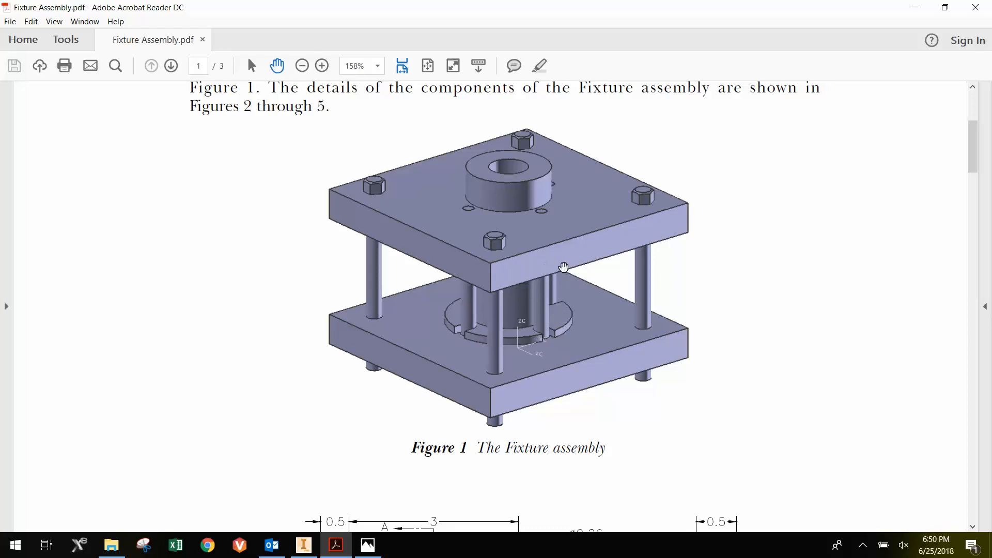
mouse_move(570, 281)
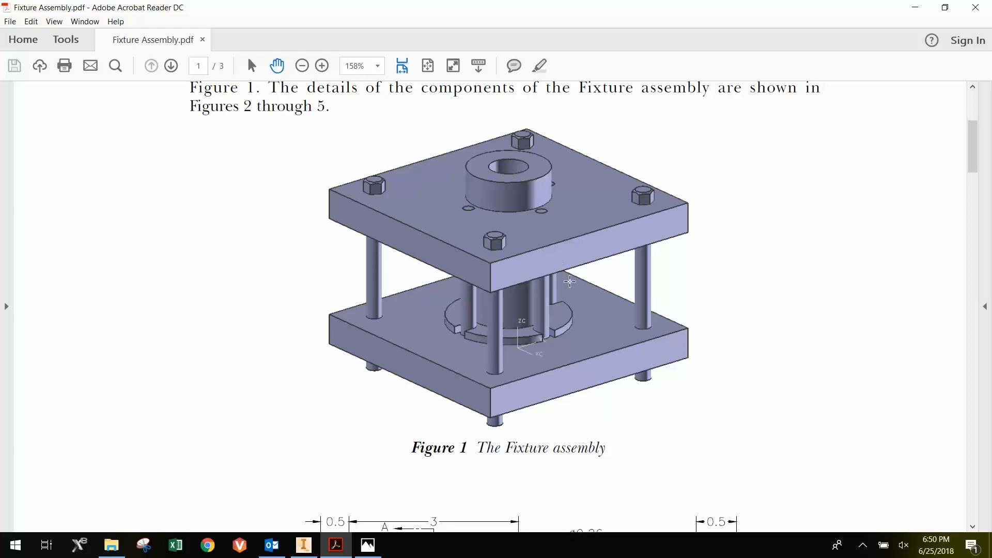
mouse_move(525, 261)
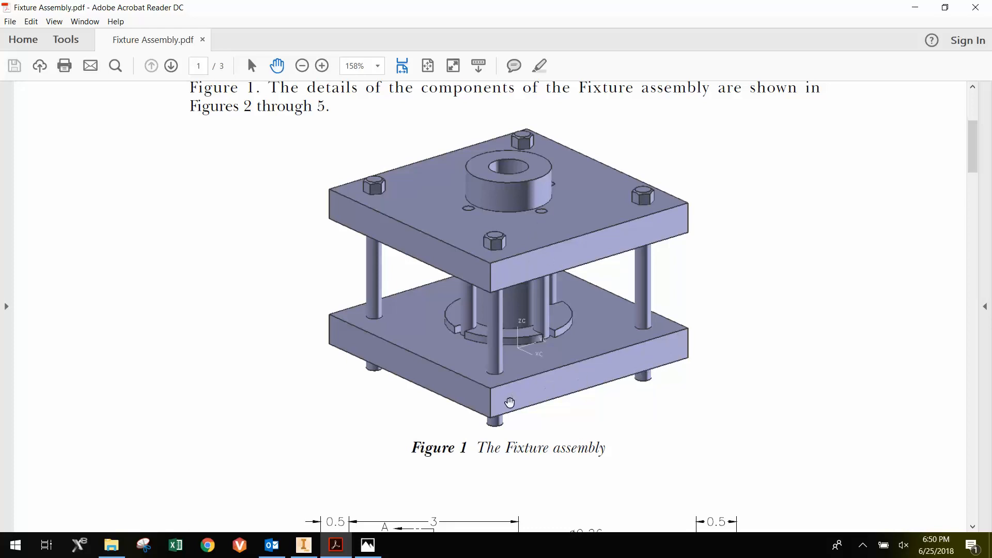
mouse_move(611, 384)
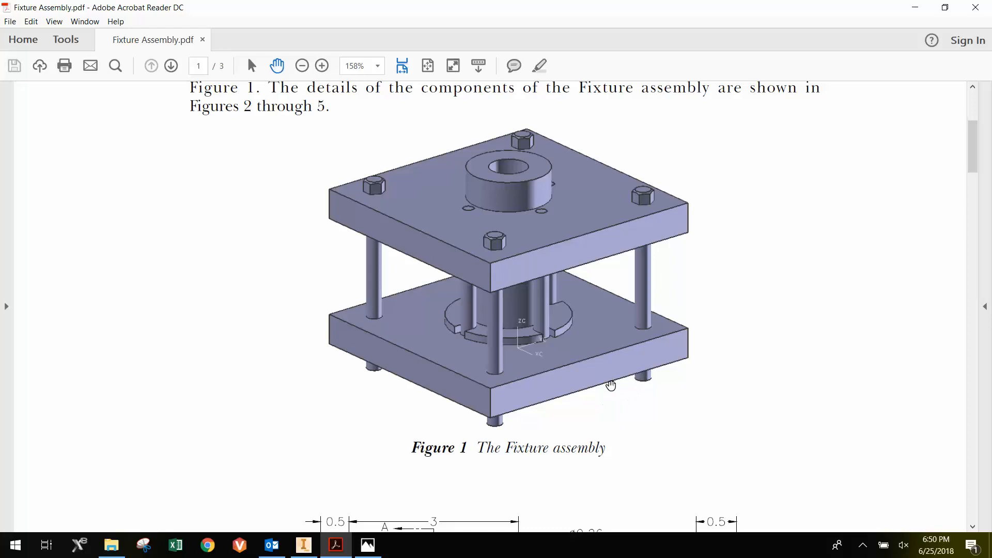
mouse_move(493, 308)
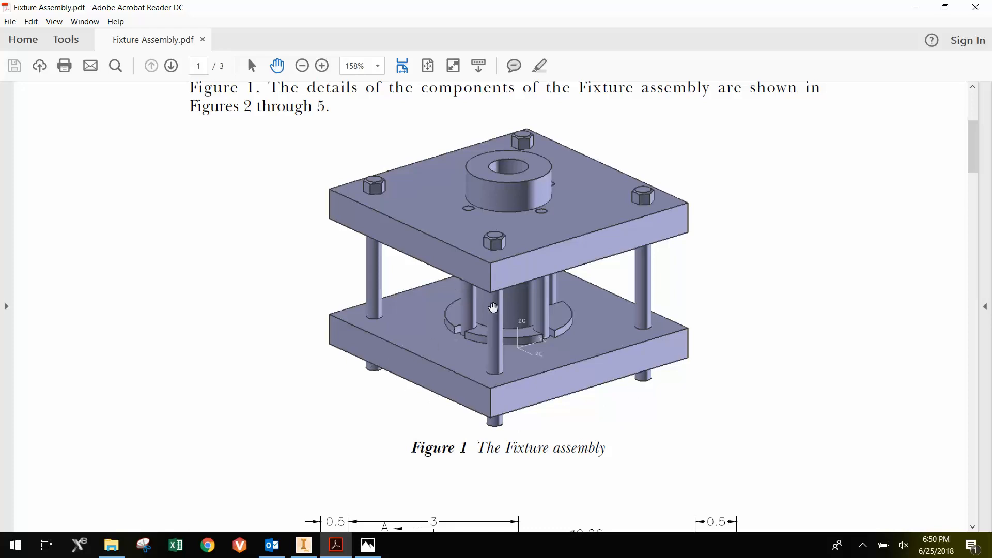
mouse_move(518, 260)
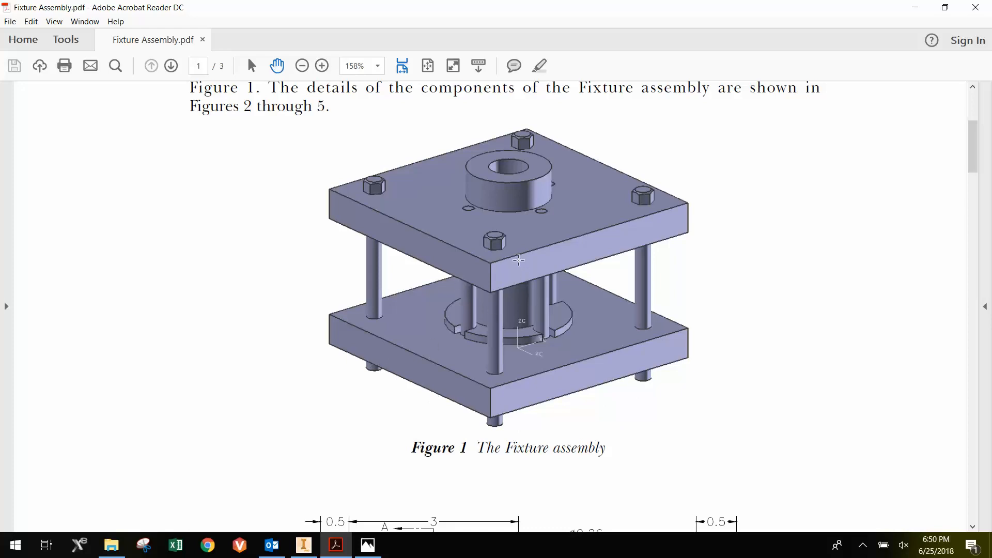
mouse_move(305, 545)
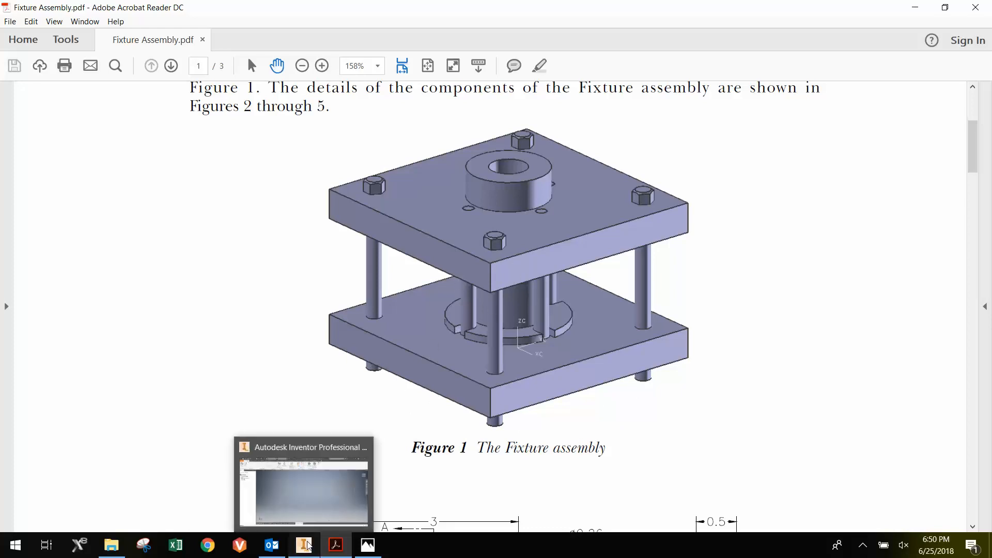
Step: Place the End Plate part so End Plate:1 and End Plate:2 stand in the assembly
left_click(303, 544)
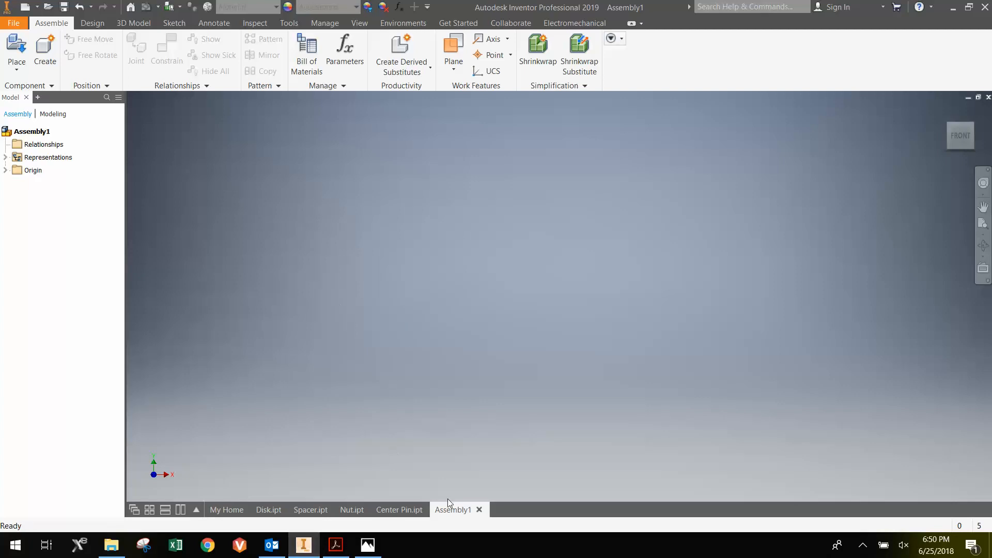
mouse_move(465, 195)
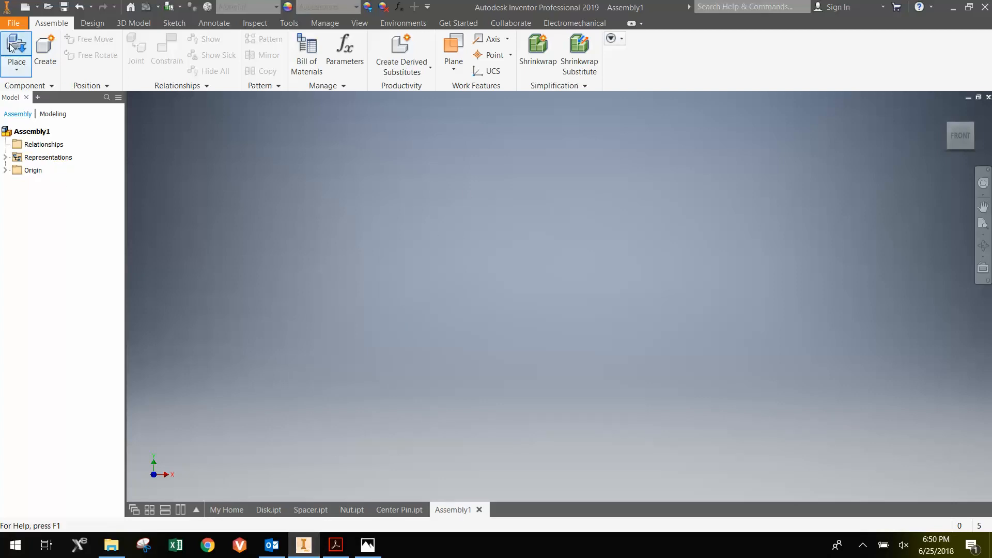
left_click(16, 51)
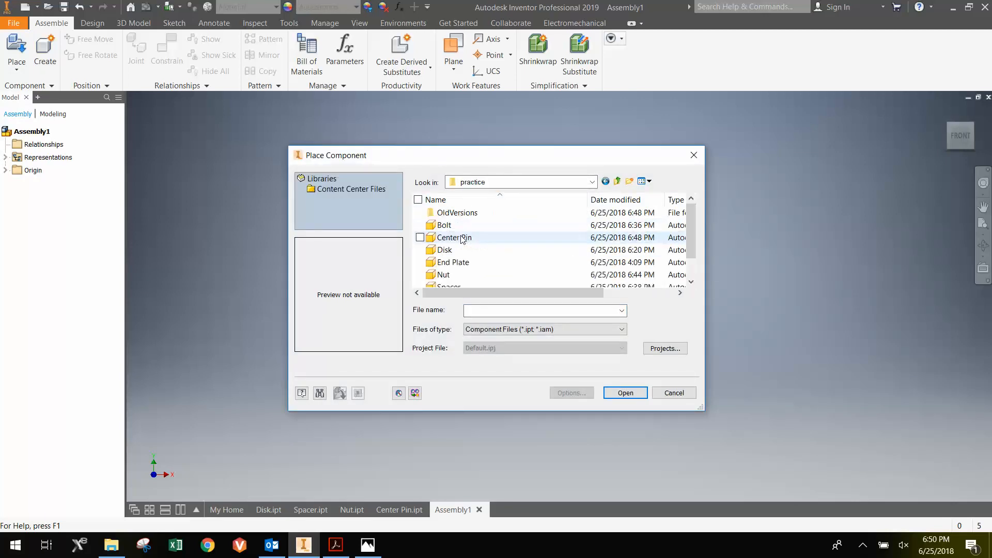
scroll("down", 3)
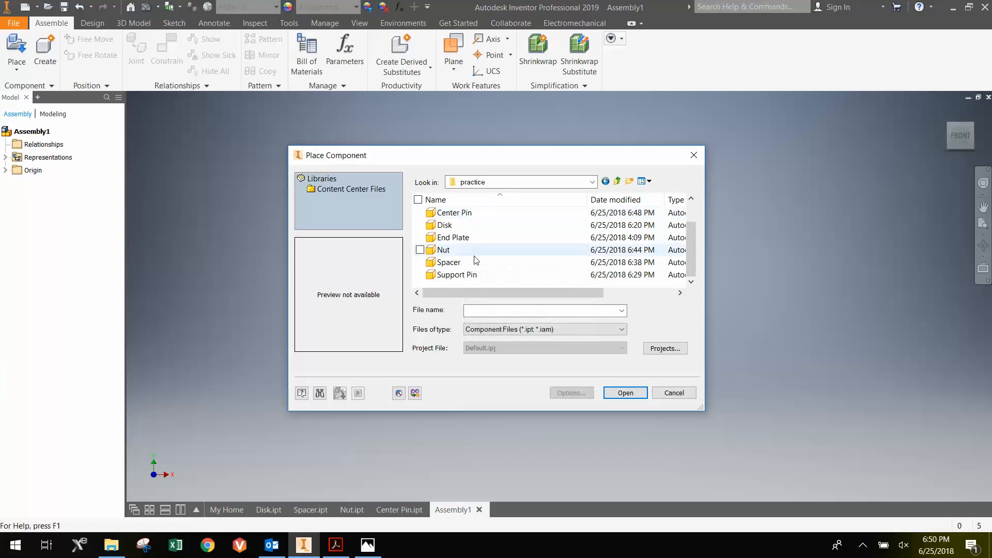
left_click(453, 238)
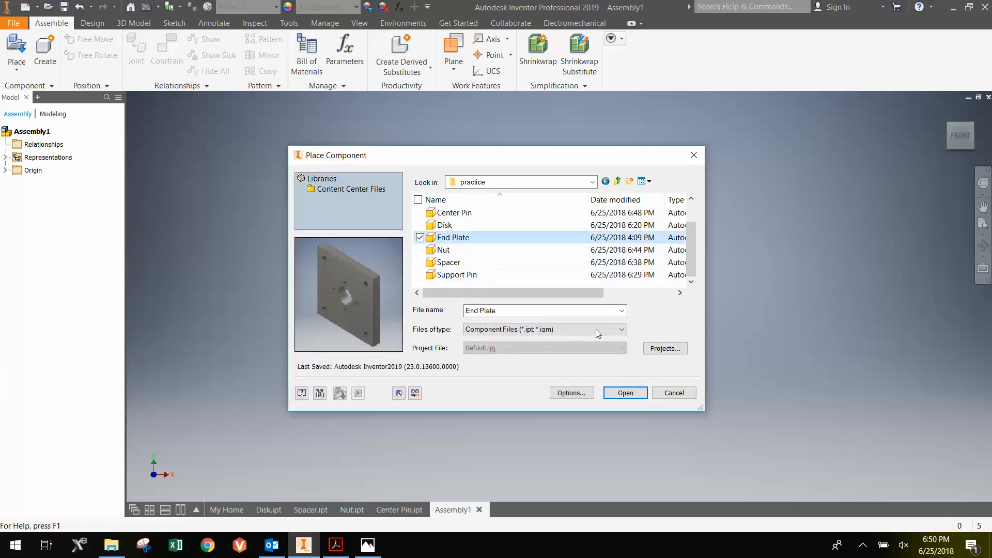
left_click(625, 393)
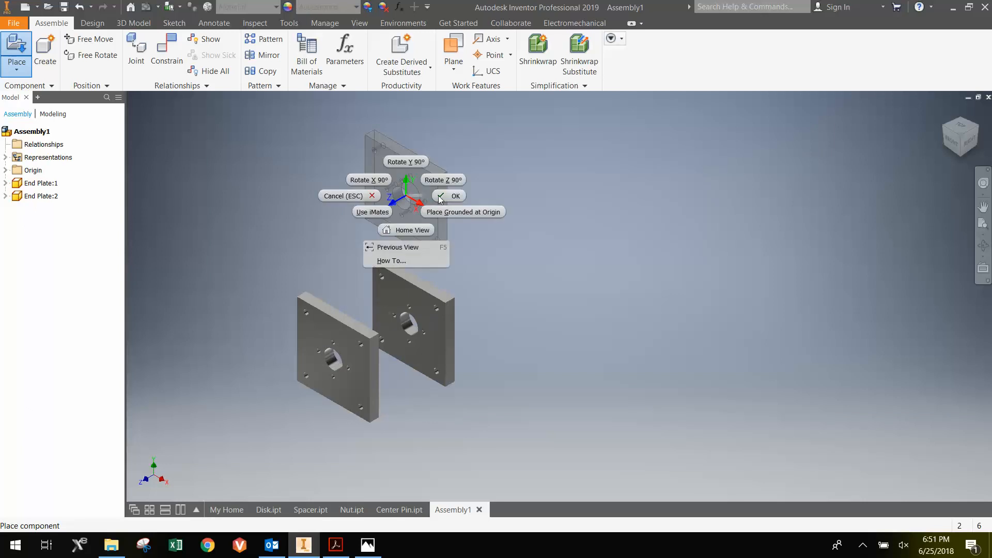
left_click(455, 195)
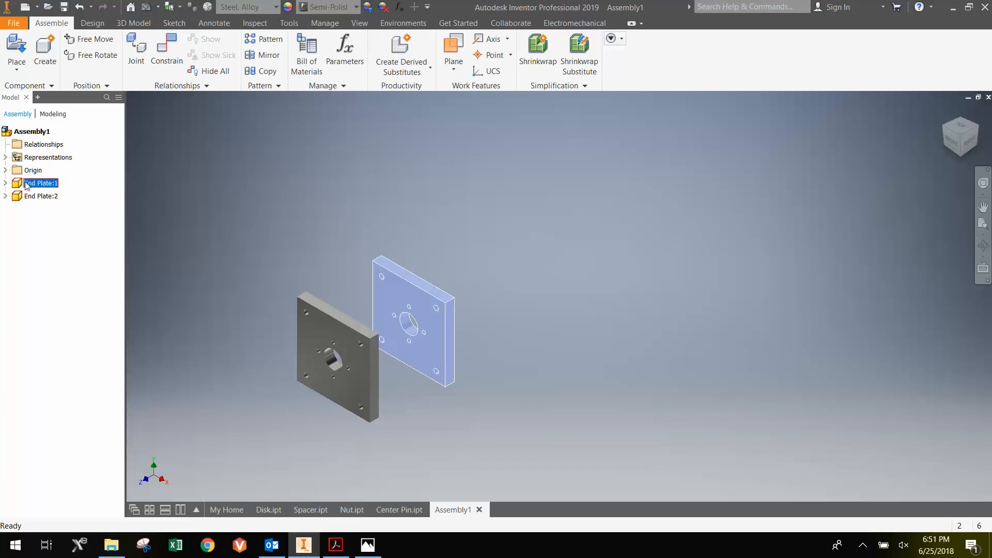
Step: Drag each end plate to a free spot so the two sit apart side by side
right_click(40, 183)
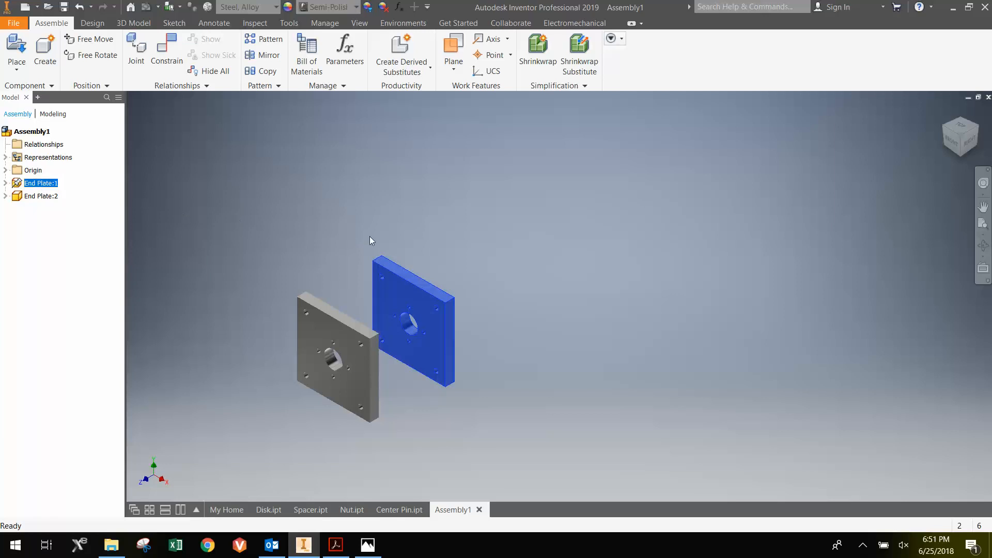
left_click_drag(411, 323, 370, 281)
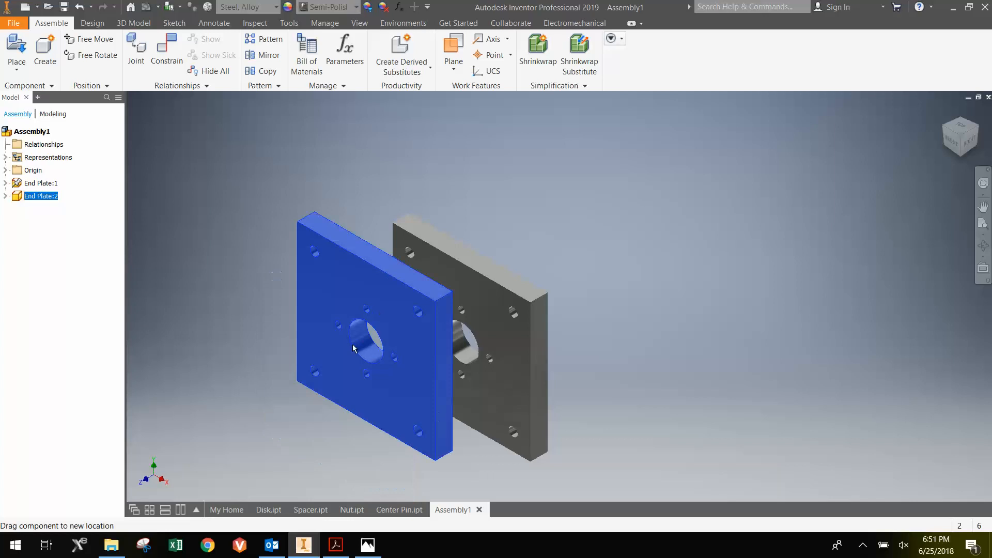
left_click_drag(354, 349, 323, 430)
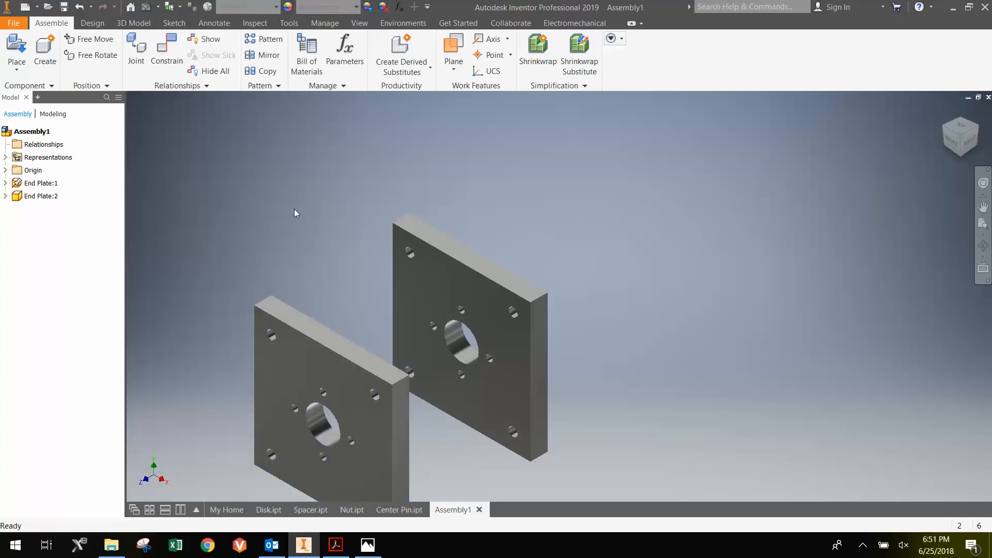
mouse_move(166, 50)
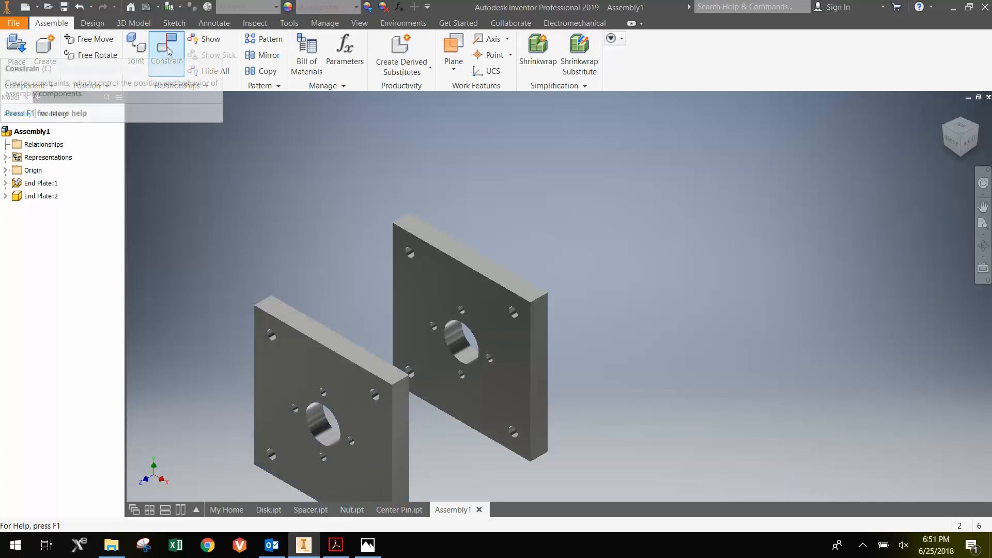
Step: Apply a Flush constraint between the top faces of the two end plates
left_click(165, 46)
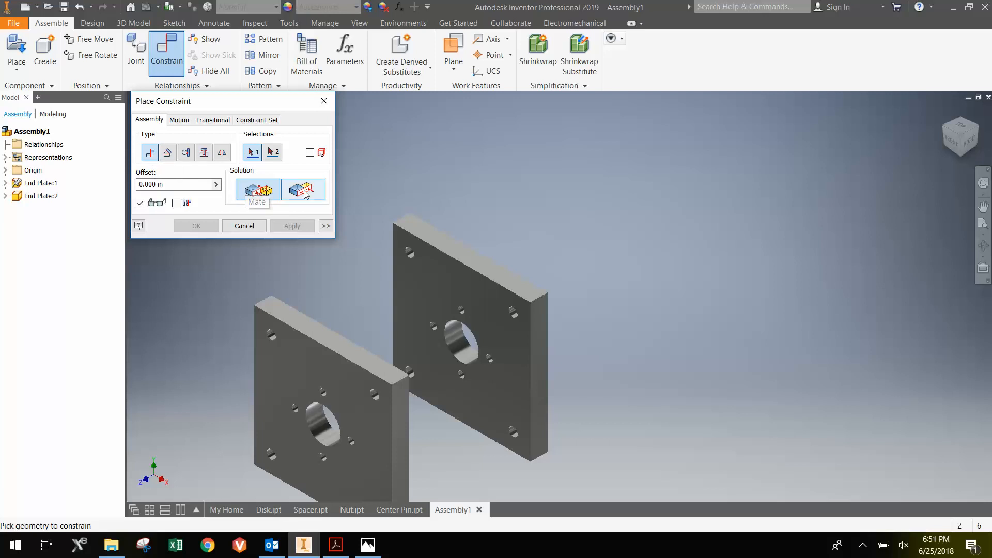
mouse_move(303, 189)
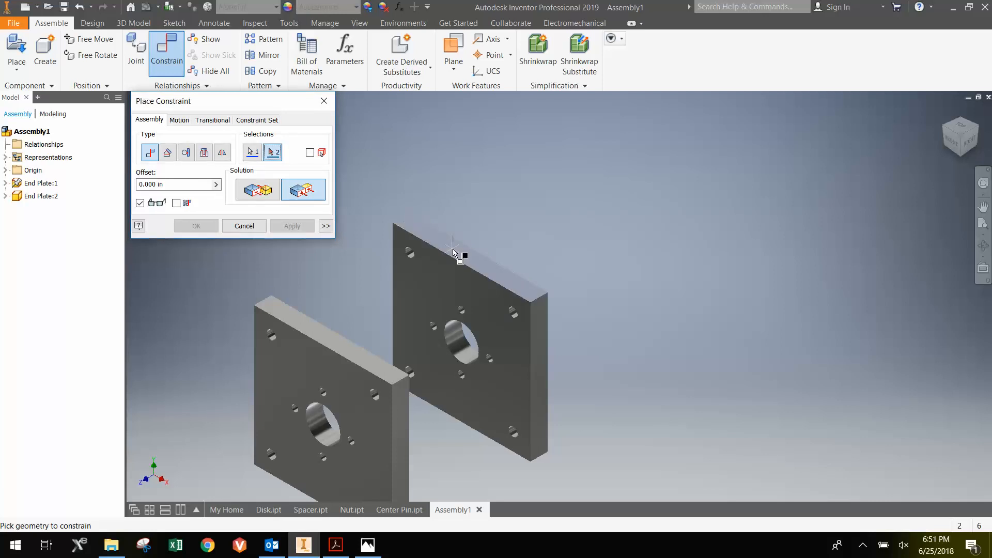
mouse_move(452, 247)
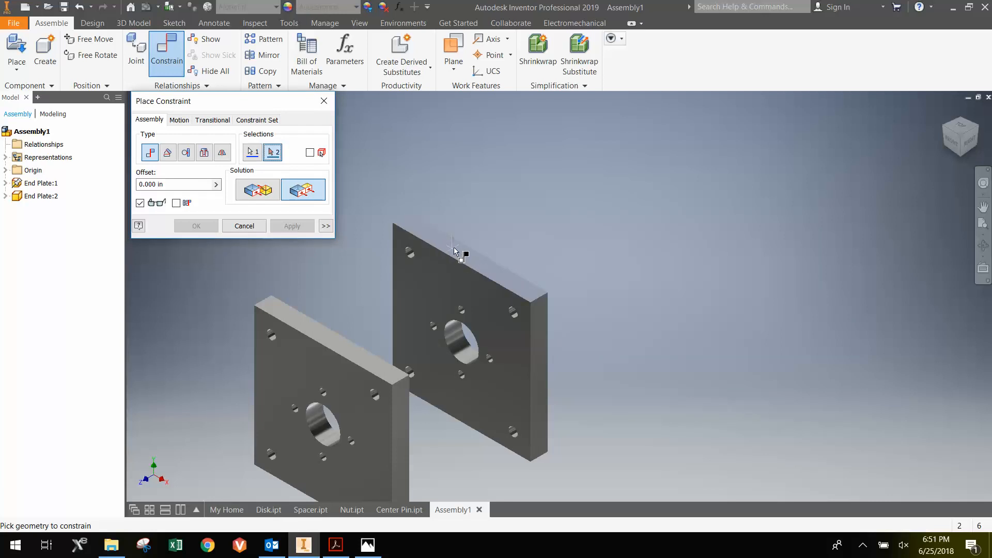
mouse_move(383, 323)
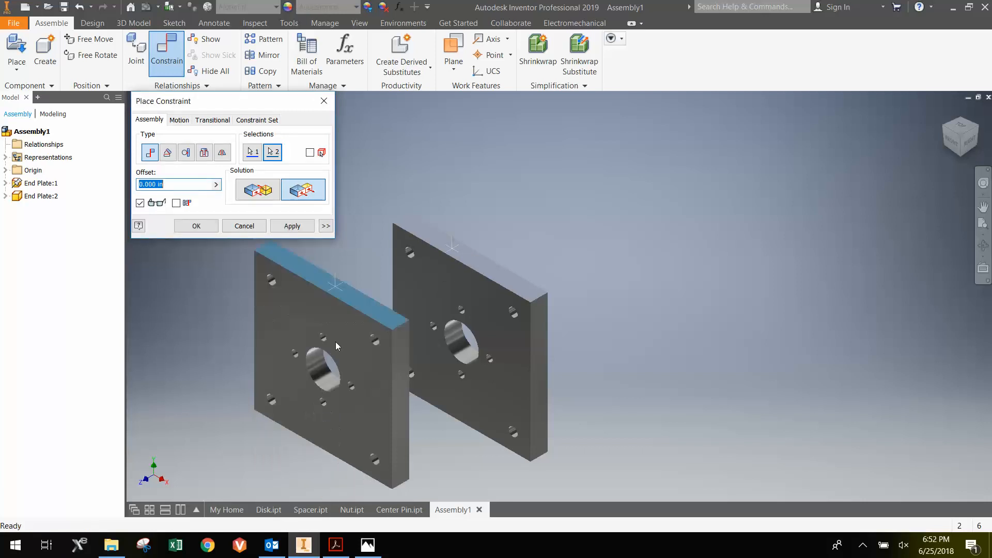
left_click(292, 227)
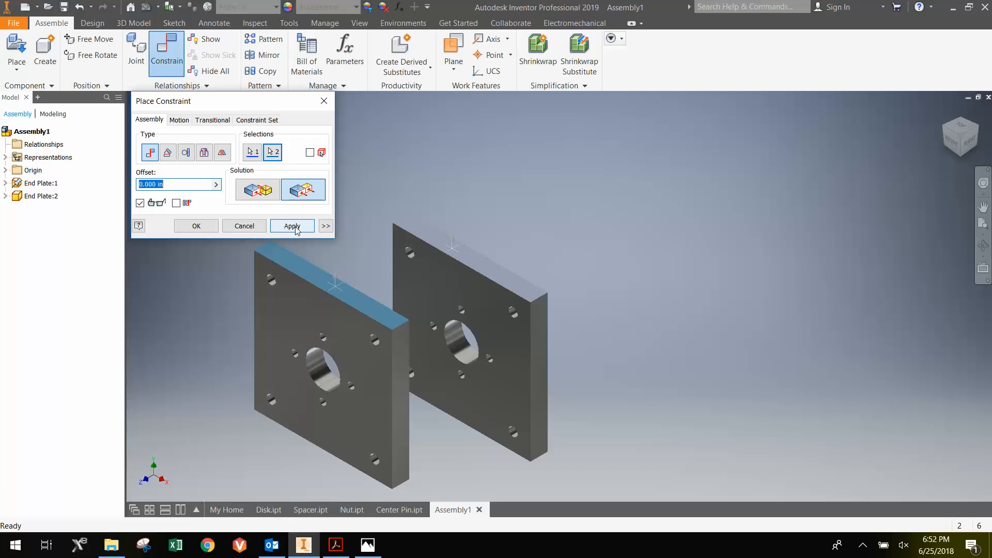
left_click(292, 226)
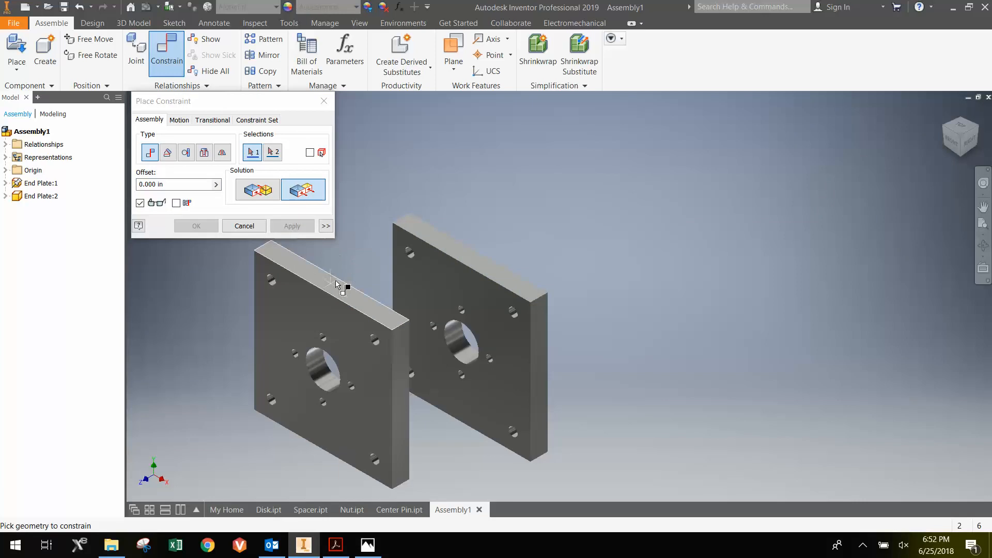
mouse_move(427, 246)
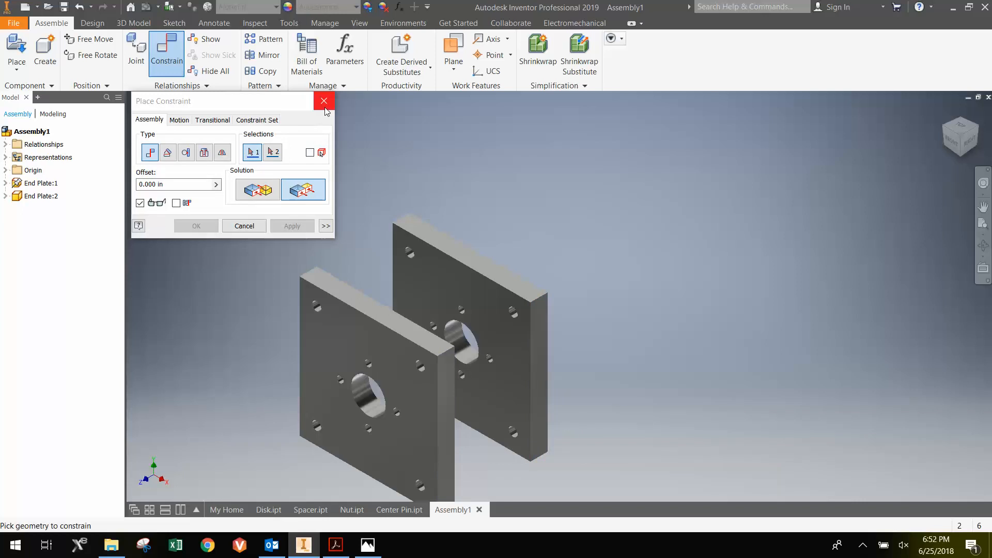
Step: Close Place Constraint and slide End Plate:2 to confirm it stays aligned with the first
left_click(324, 100)
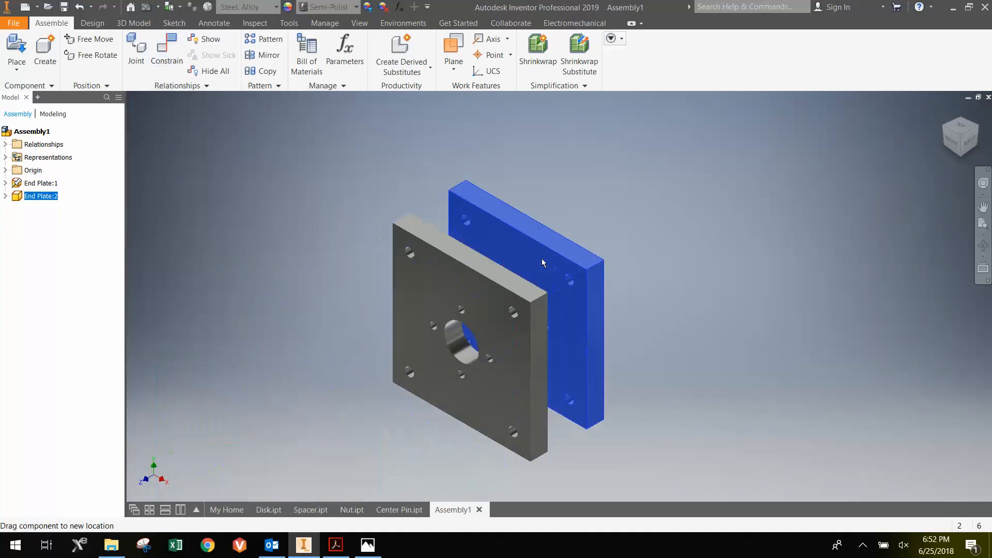
left_click_drag(543, 263, 371, 356)
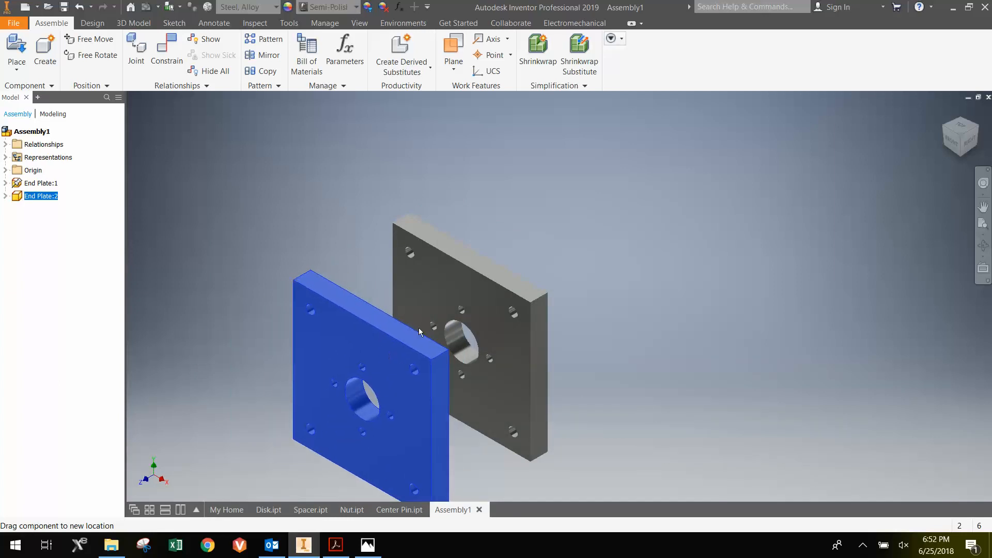
left_click_drag(418, 332, 385, 329)
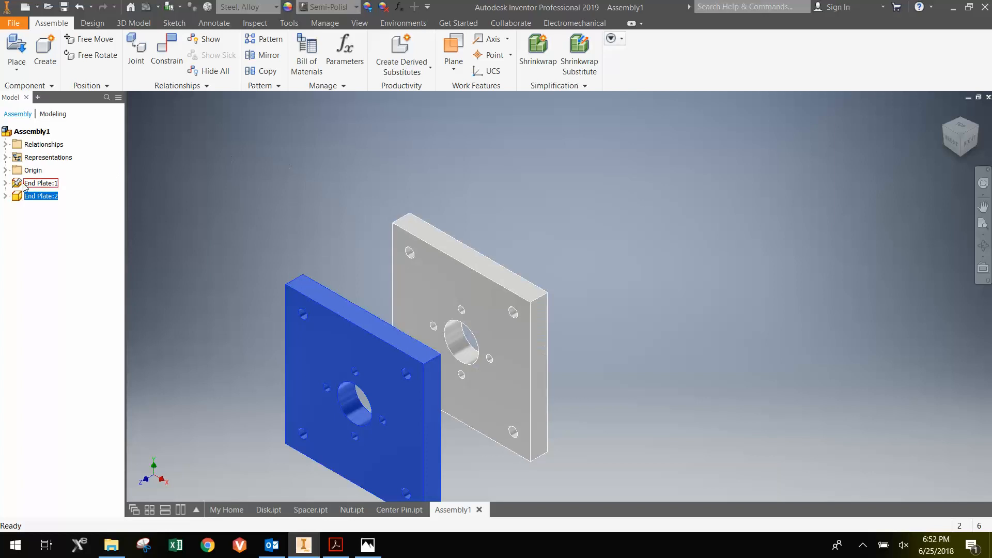
Step: Expand the End Plate nodes and highlight the Flush:1 and Flush:2 relationships
left_click(5, 183)
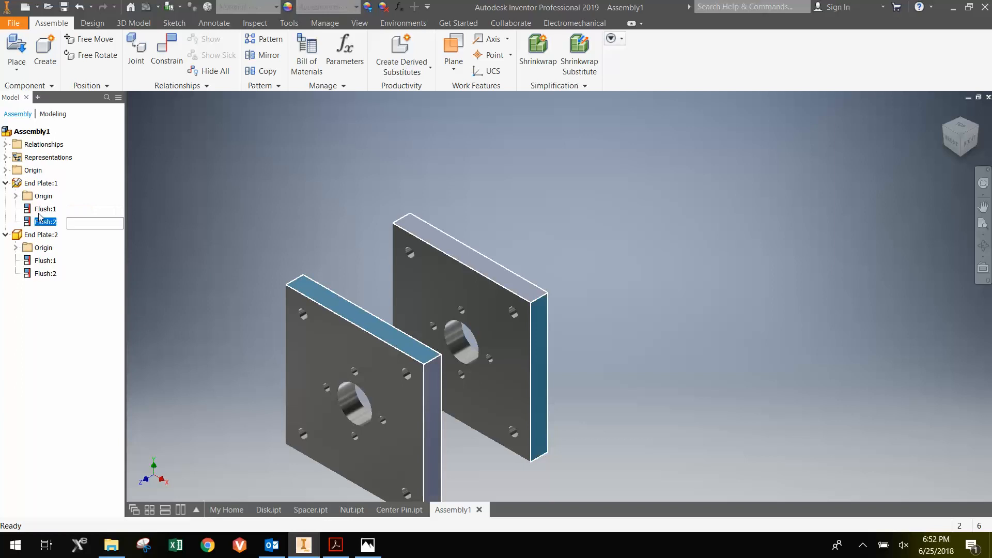
left_click(45, 209)
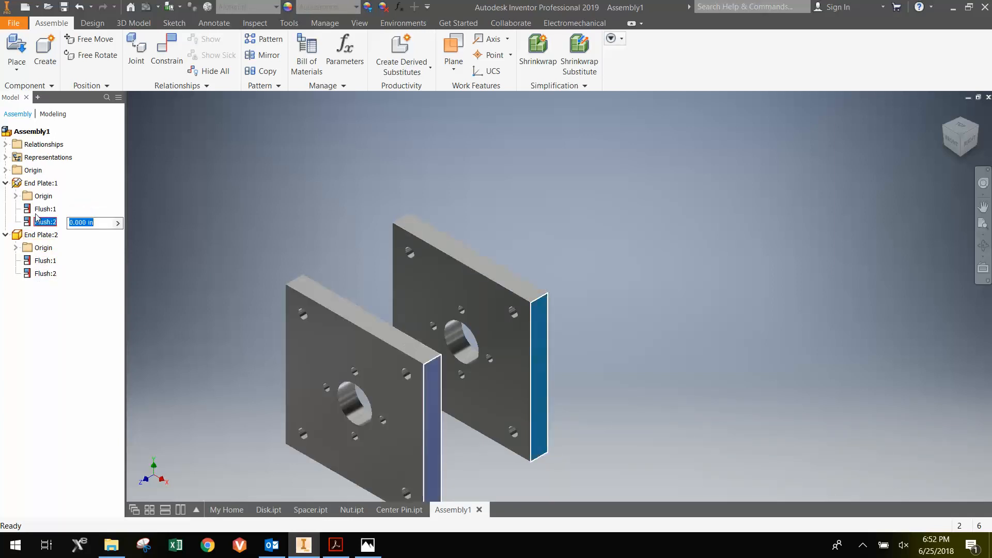
left_click(45, 260)
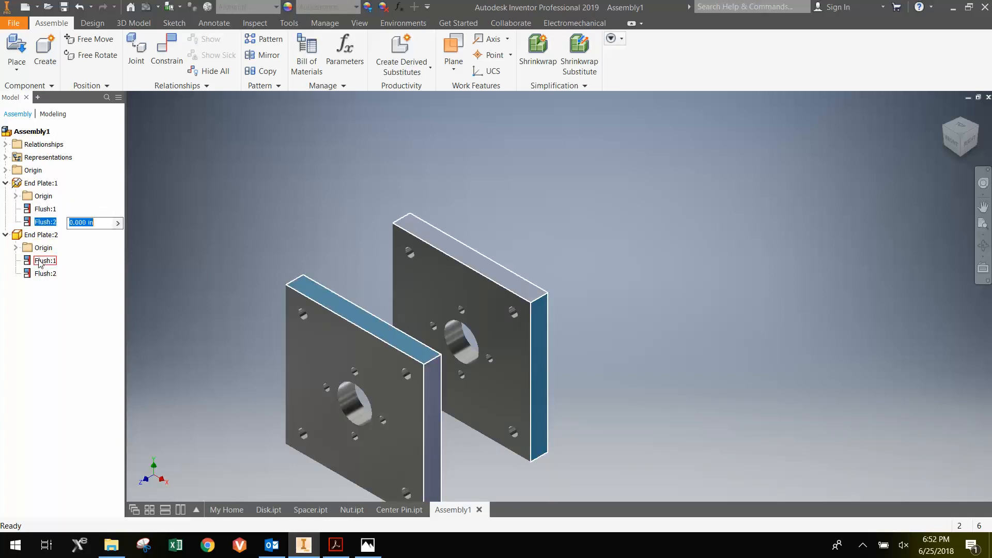
left_click(44, 208)
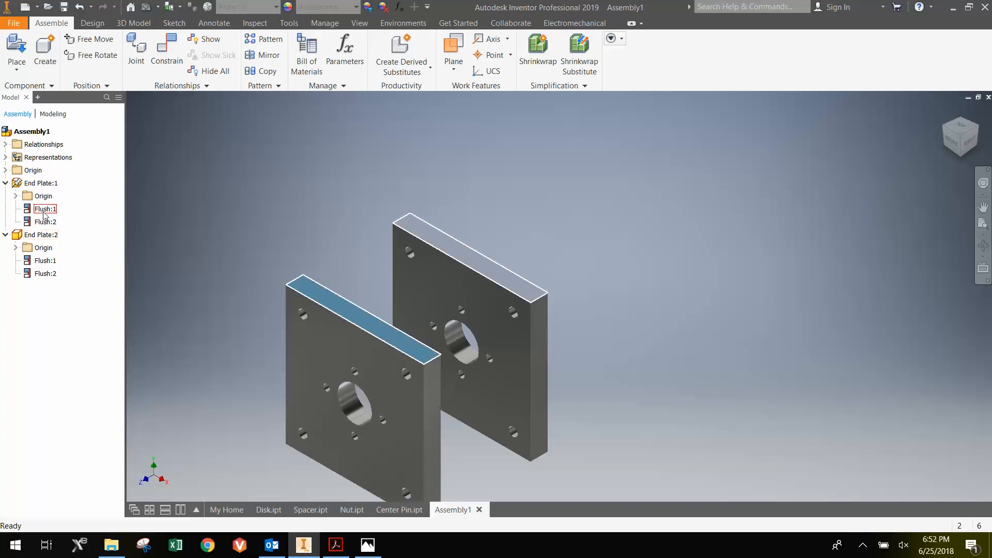
left_click(45, 222)
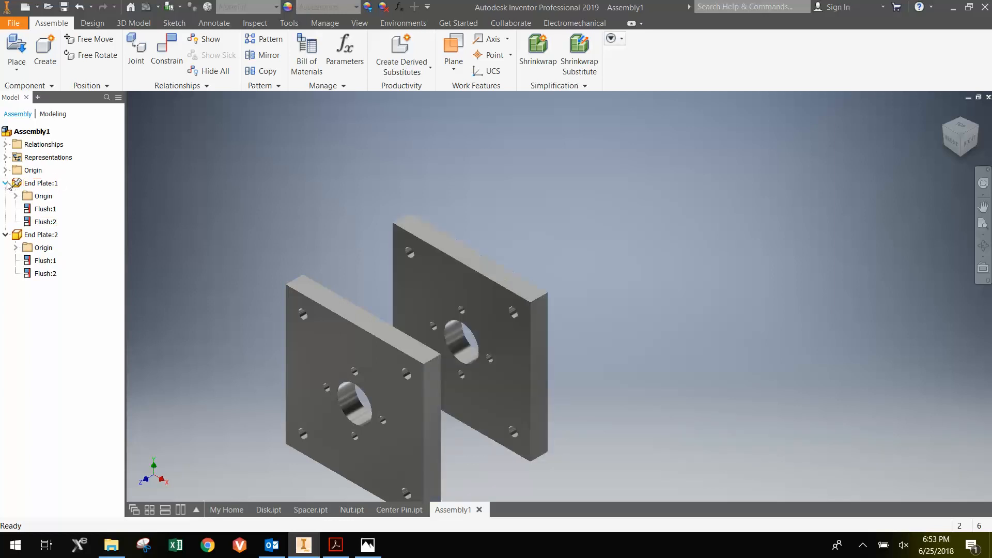
Step: Place four Support Pin components beside the end plates (Support Pin:1 through 4)
left_click(6, 183)
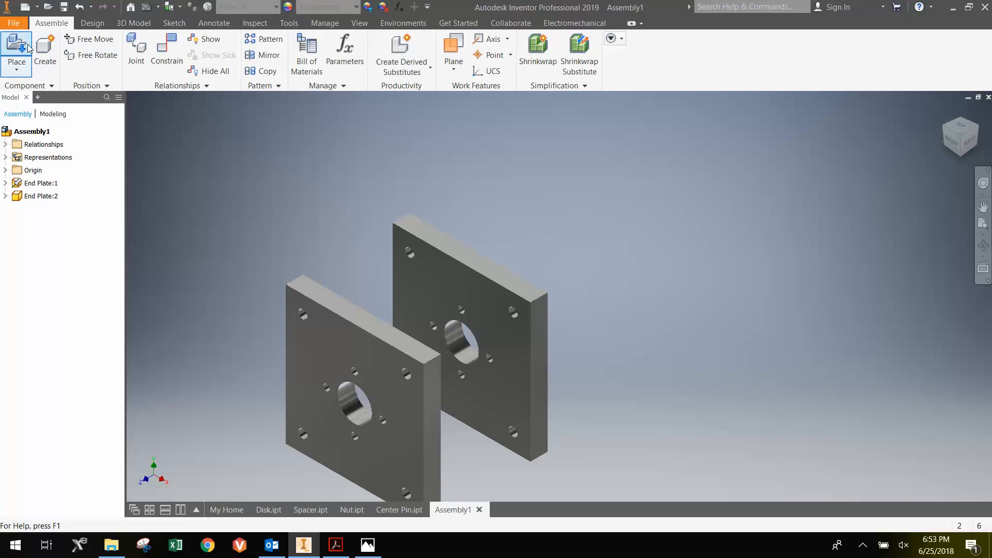
left_click(16, 48)
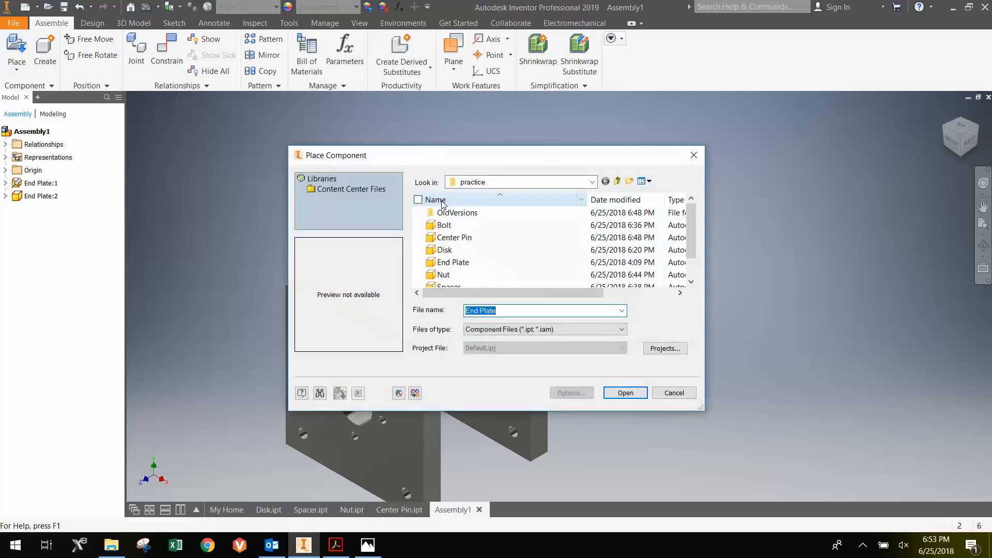
scroll("down", 3)
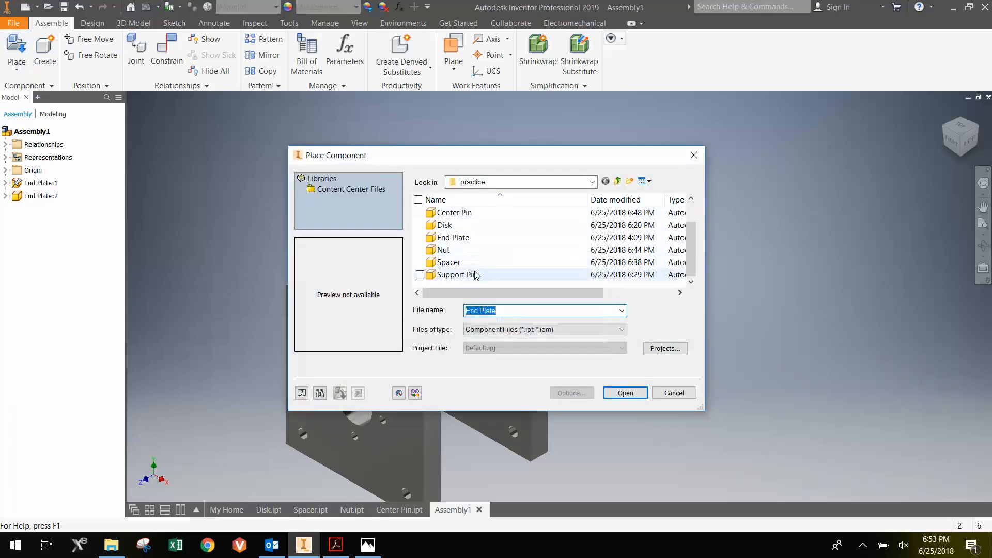
left_click(673, 393)
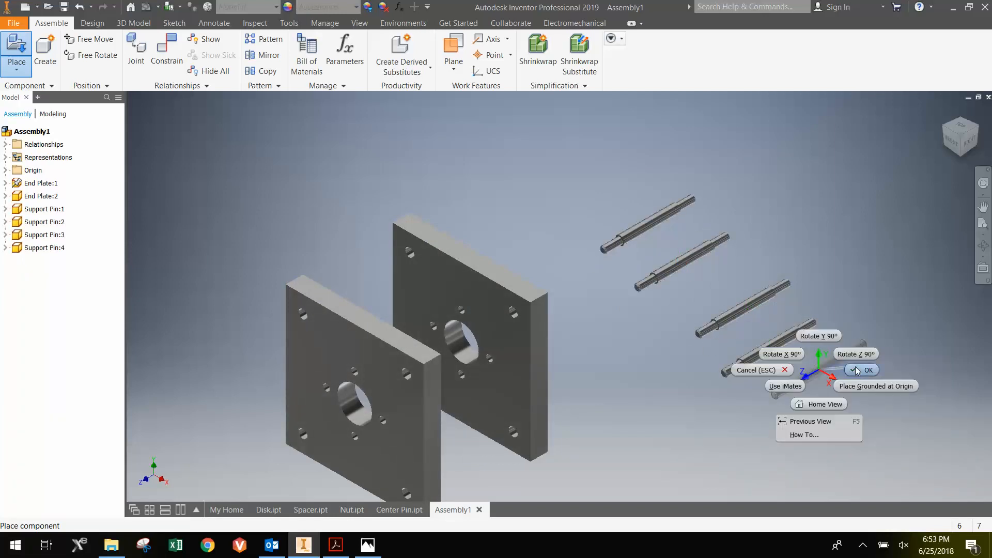
left_click(866, 371)
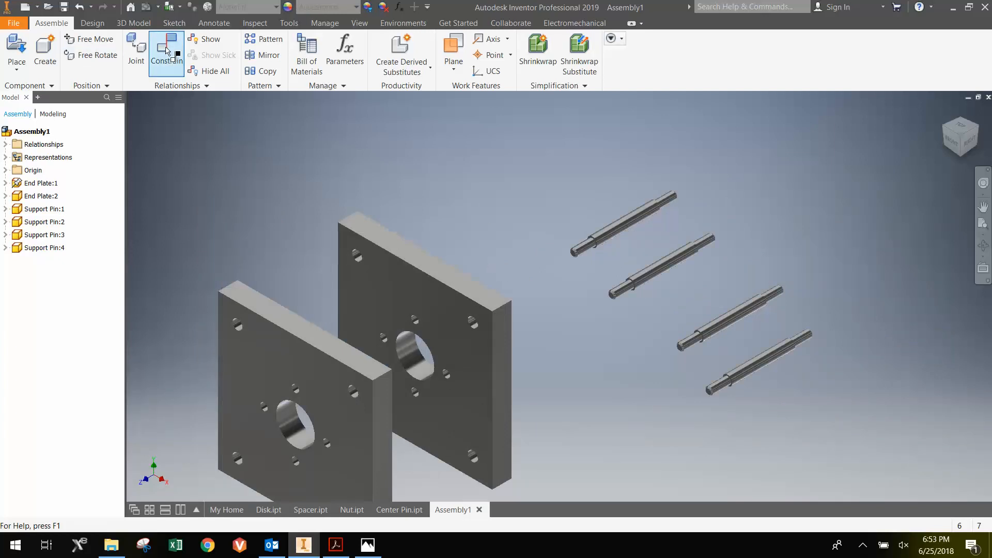
Step: Insert-constrain the first two support pins' shoulder edges into end plate holes
left_click(166, 52)
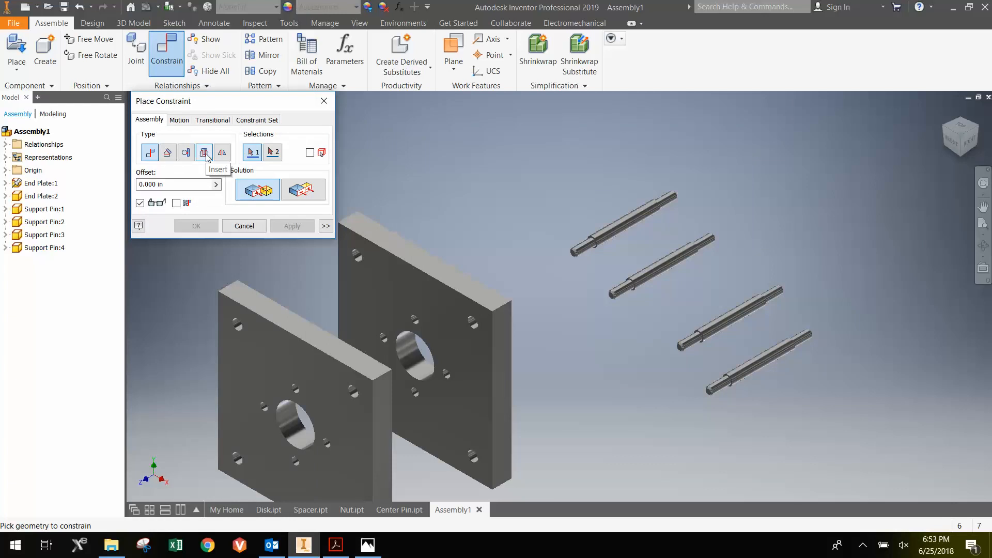
left_click(204, 153)
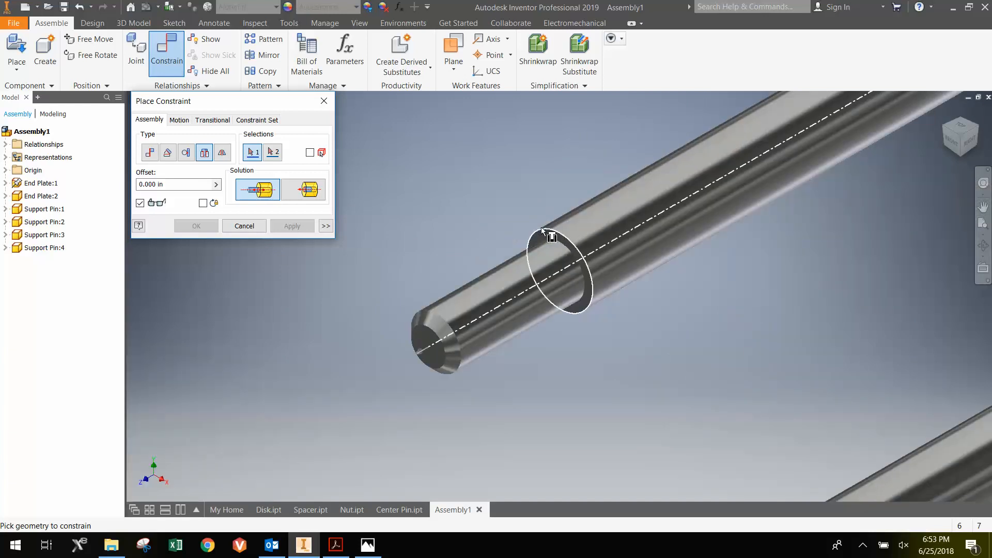
left_click(552, 235)
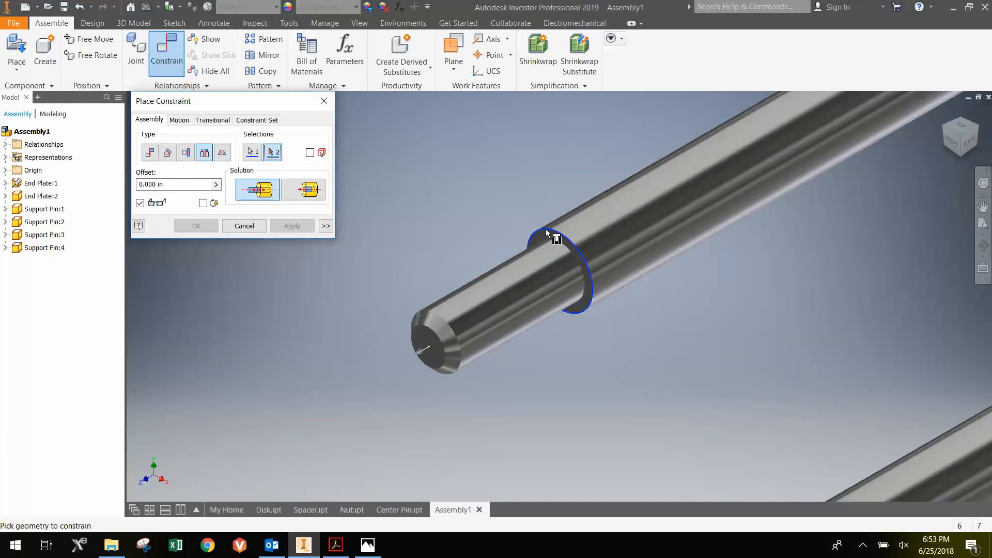
mouse_move(430, 352)
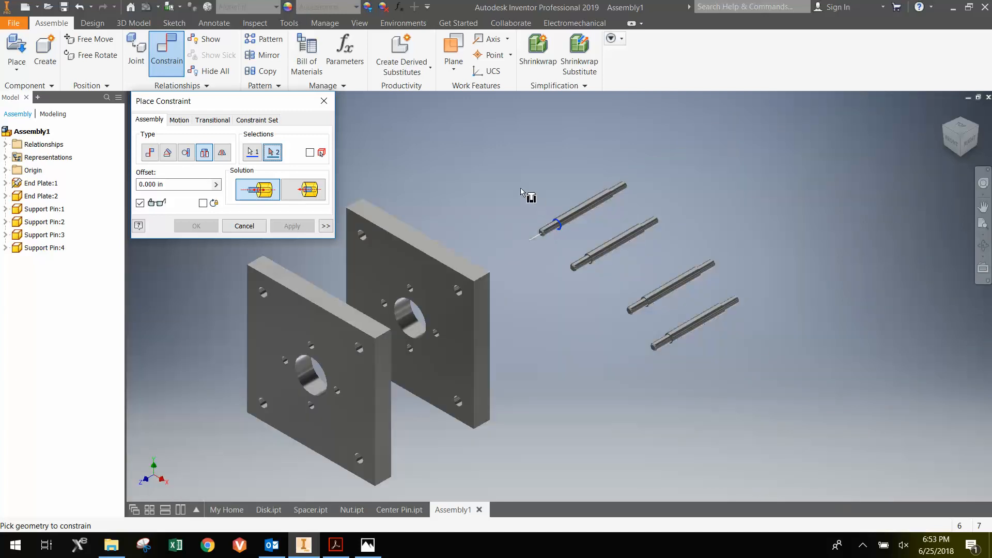
mouse_move(517, 220)
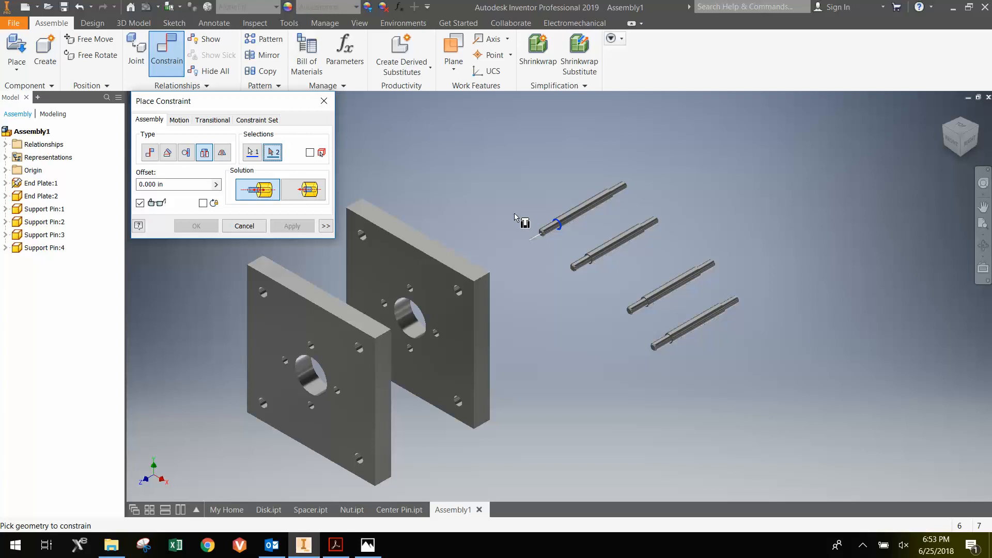
mouse_move(518, 220)
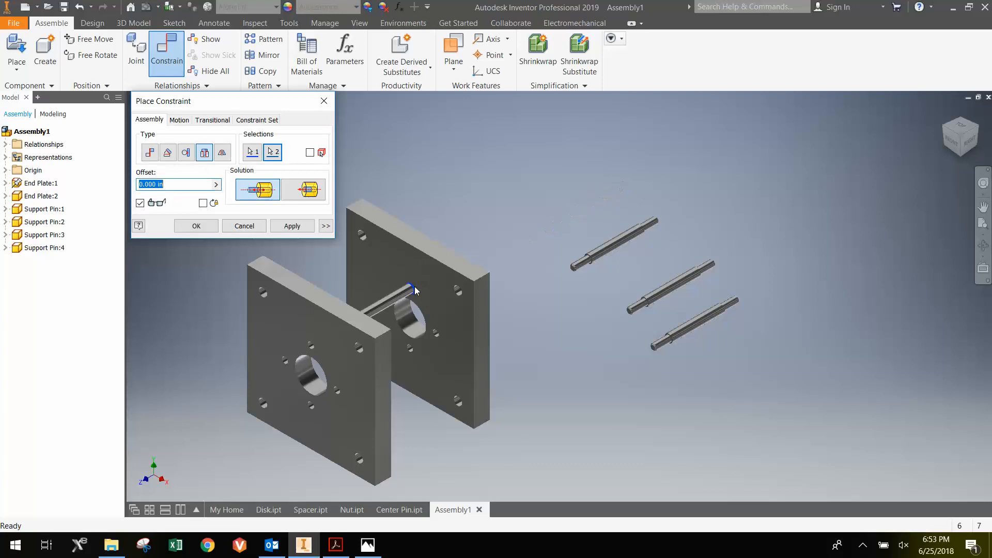
left_click(292, 226)
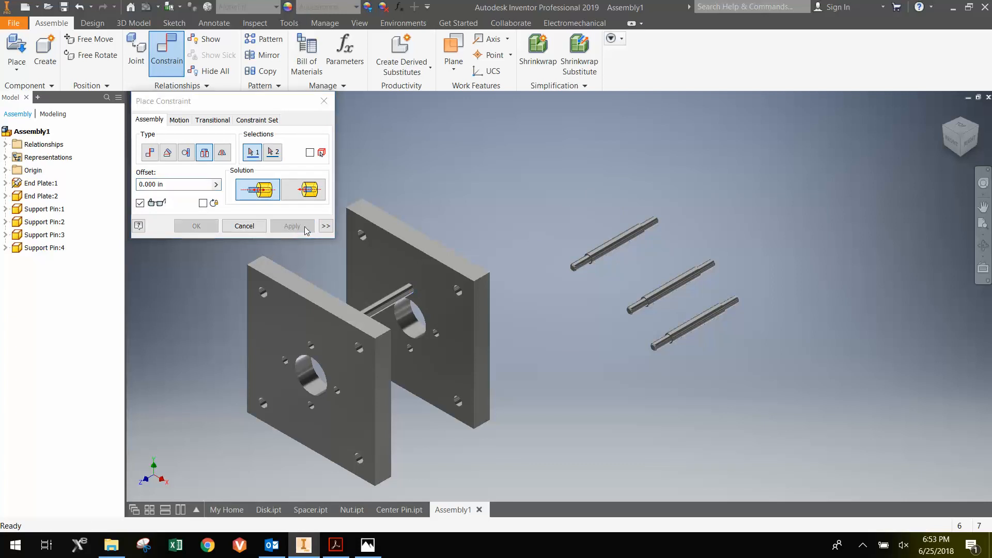
mouse_move(589, 259)
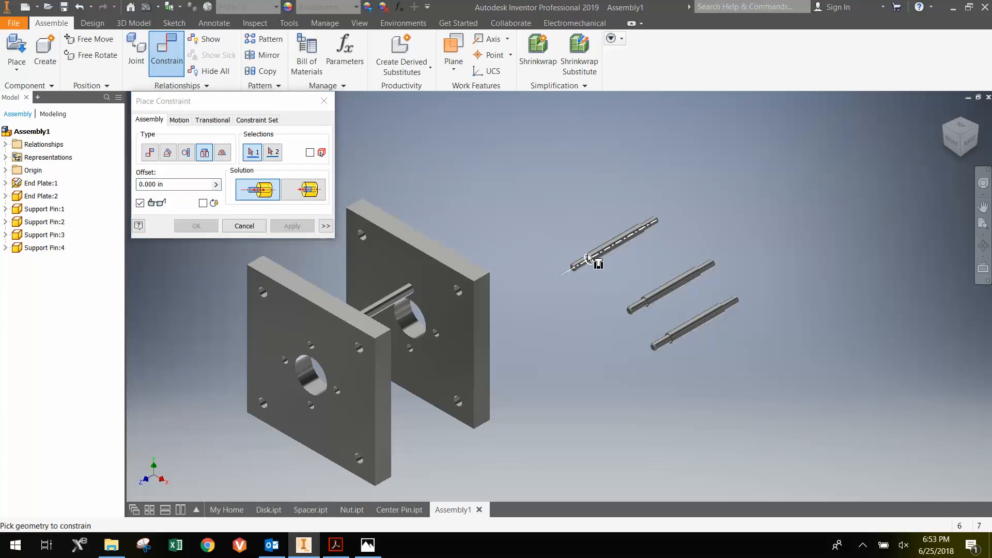
left_click(608, 247)
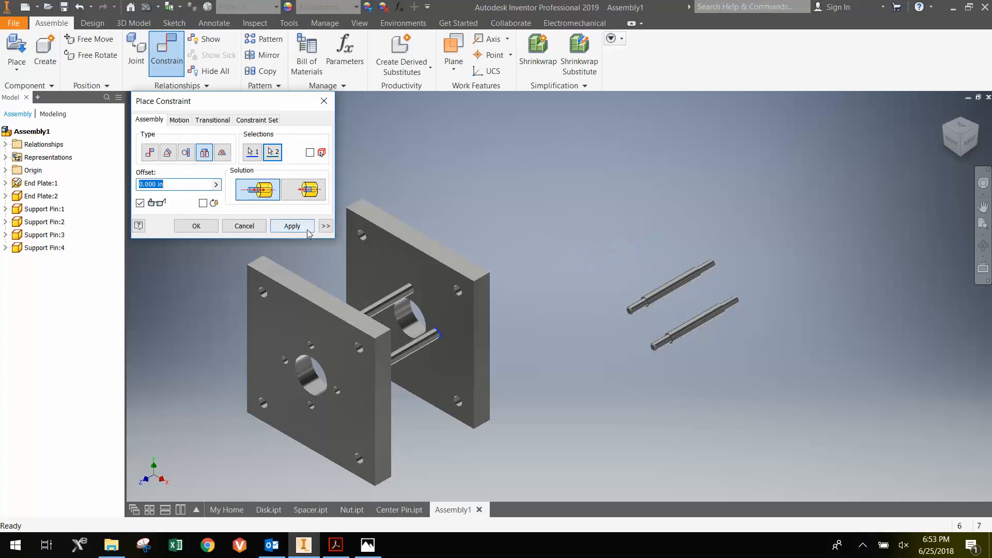
left_click(291, 226)
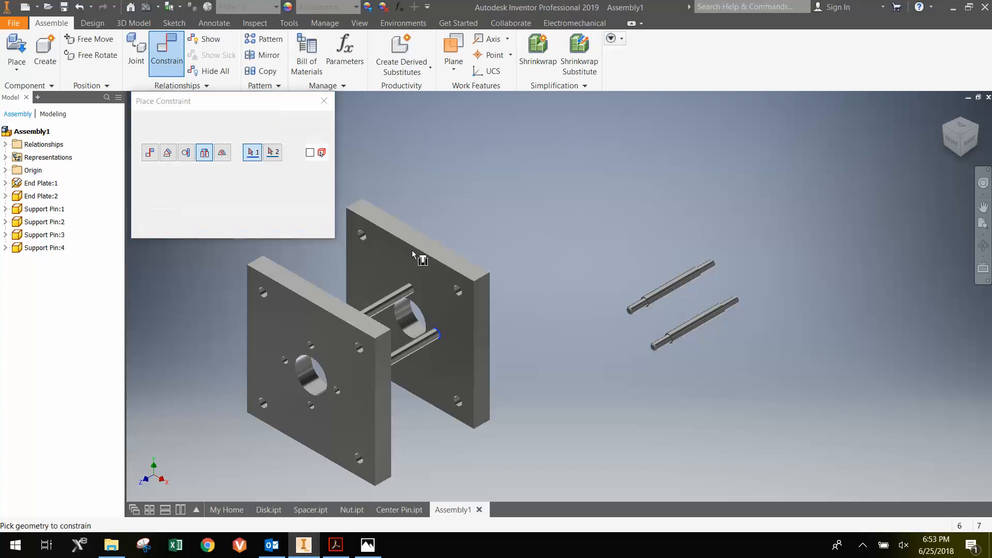
Step: Insert-constrain the remaining two support pins into their plate holes
left_click(324, 152)
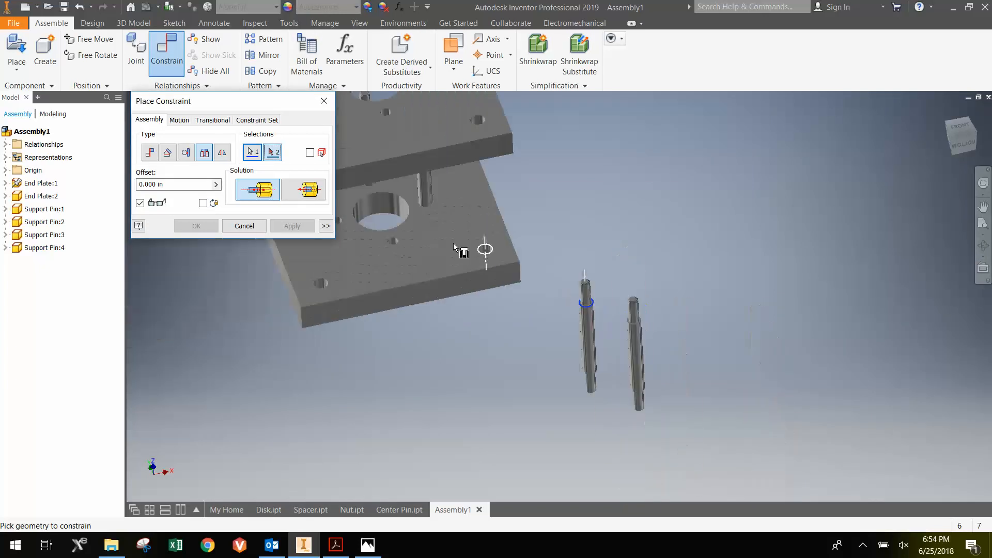
left_click(292, 226)
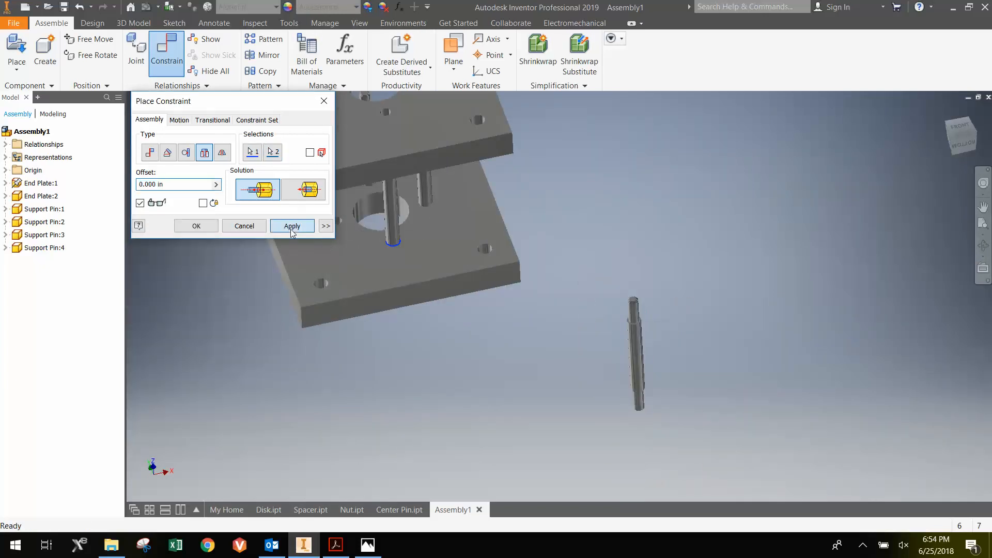
left_click(292, 227)
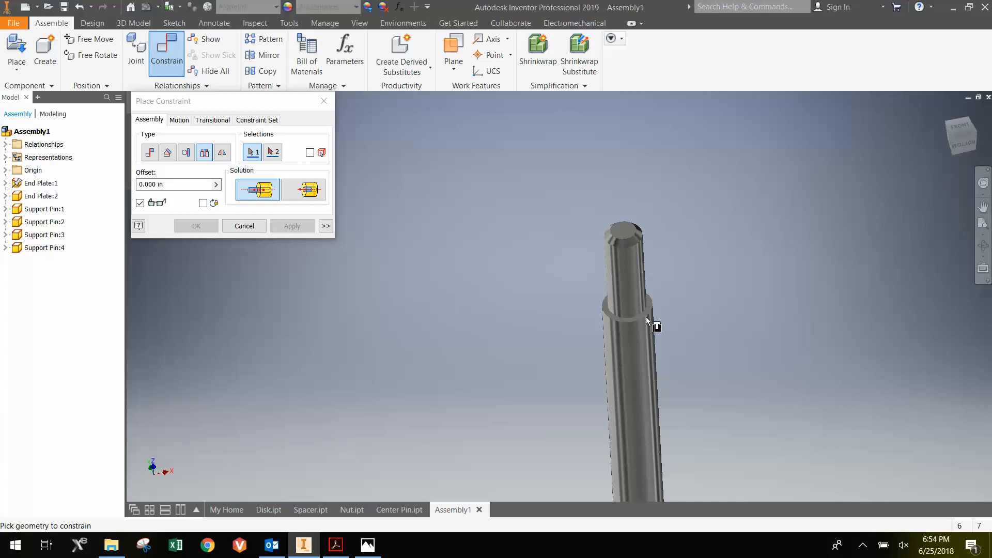
mouse_move(582, 321)
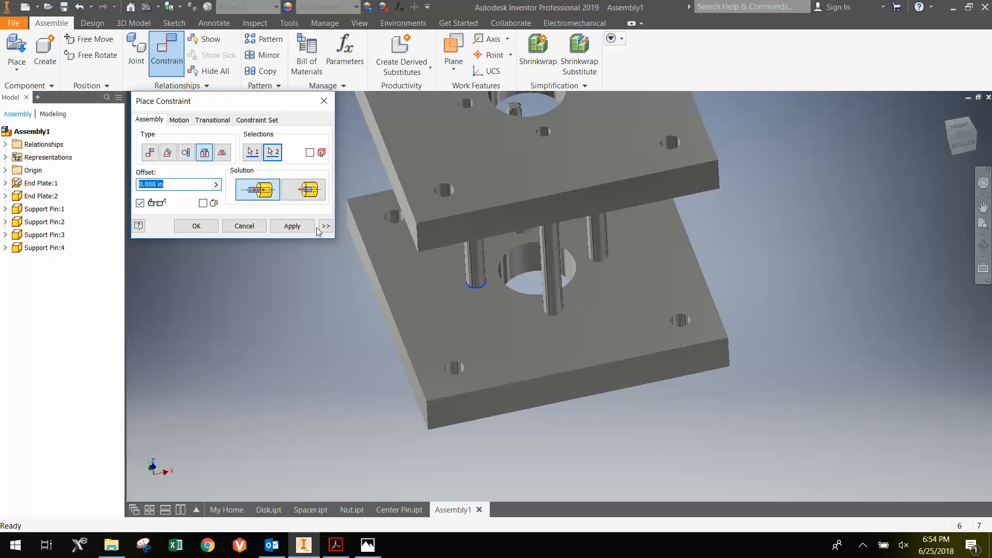
left_click(291, 227)
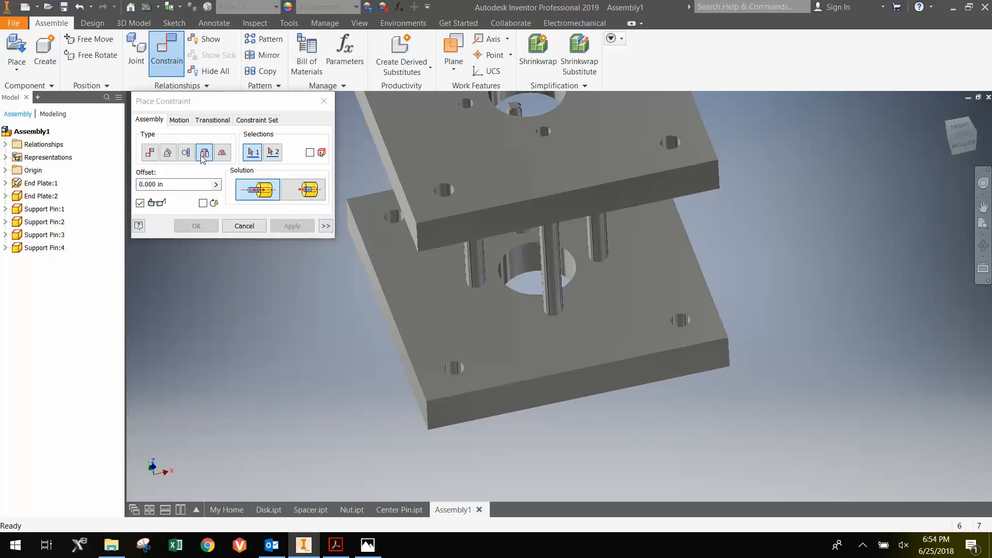
left_click(205, 153)
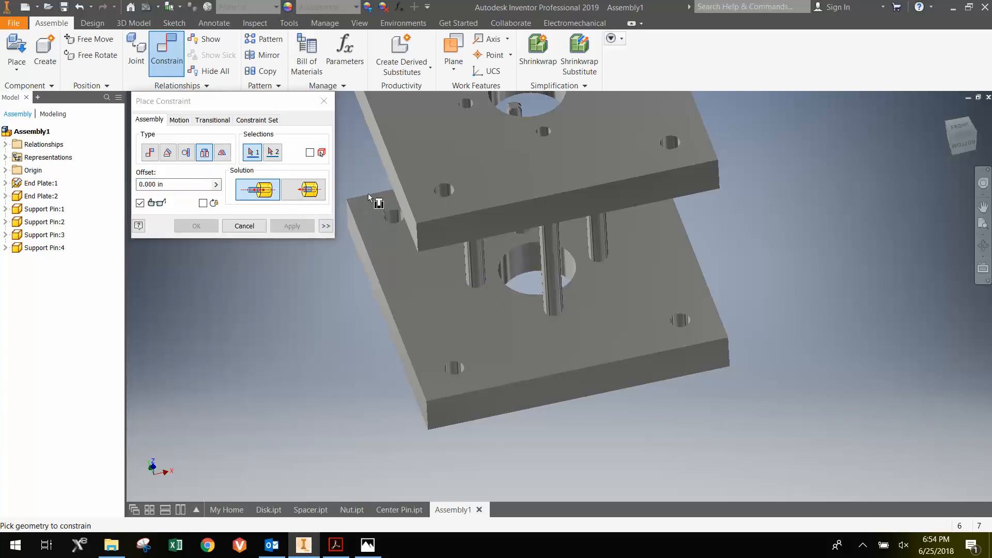
mouse_move(306, 190)
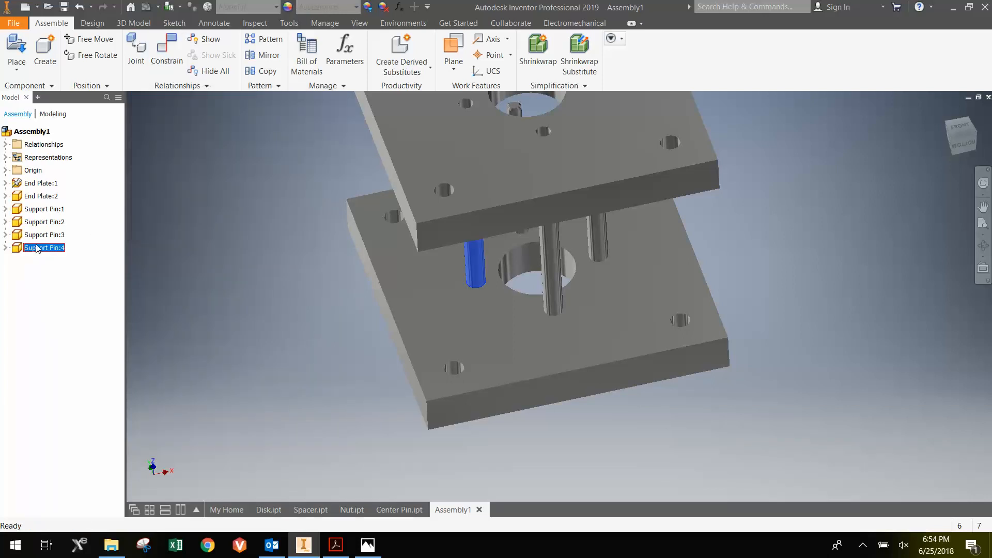
Step: Delete Insert:4 under Support Pin:4 and drag that pin out beside the plates
left_click(5, 247)
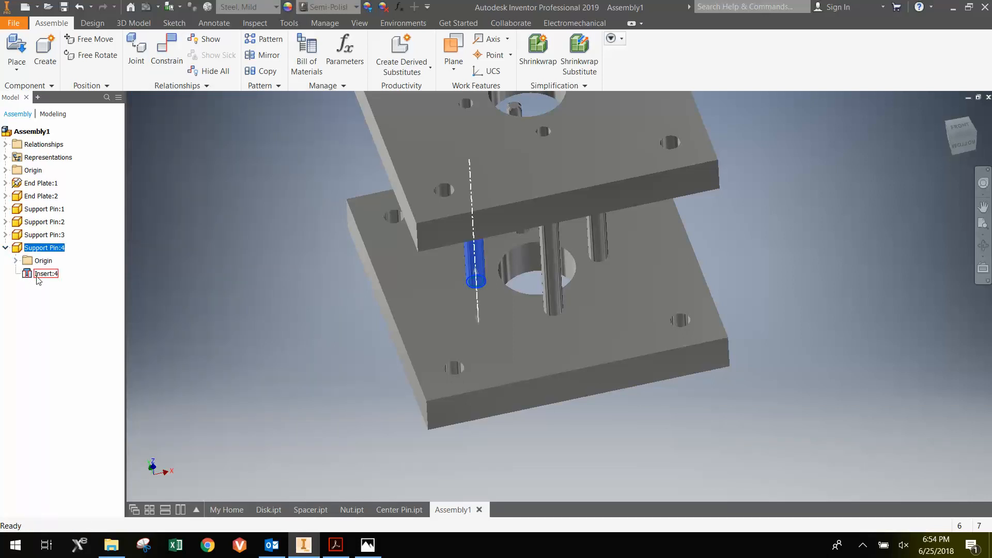
right_click(46, 272)
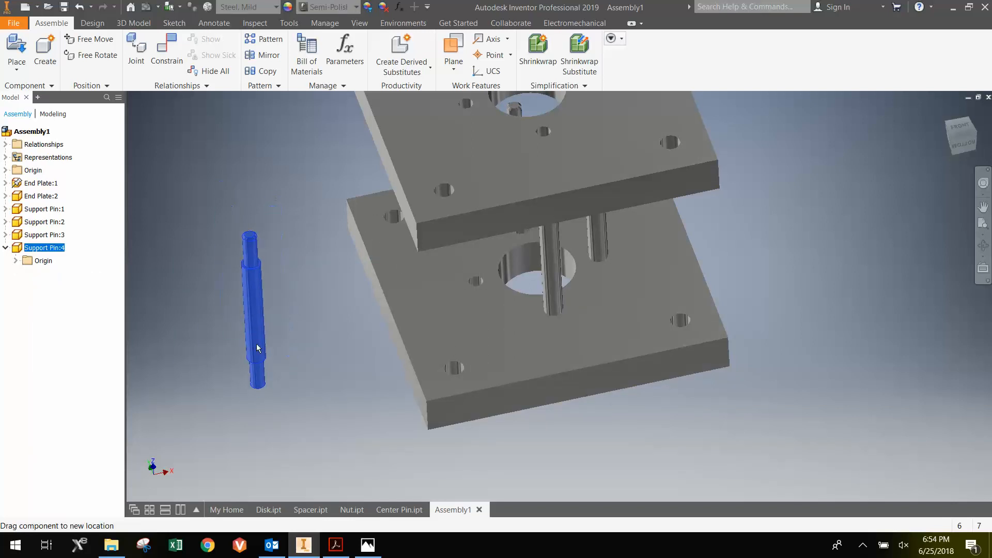
left_click_drag(254, 310, 554, 278)
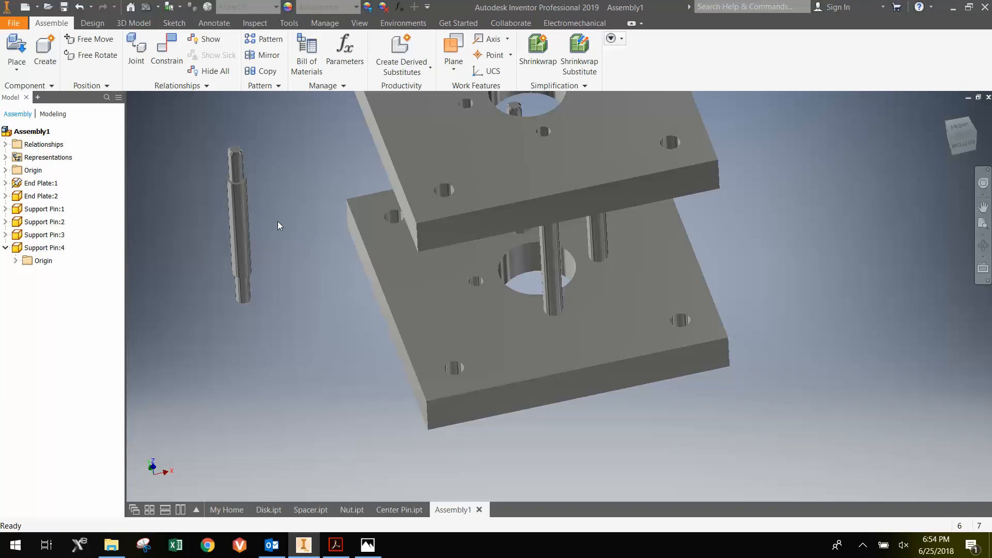
Step: Mate the fourth pin's axis to its hole axis and drag it down into the bottom plate
left_click(166, 53)
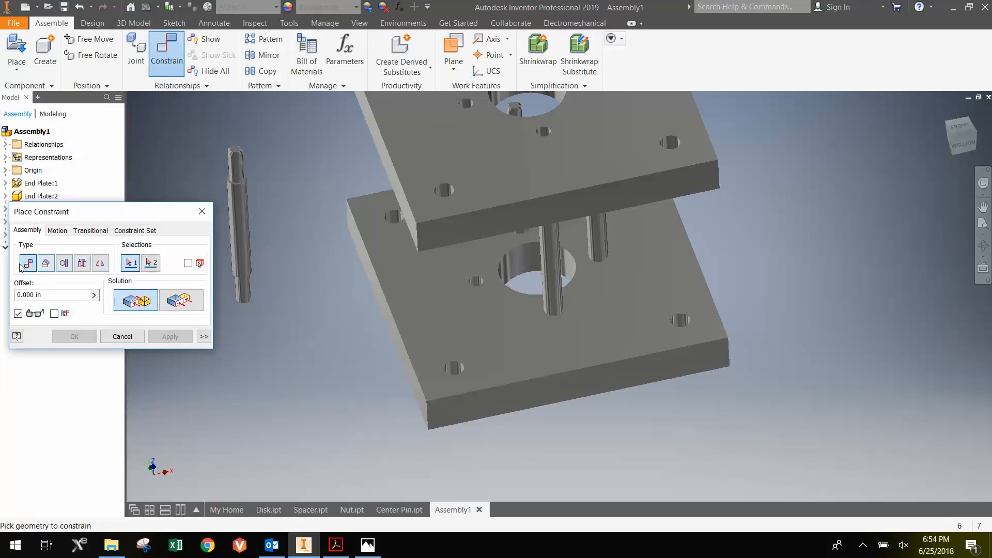
mouse_move(280, 218)
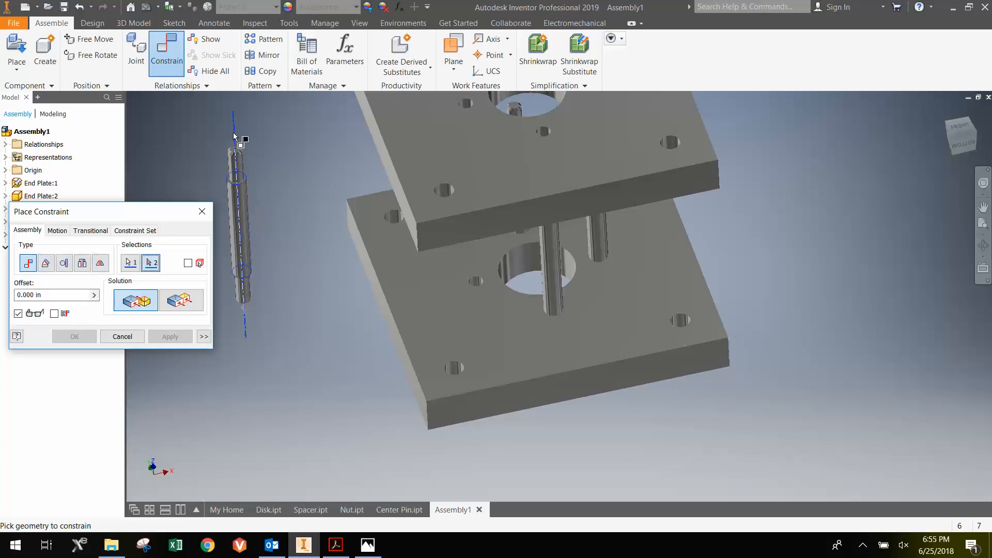
mouse_move(319, 298)
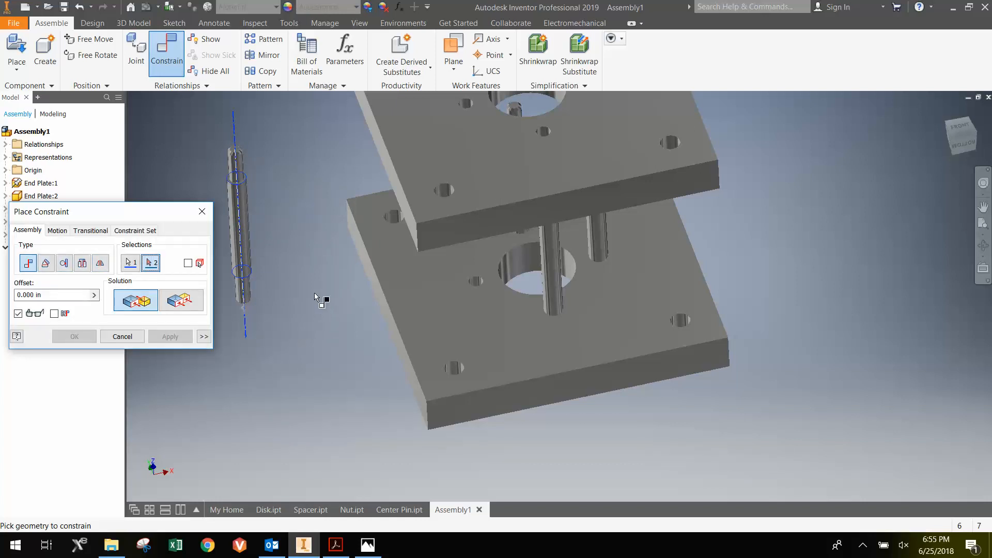
mouse_move(247, 136)
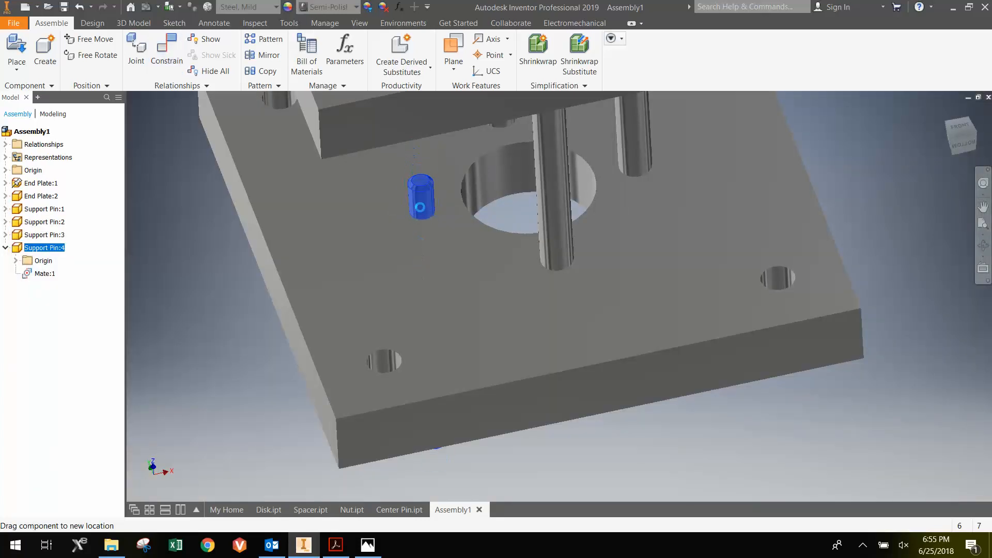
left_click_drag(421, 197, 419, 177)
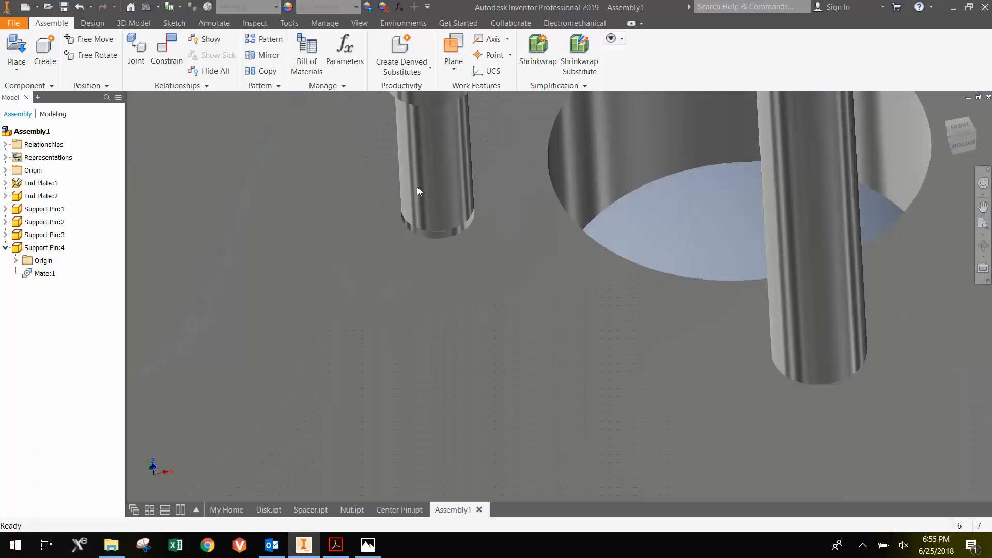
scroll("down", 3)
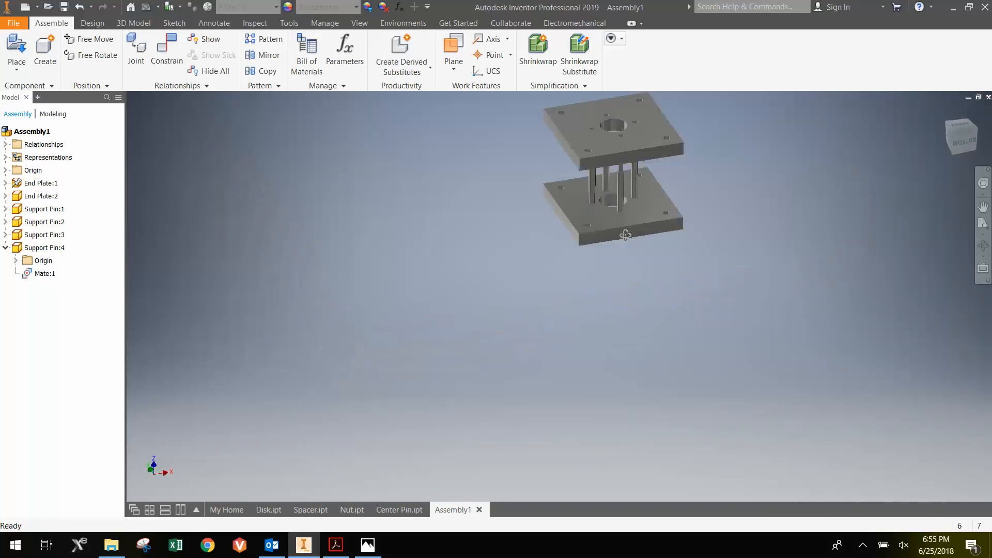
left_click_drag(625, 235, 603, 166)
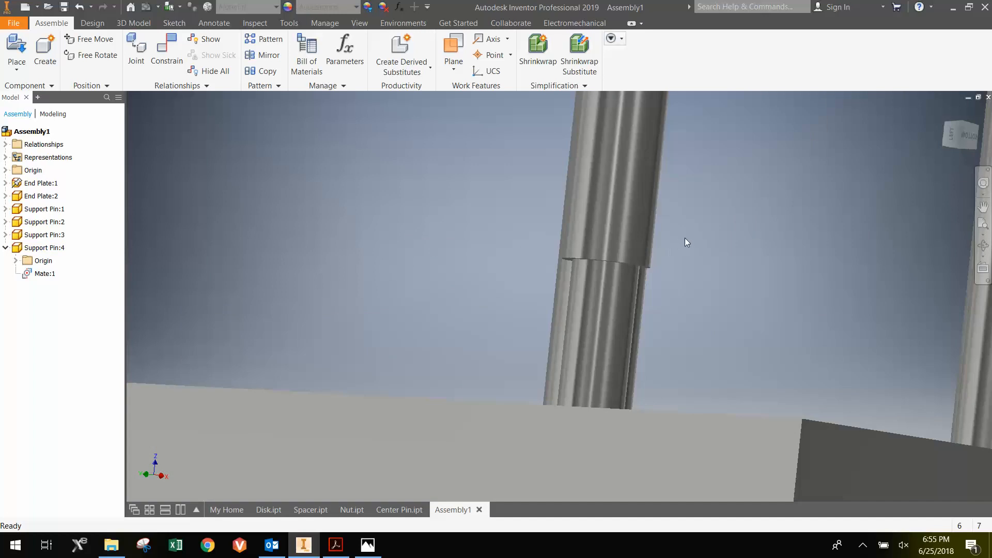
left_click(166, 50)
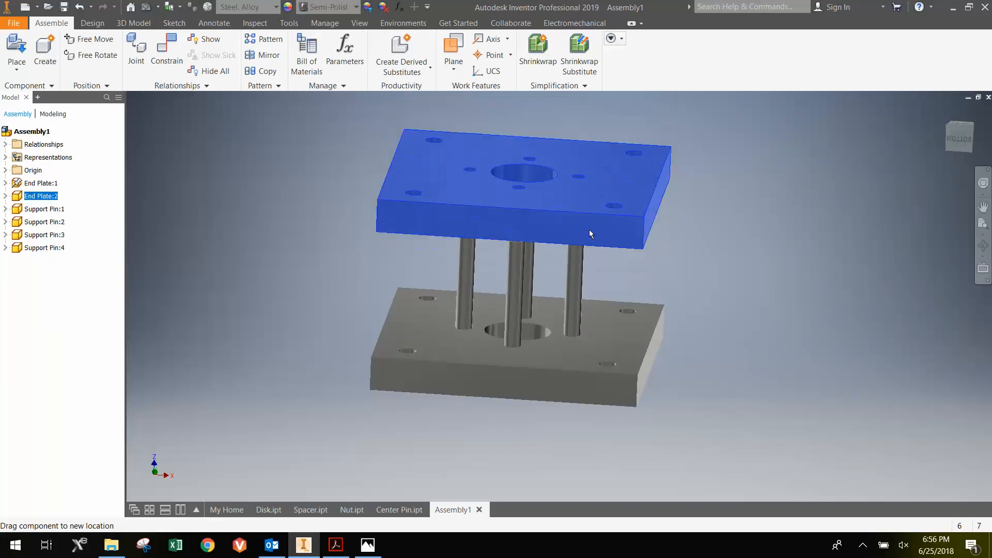
Step: Lift End Plate:2 above the pins and mate it to the pin shoulders
left_click_drag(588, 235, 585, 165)
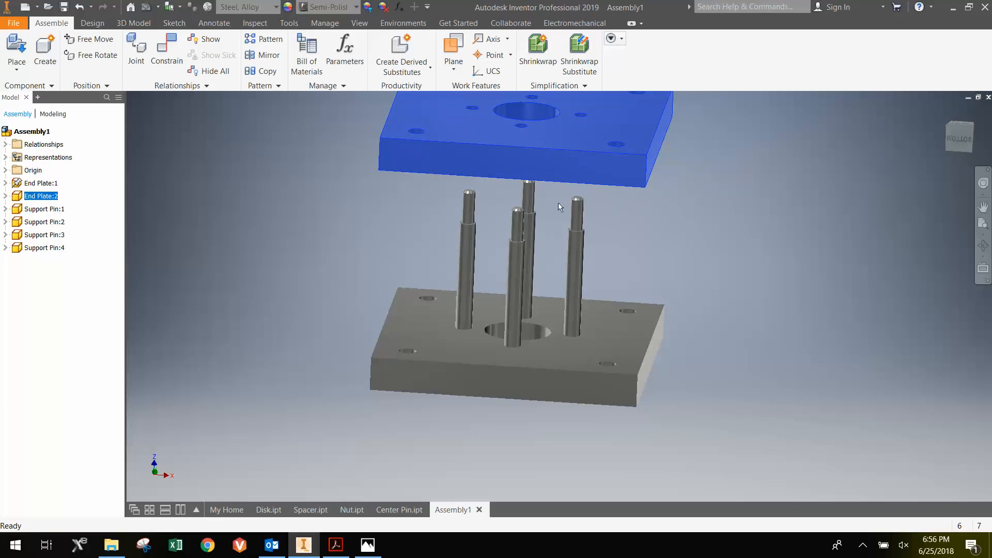
left_click(166, 50)
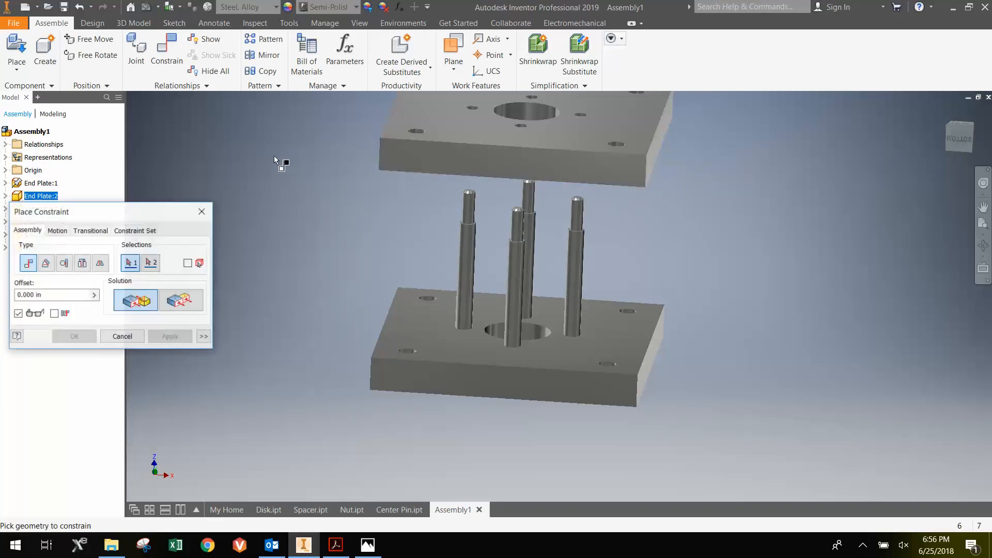
left_click(83, 263)
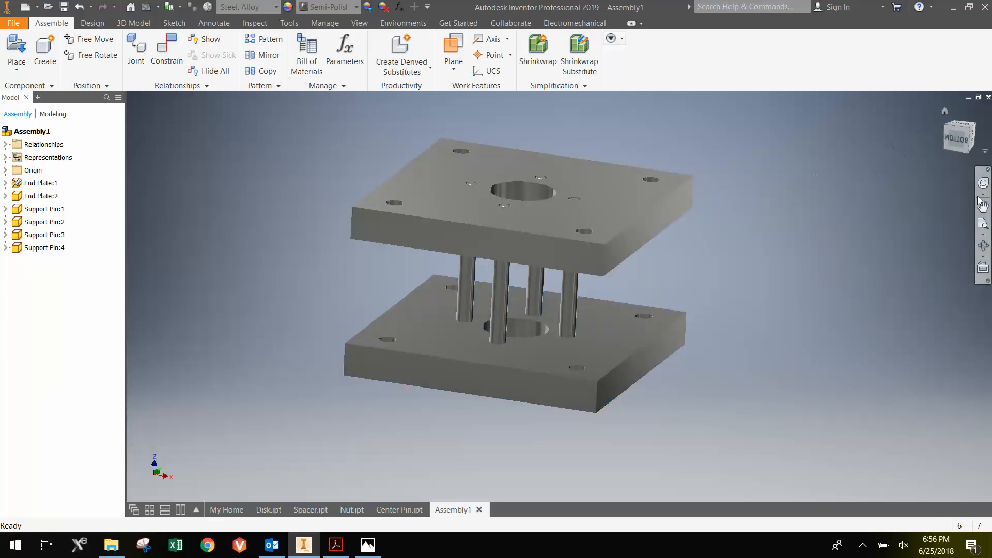
mouse_move(946, 116)
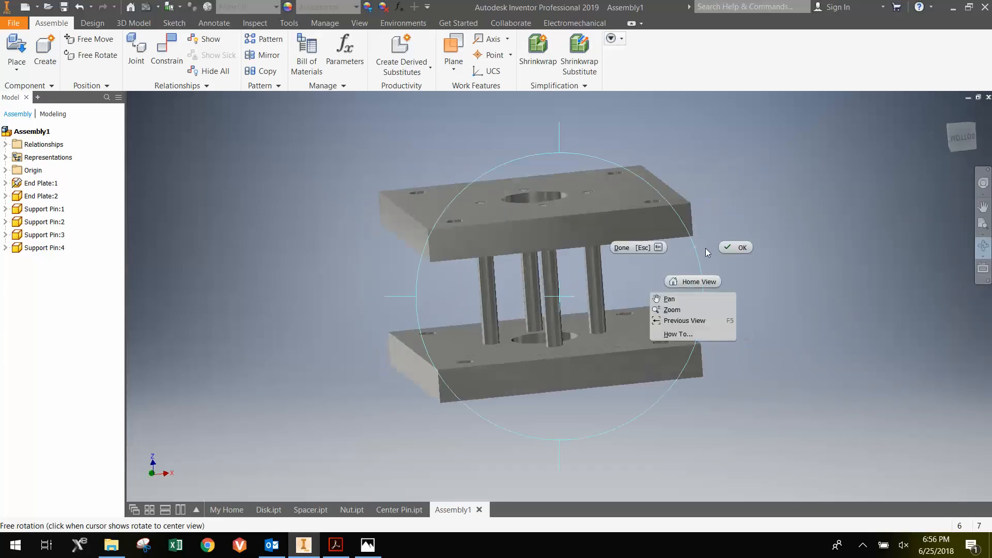
left_click(735, 247)
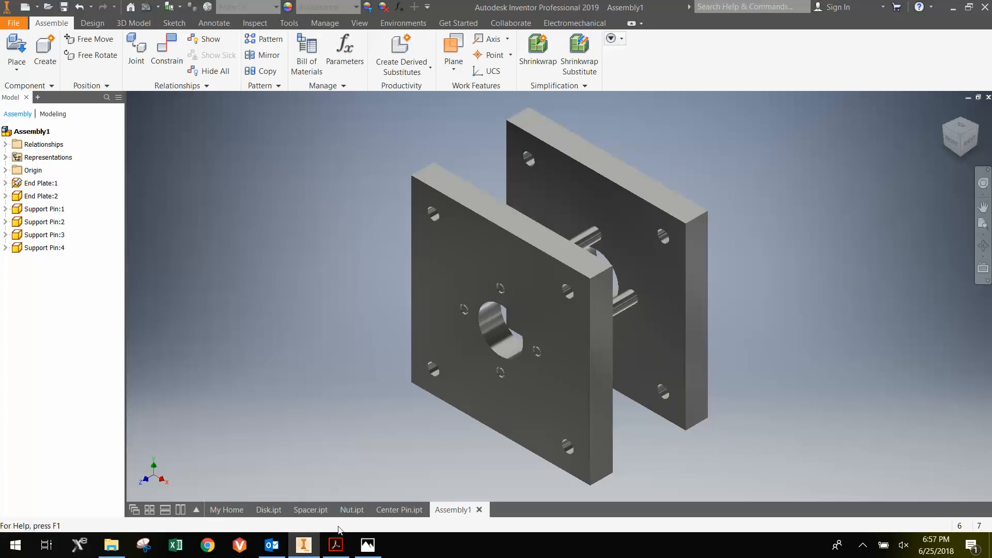
left_click(336, 544)
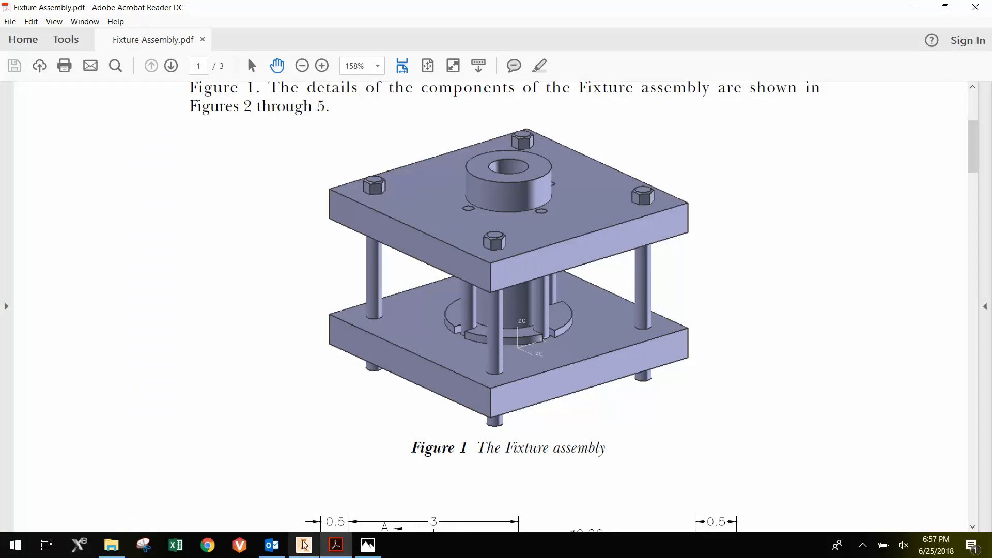
left_click(303, 545)
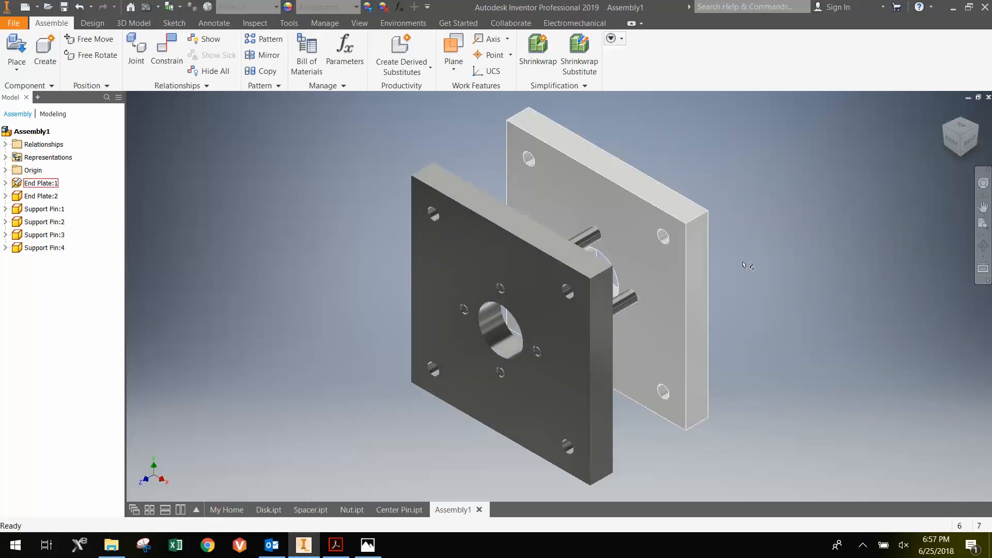
Step: Set the orientation with both plates horizontal as the Top view and return Home
left_click_drag(747, 266, 559, 297)
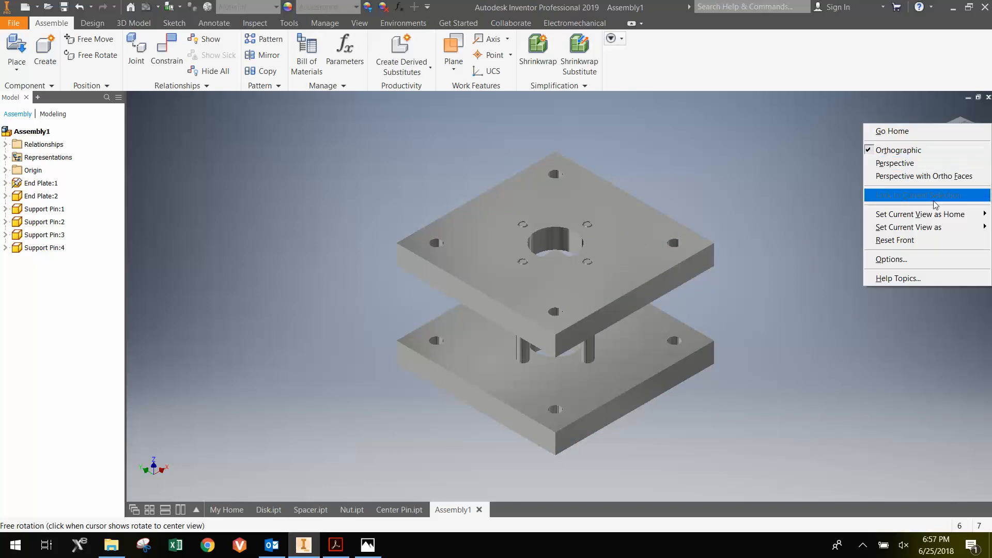
mouse_move(920, 214)
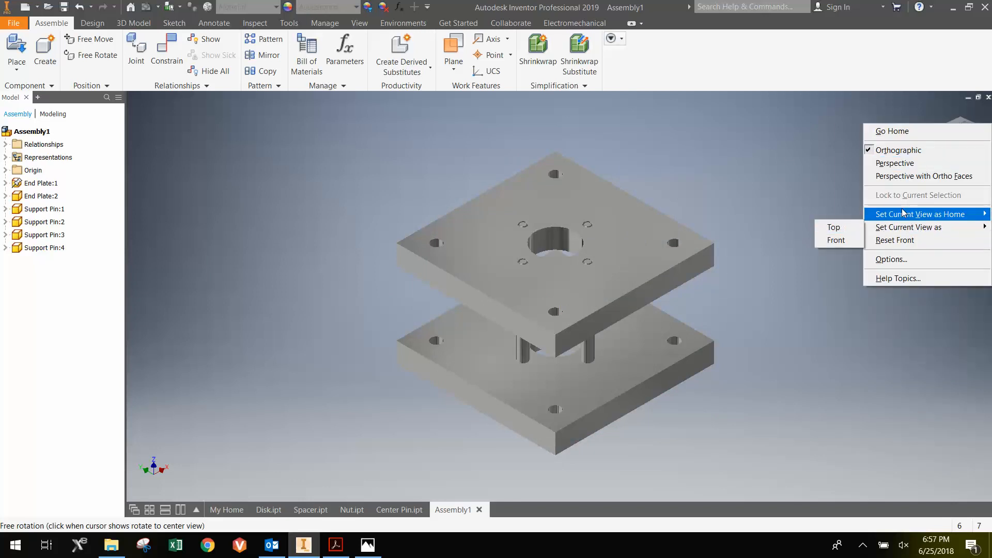
mouse_move(924, 214)
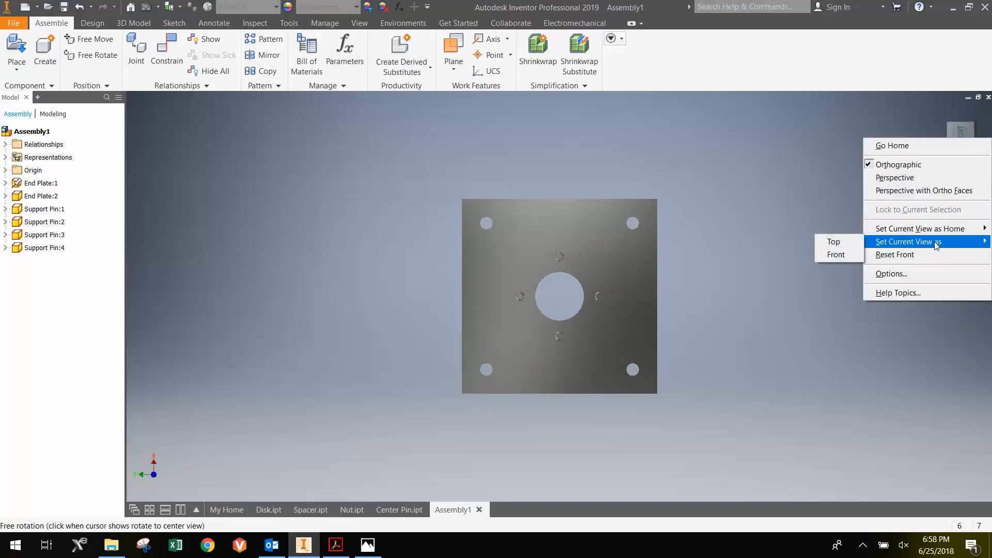
left_click(833, 241)
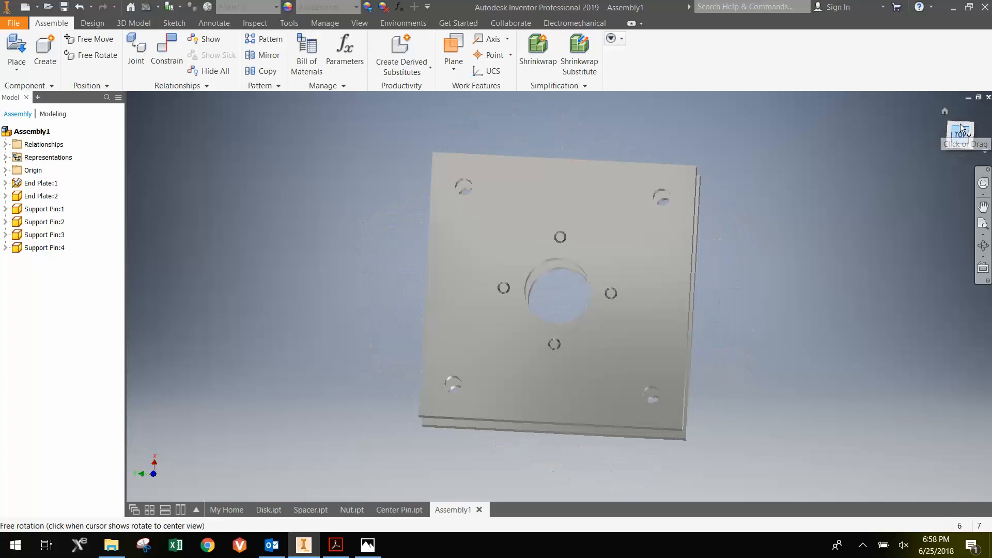
left_click(961, 134)
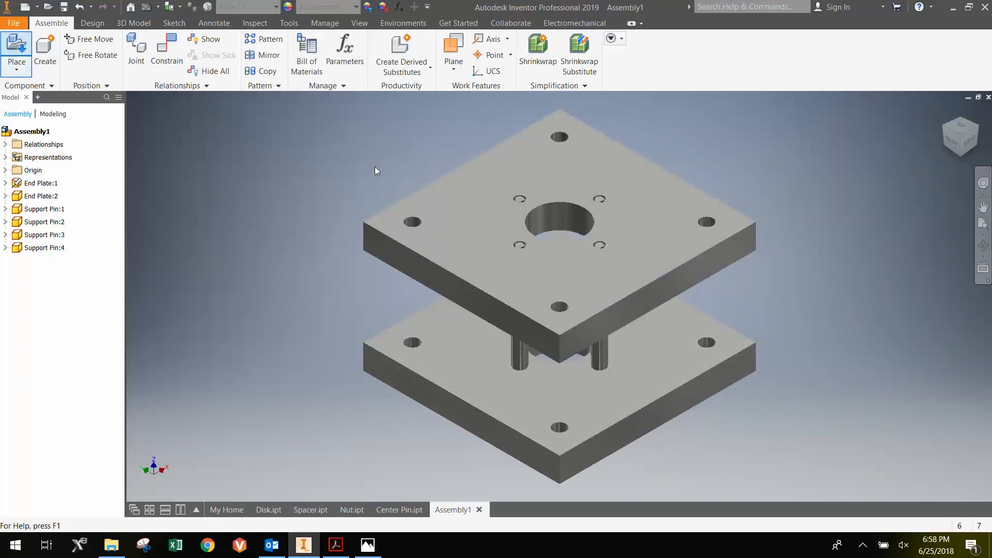
Step: Place four instances of the Bolt part into the assembly
left_click(17, 48)
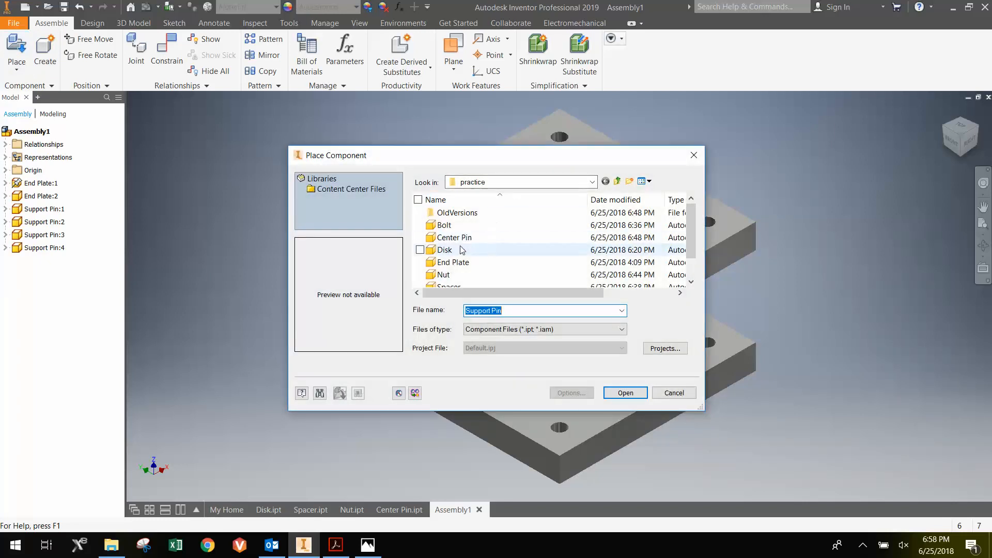
left_click(445, 225)
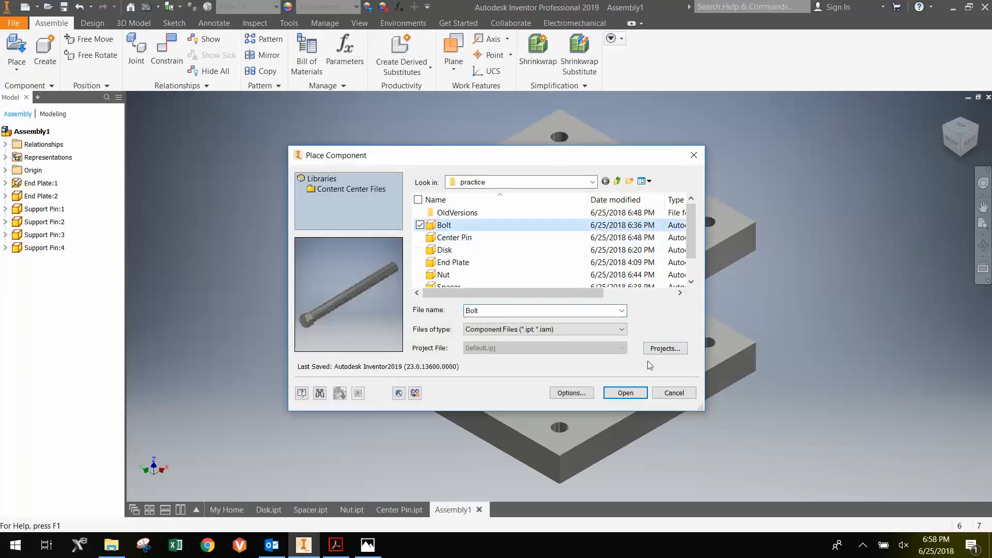
left_click(624, 393)
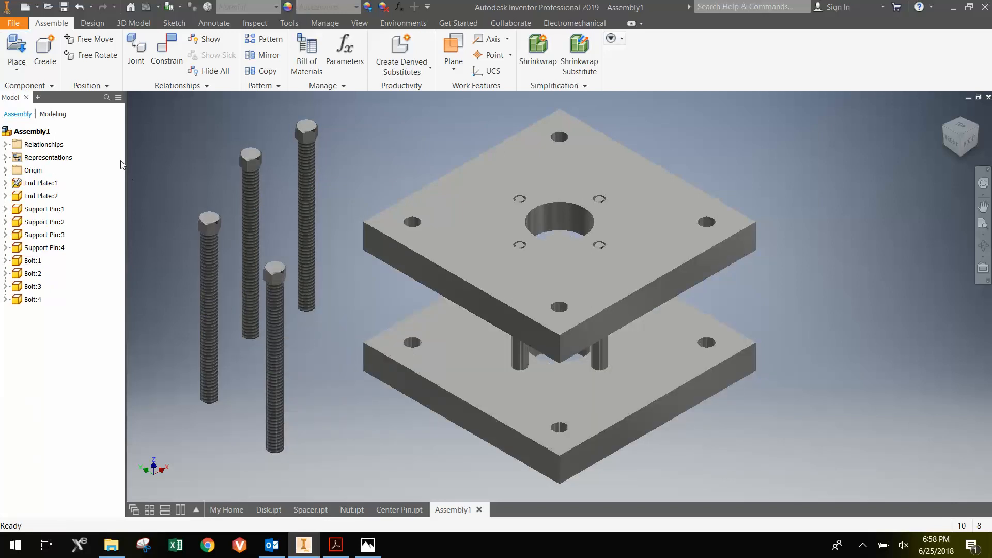
Step: Insert-constrain each bolt head edge into a corner hole of the end plates
left_click(167, 48)
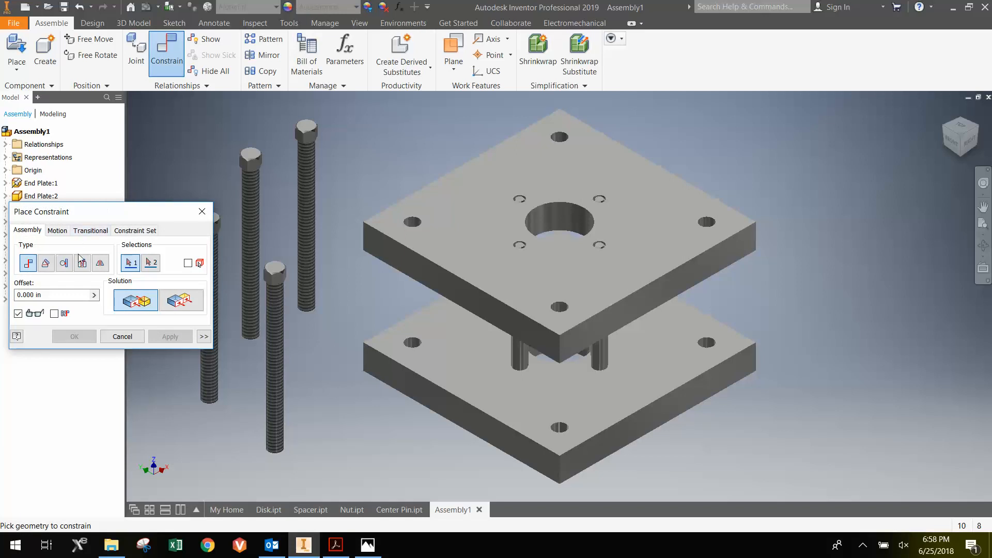
left_click(83, 262)
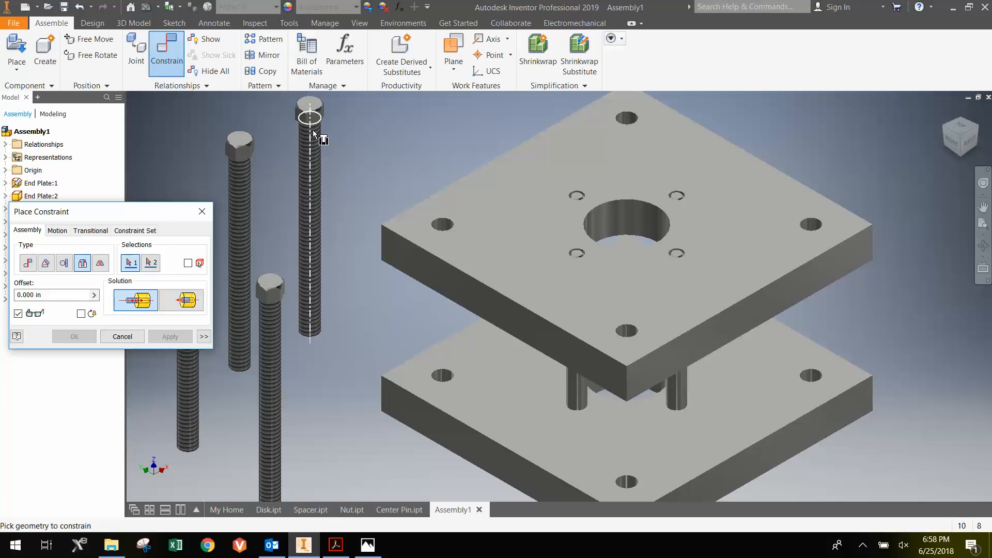
left_click_drag(311, 117, 557, 294)
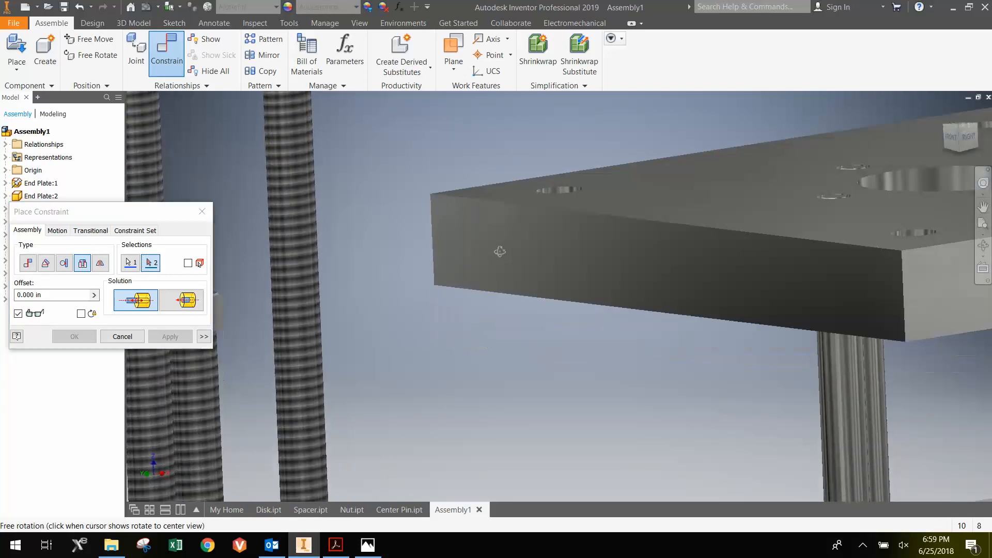
left_click_drag(500, 253, 289, 263)
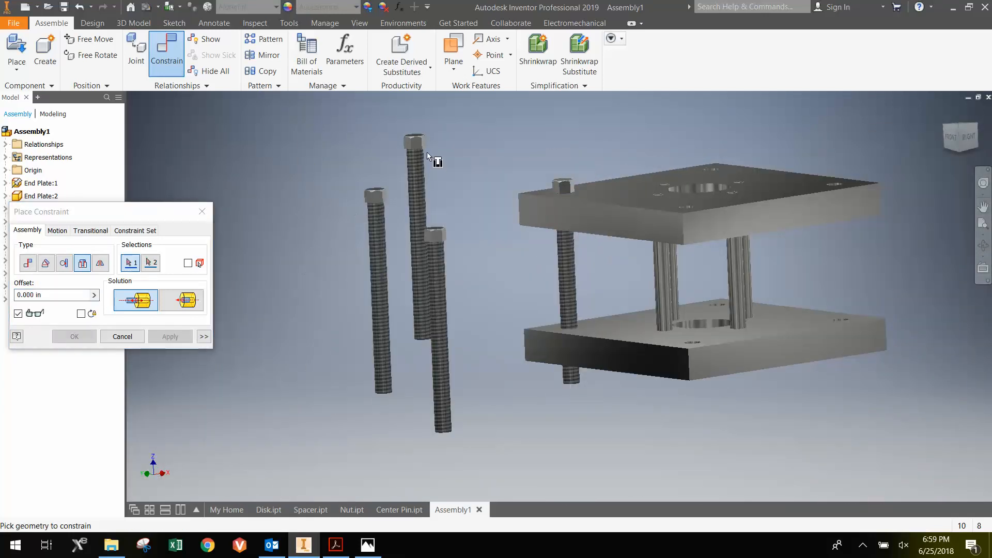
left_click(686, 206)
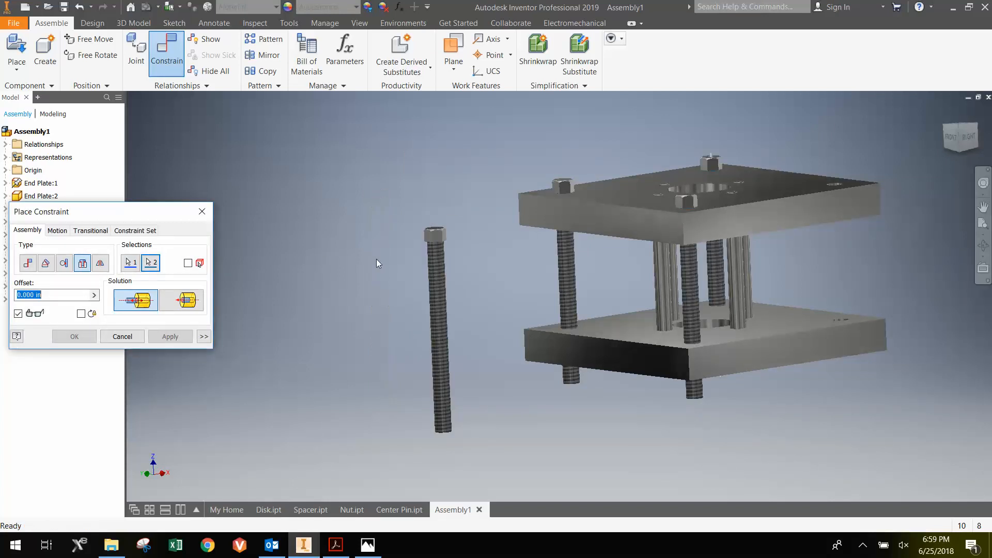
left_click(436, 248)
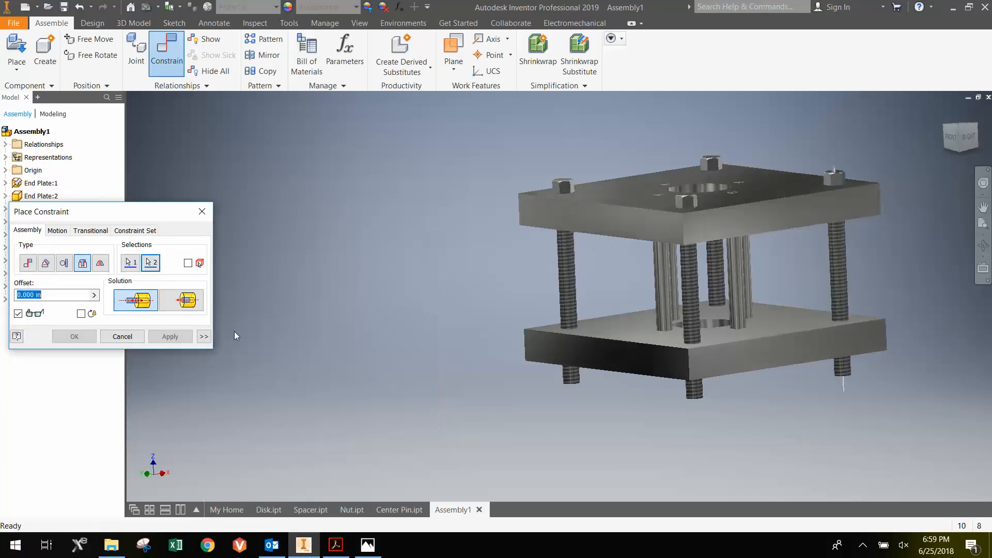
left_click(130, 262)
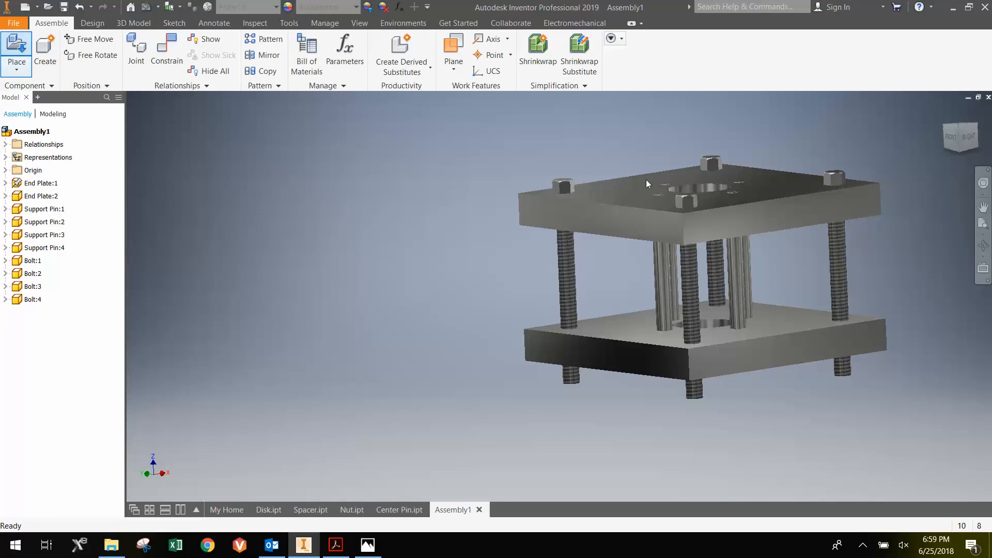
Step: Place four Nut parts and insert-constrain each onto a bolt end beneath the lower plate
left_click(15, 47)
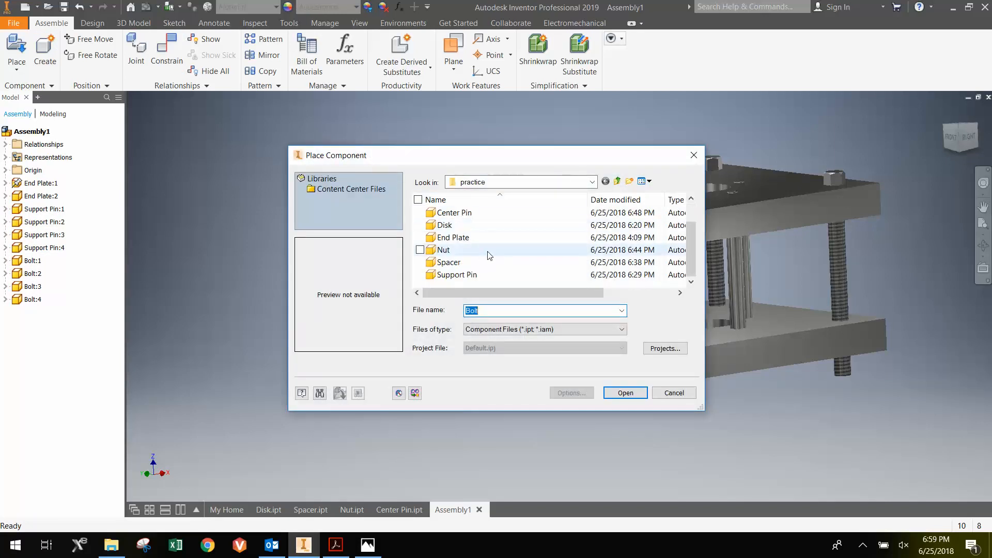
left_click(673, 392)
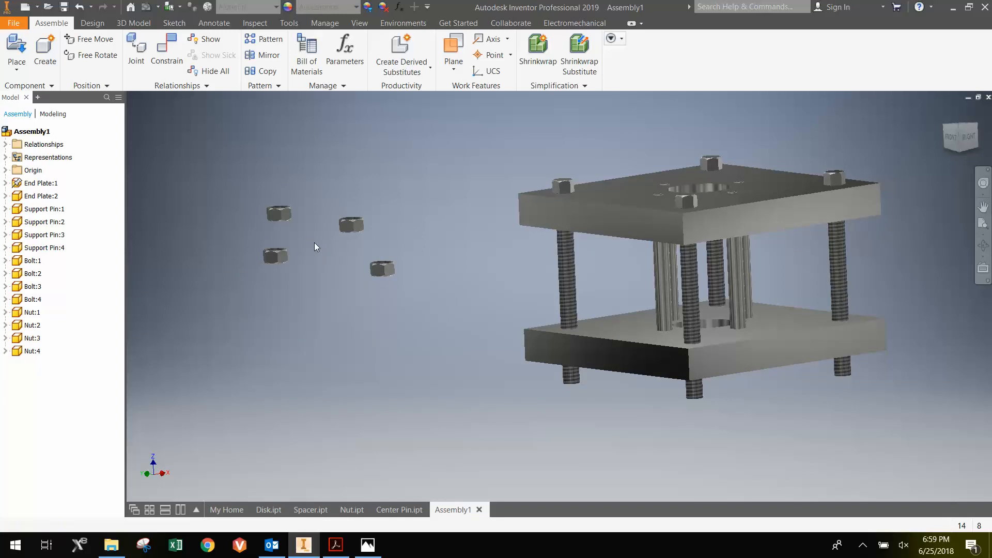
left_click(166, 50)
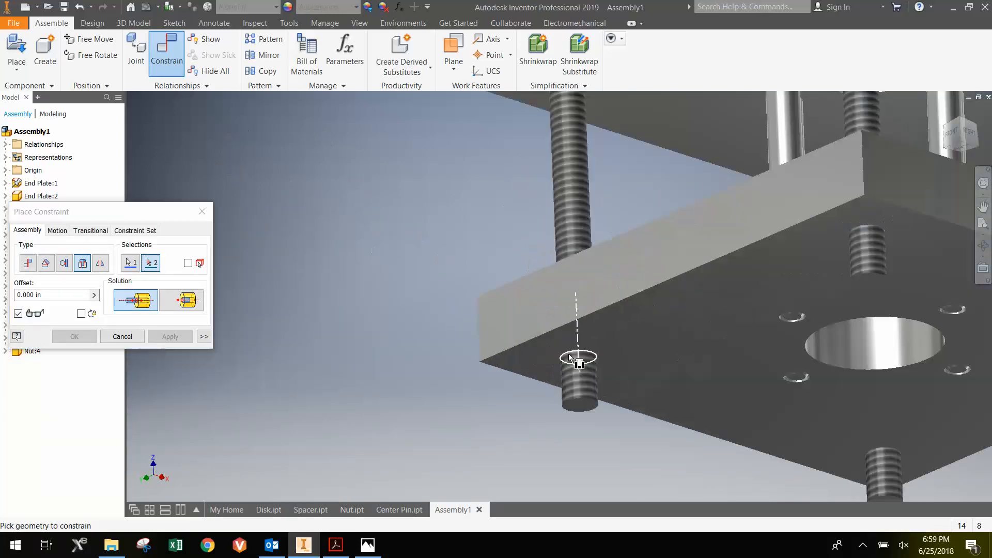
left_click(578, 358)
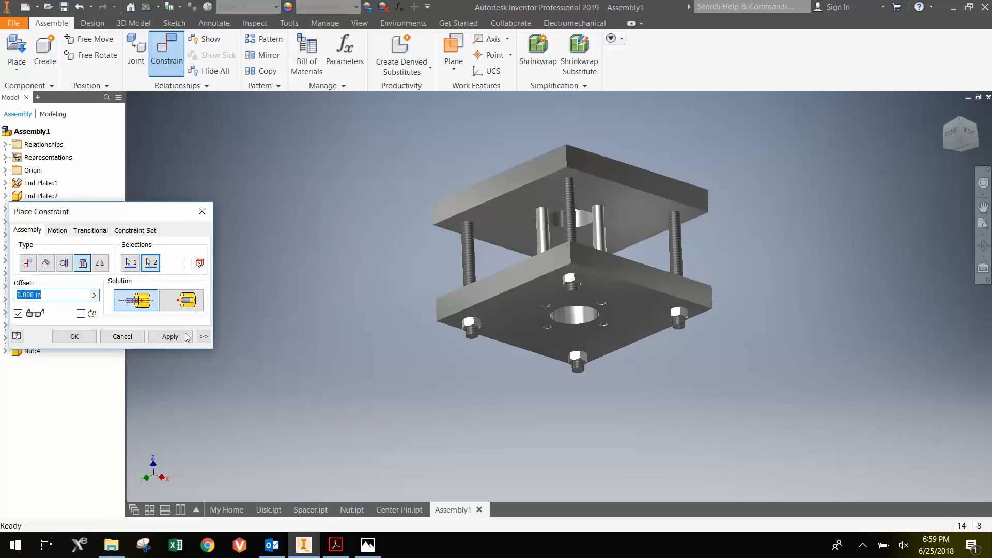
left_click(73, 336)
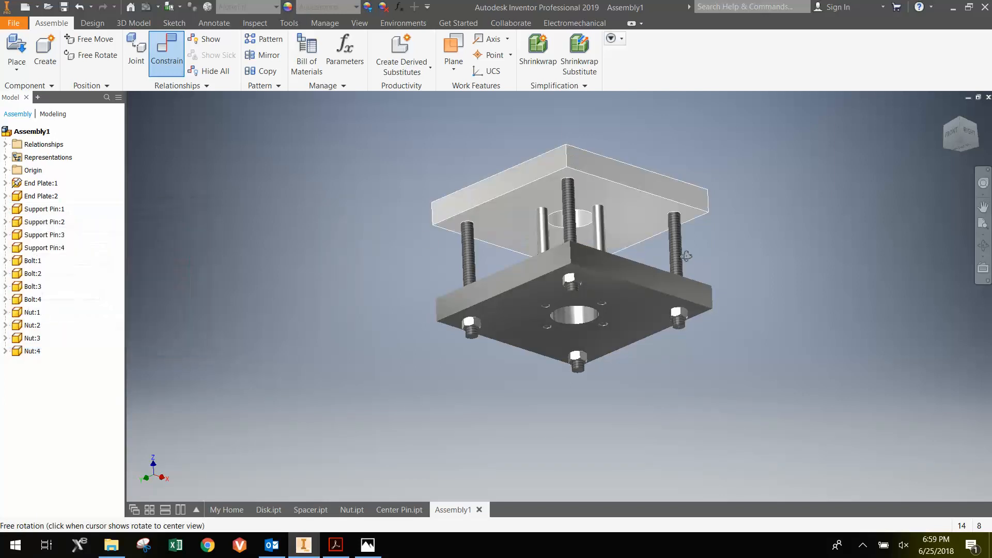
left_click_drag(570, 254, 633, 350)
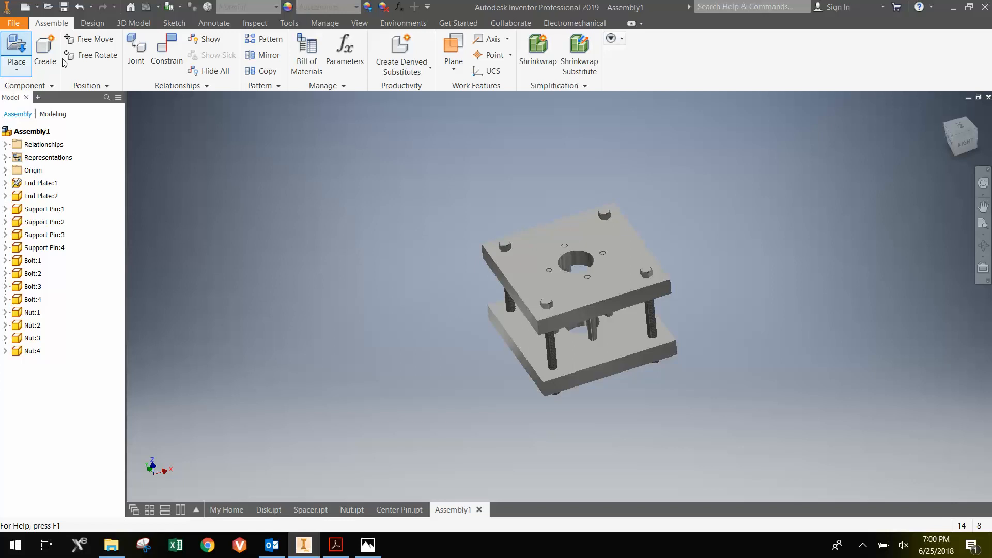
Step: Place the Center Pin and insert-constrain it into the top plate's central hole
left_click(16, 48)
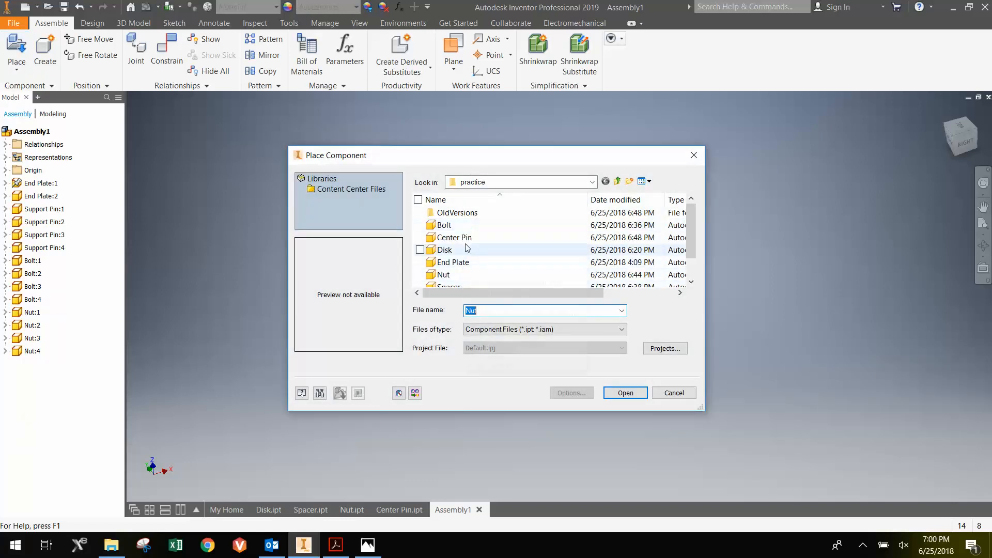
left_click(624, 392)
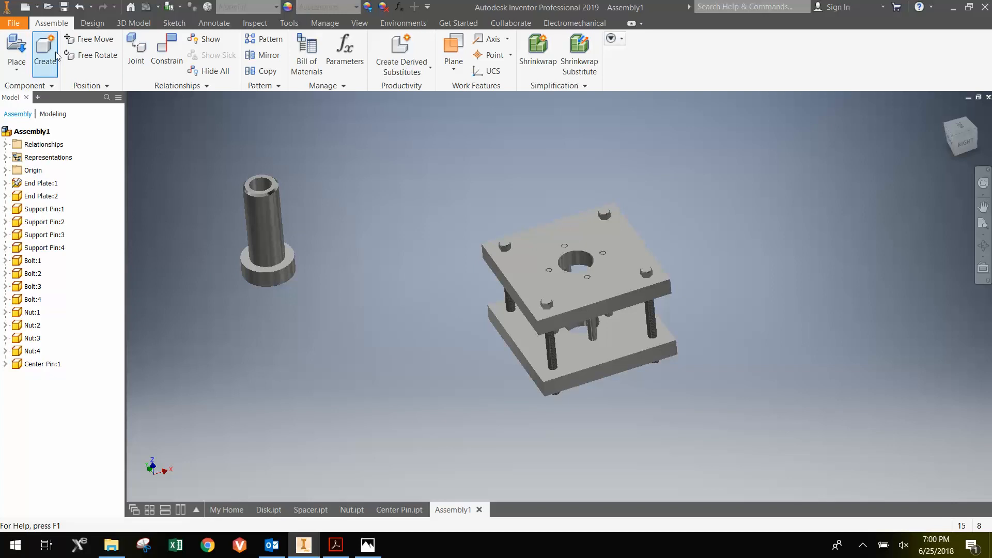
left_click(167, 49)
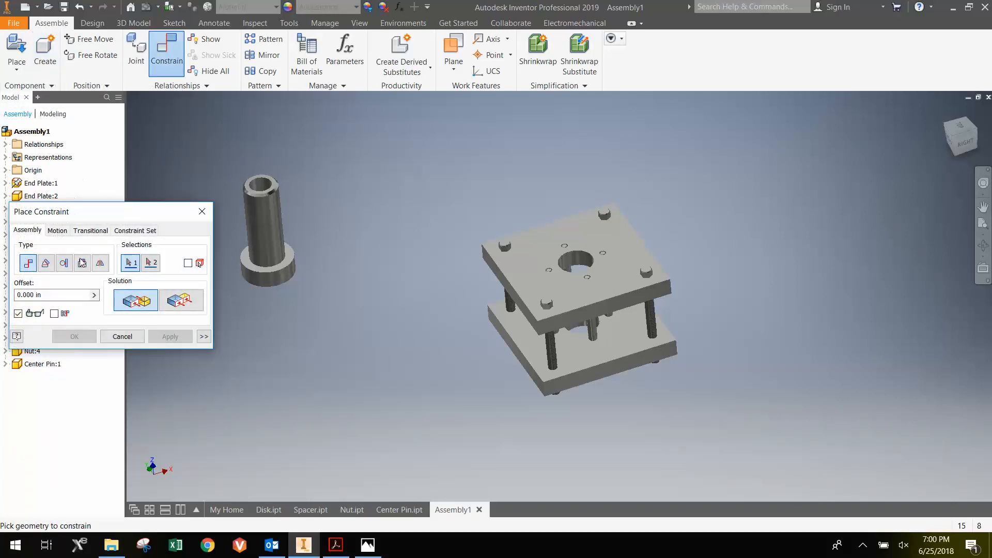
left_click(82, 263)
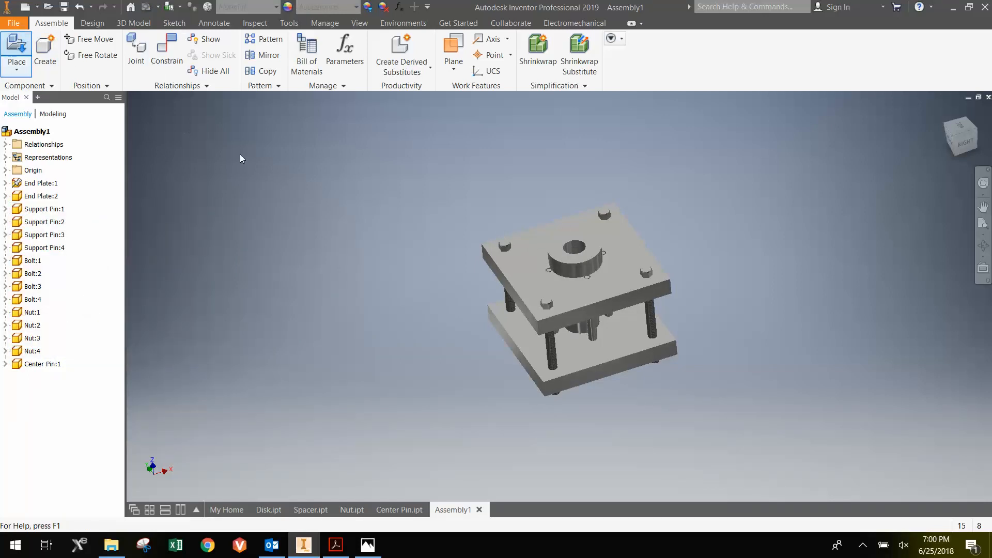
Step: Place two Disk parts and insert the first onto the center pin beneath the top plate
left_click(17, 50)
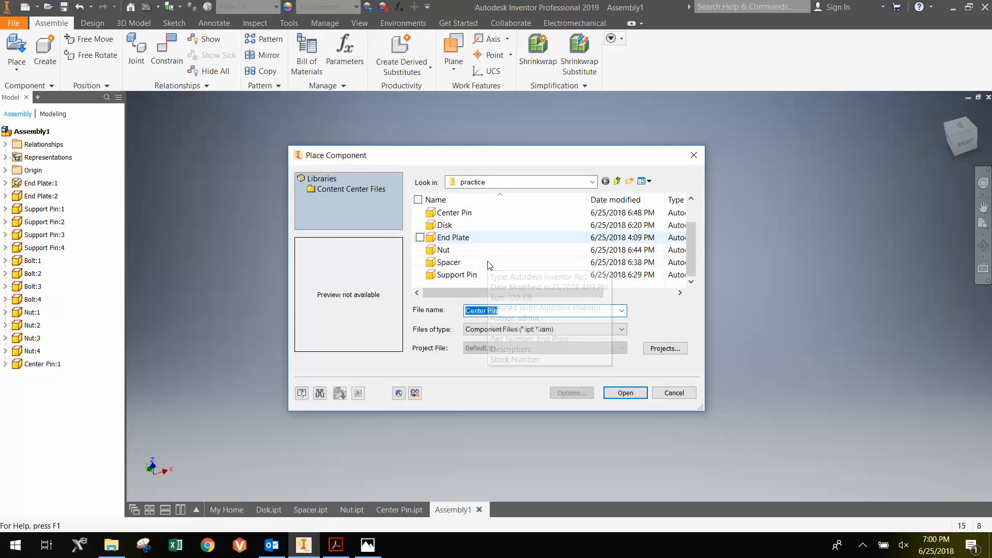
mouse_move(465, 224)
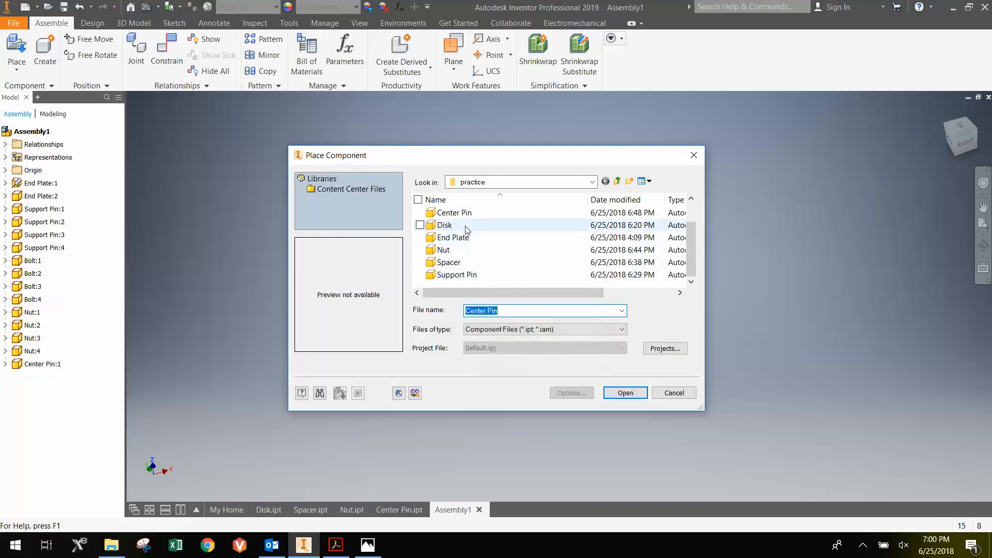
left_click(624, 393)
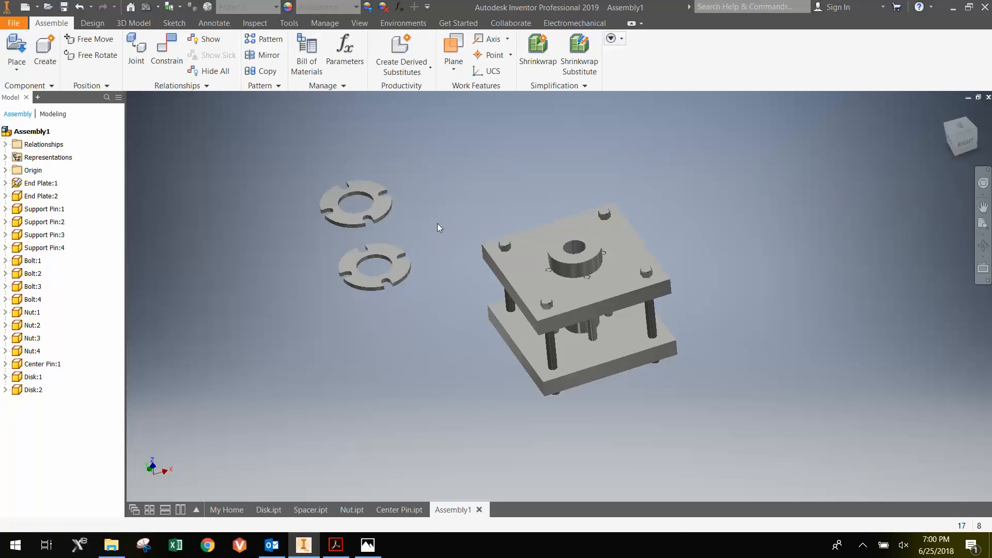
left_click(166, 49)
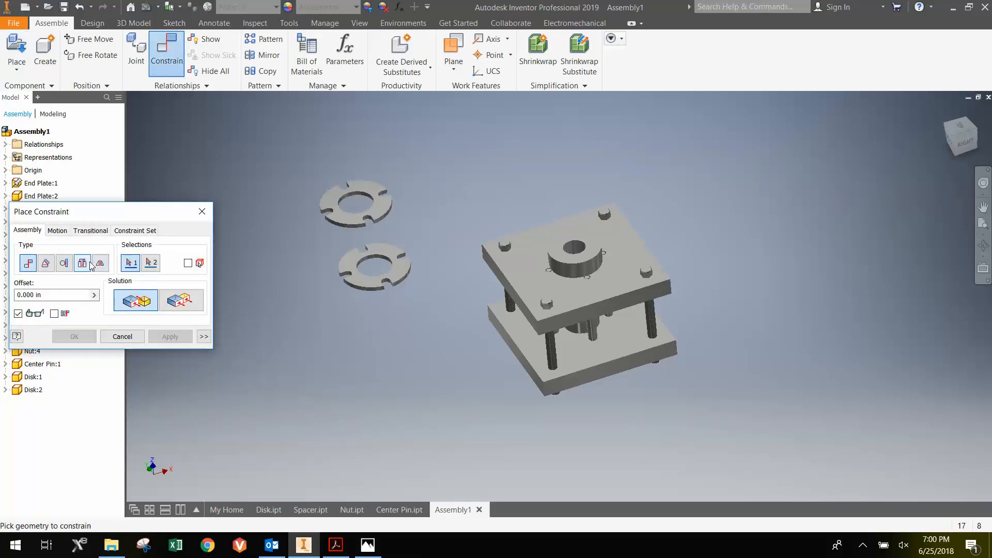
left_click(82, 262)
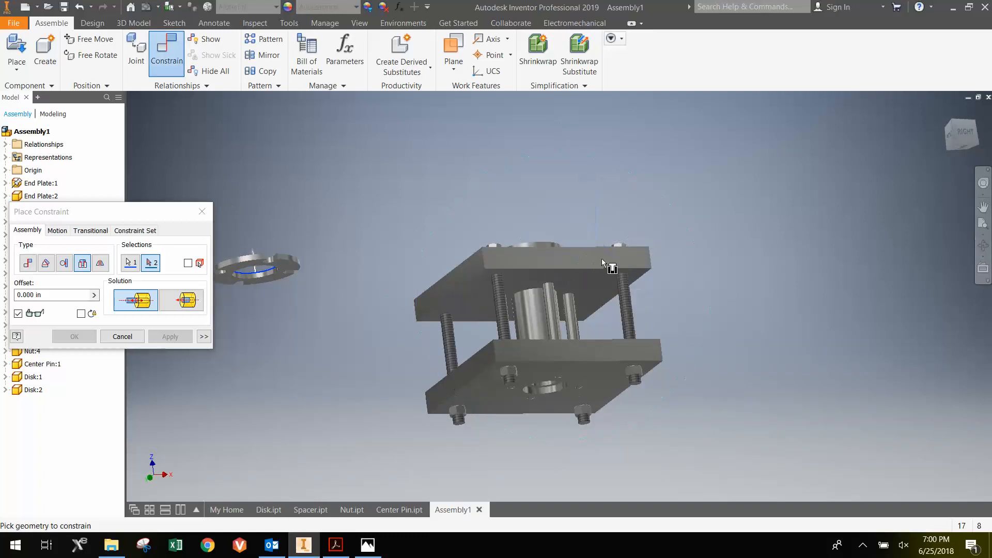
left_click(535, 293)
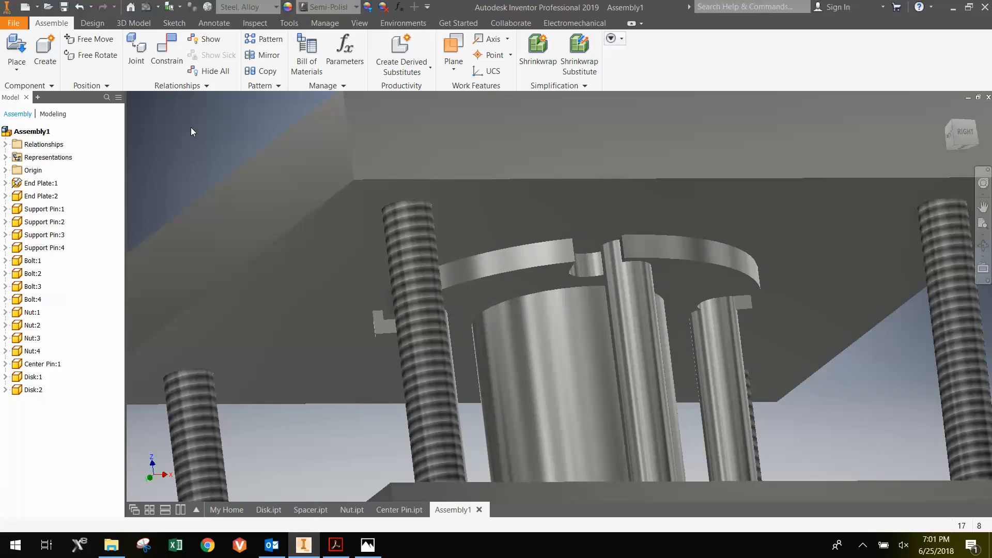
Step: Mate the upper disk's axis to the center pin's axis with the aligned solution
left_click(165, 53)
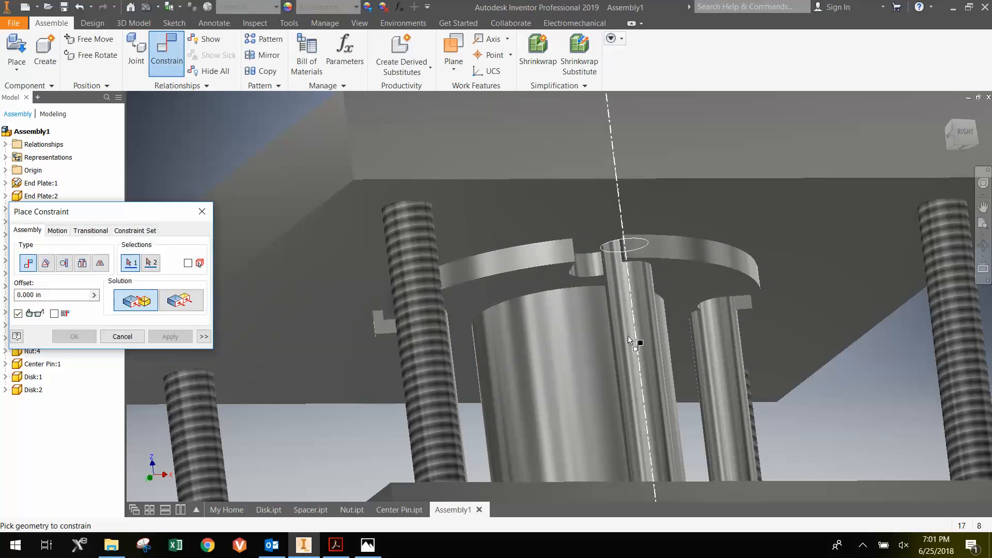
left_click(630, 342)
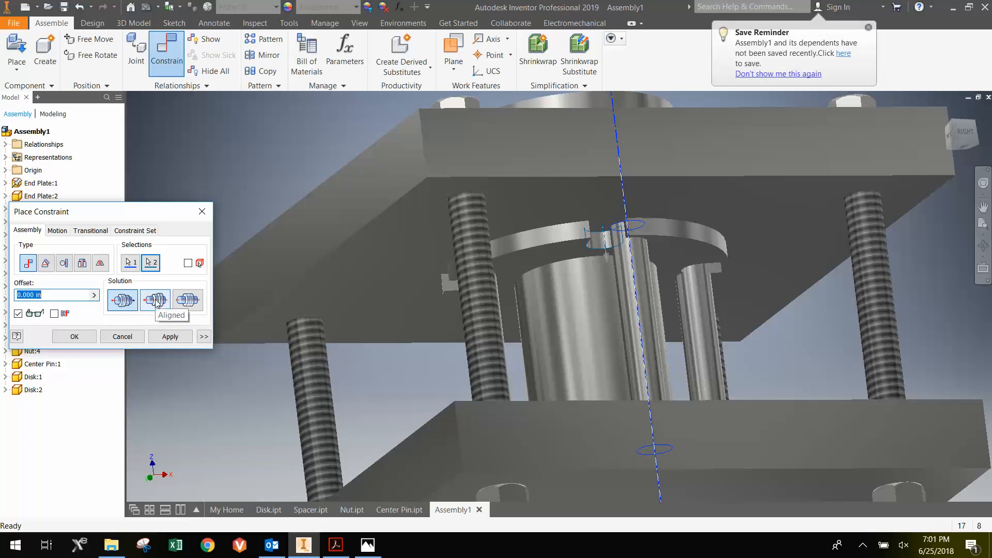
left_click(155, 300)
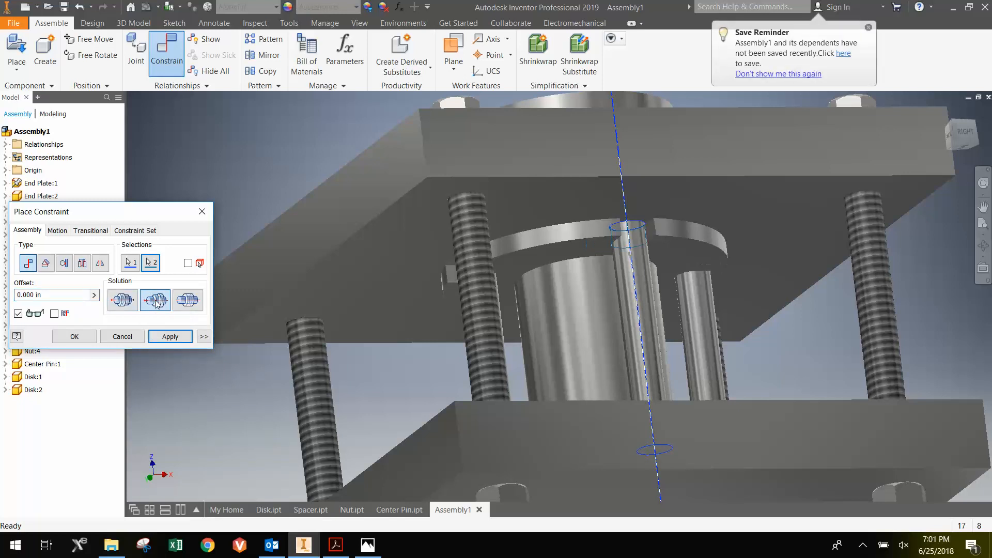
left_click(169, 336)
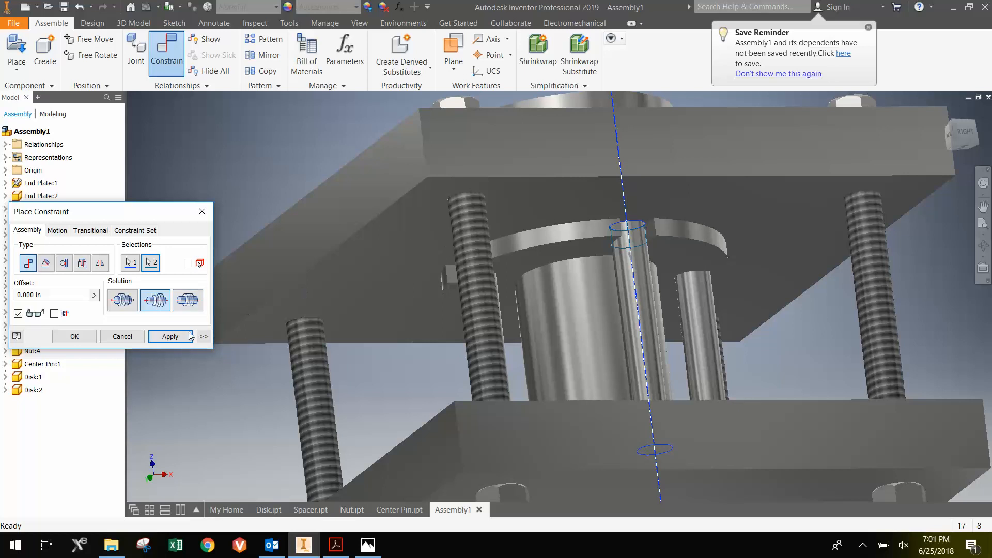
left_click(169, 336)
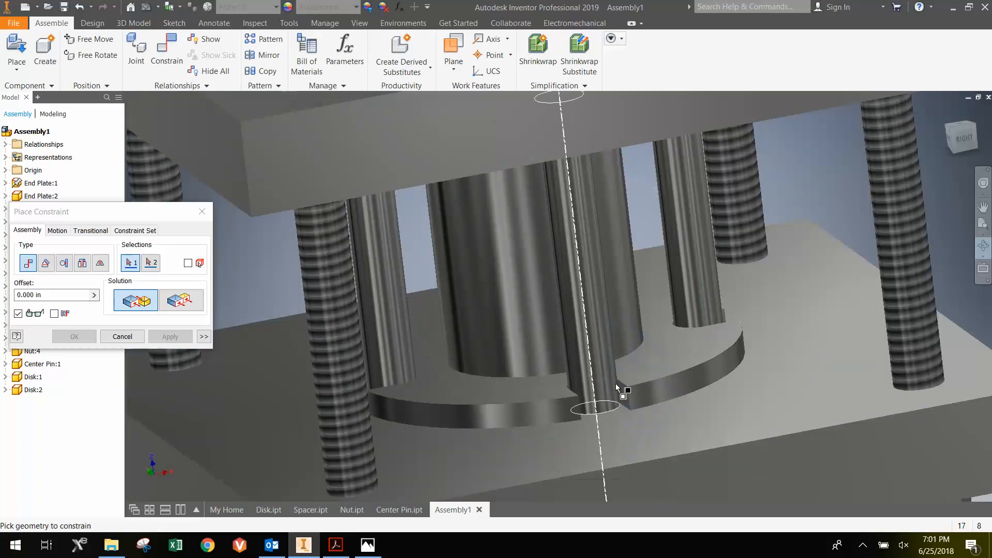
Step: Mate the lower disk's axis to the center pin's axis, flipping its direction
left_click(595, 408)
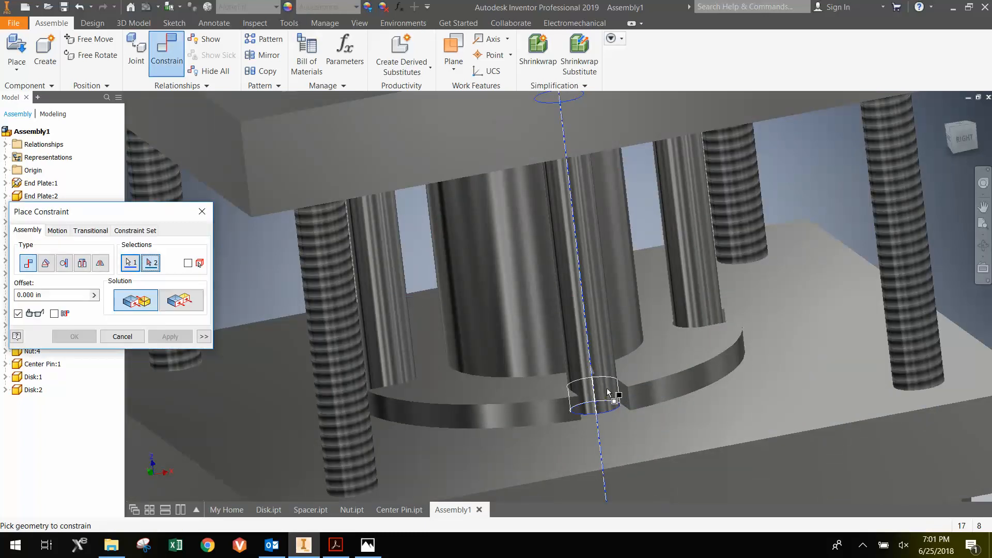
left_click(169, 336)
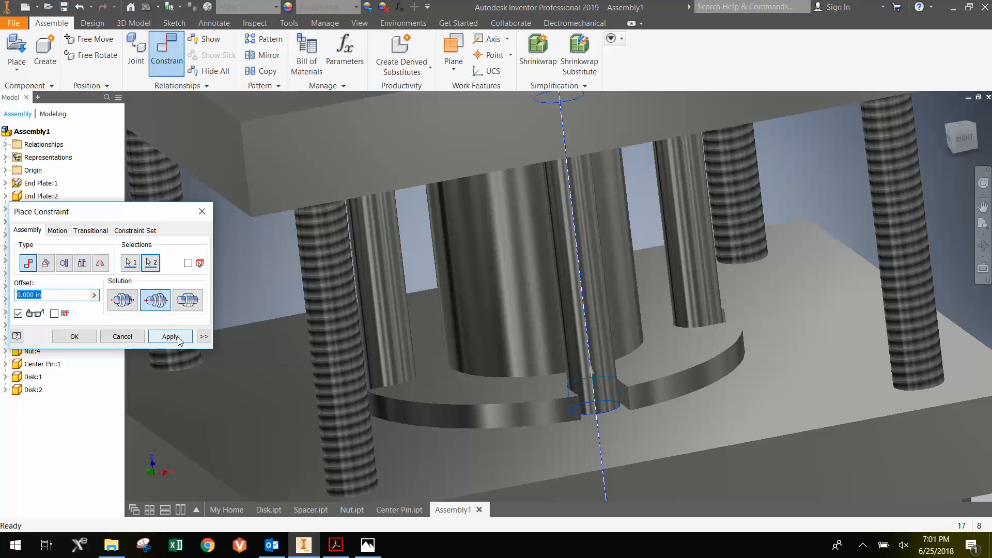
left_click(171, 336)
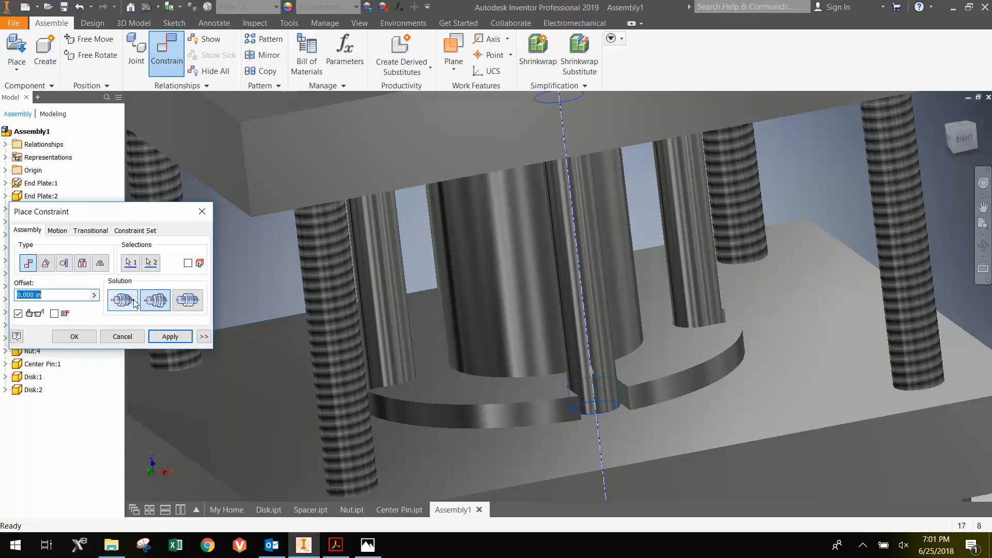
left_click(170, 336)
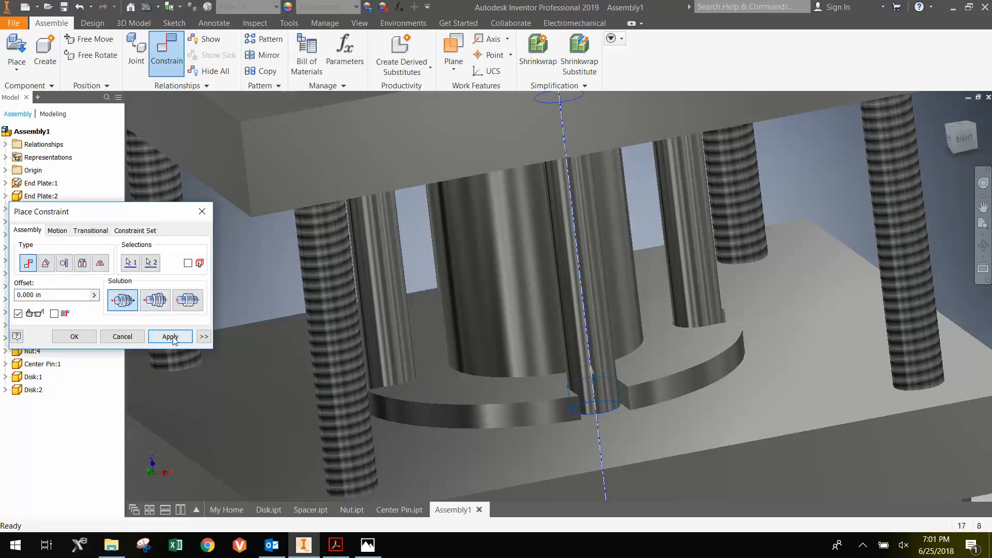
mouse_move(187, 300)
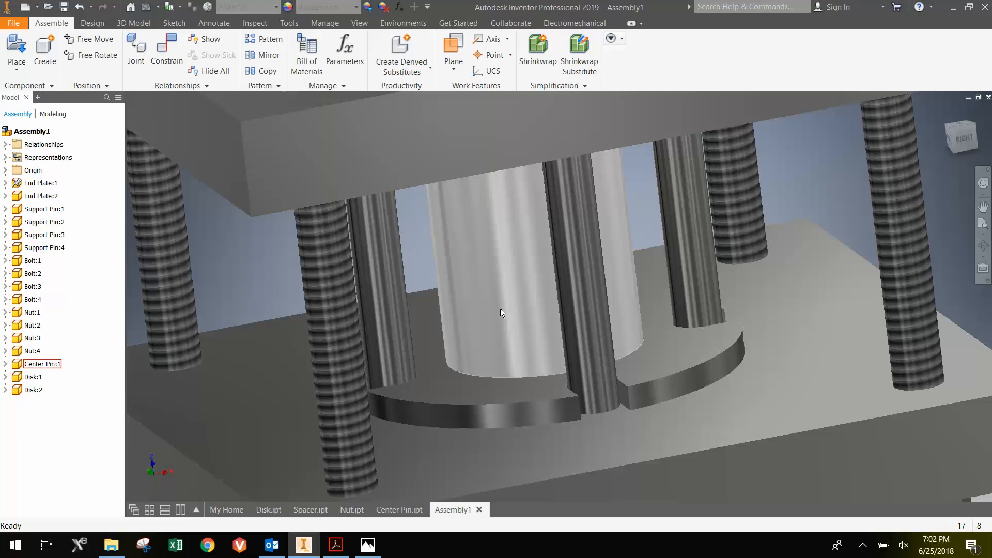
mouse_move(533, 314)
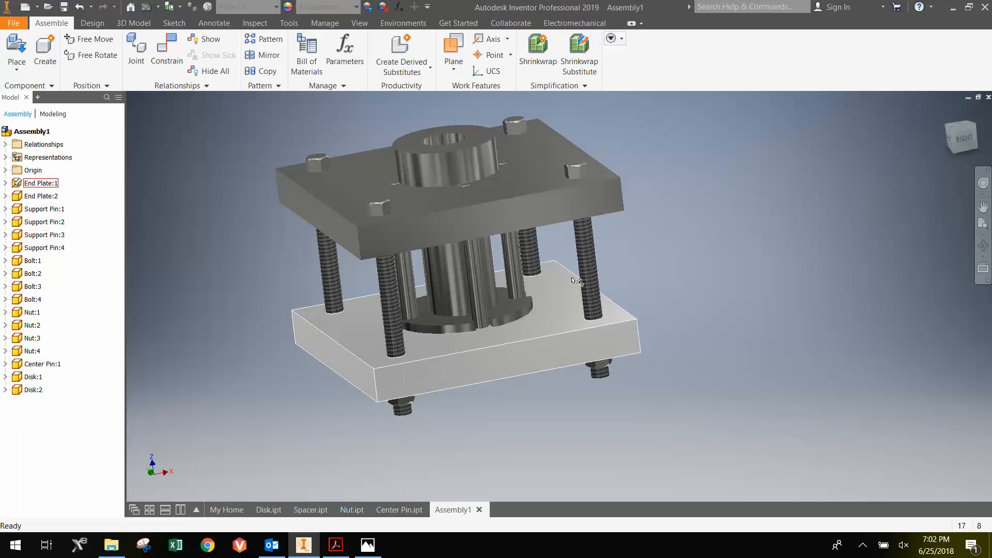
left_click(166, 50)
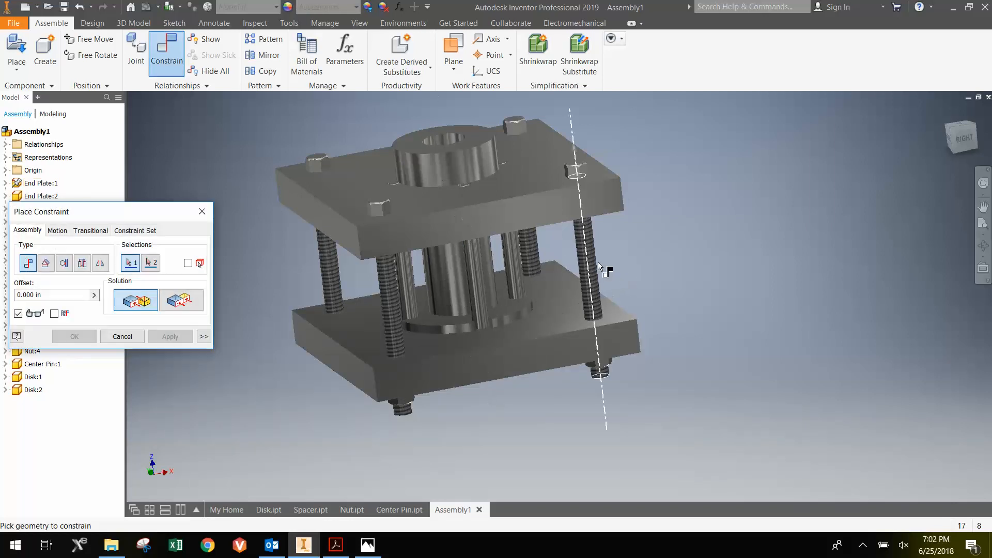
mouse_move(595, 265)
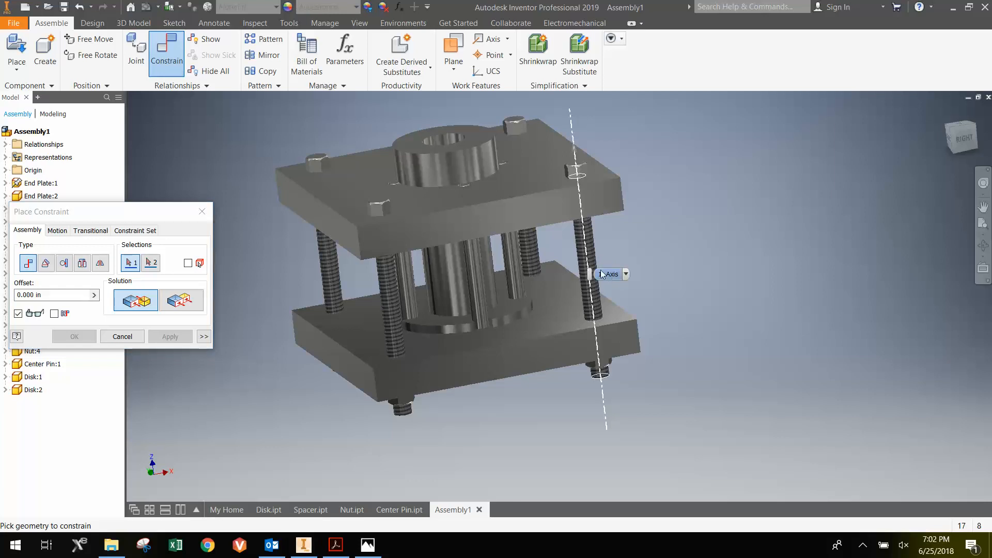
mouse_move(587, 238)
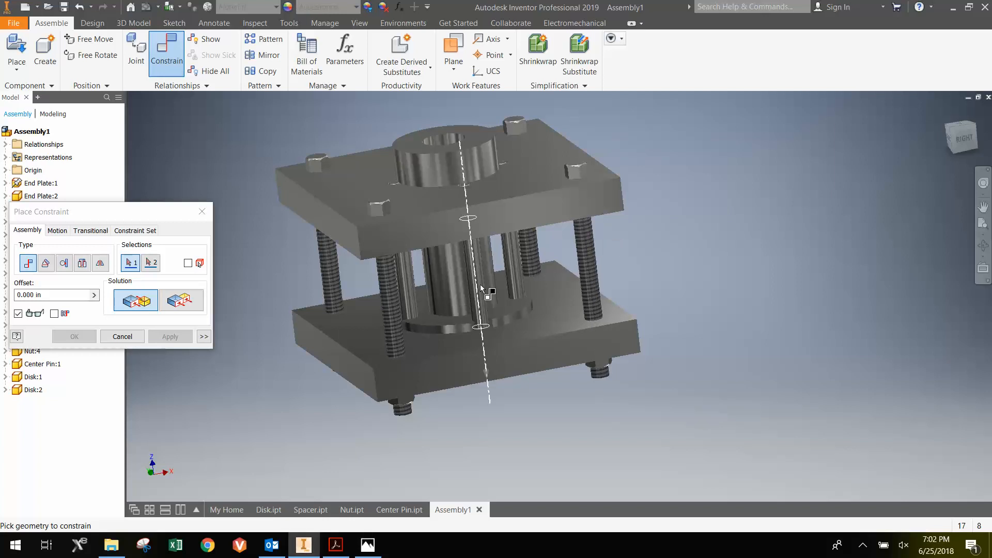
left_click(483, 288)
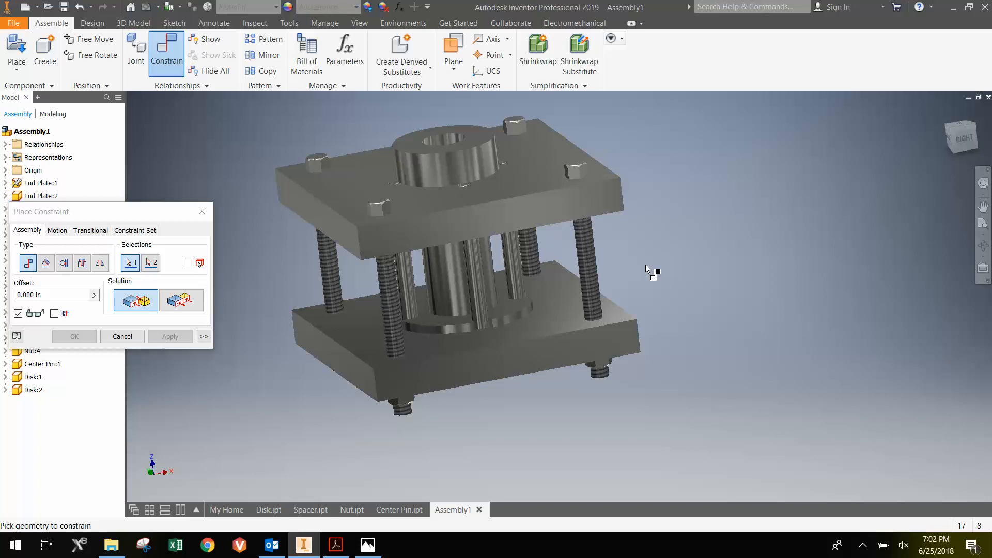
mouse_move(191, 233)
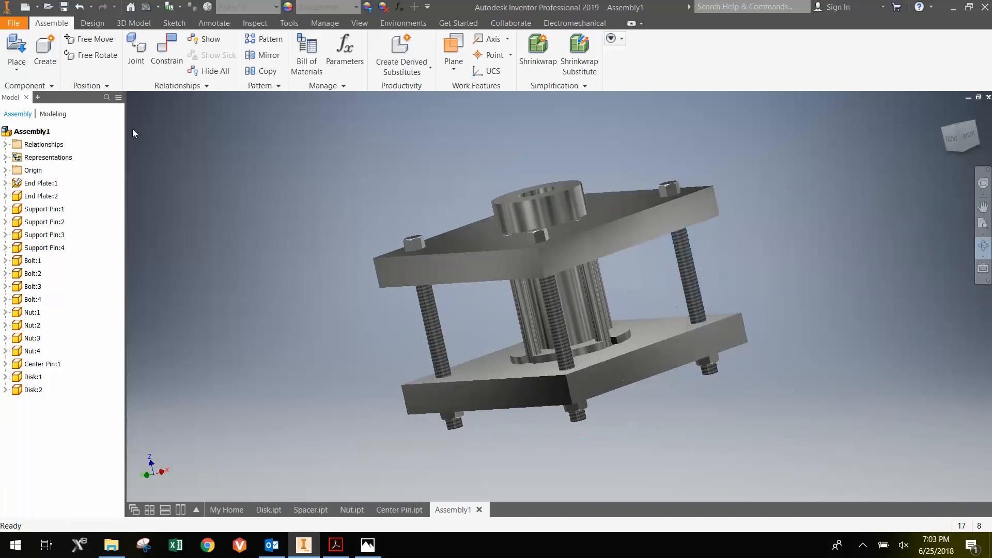
Step: Save the assembly as 'Fixture Assembly.iam' in the practice folder
left_click(14, 23)
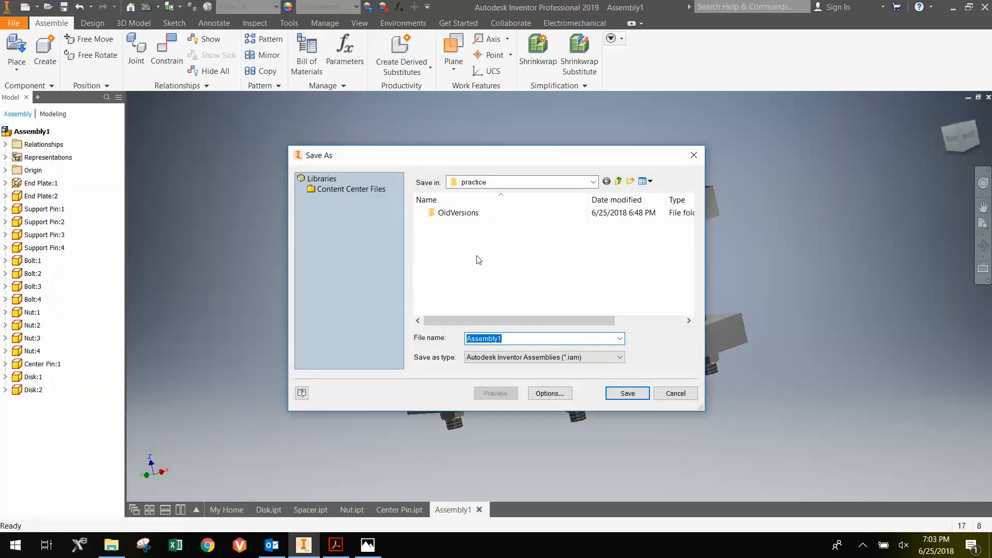
type("Fixture")
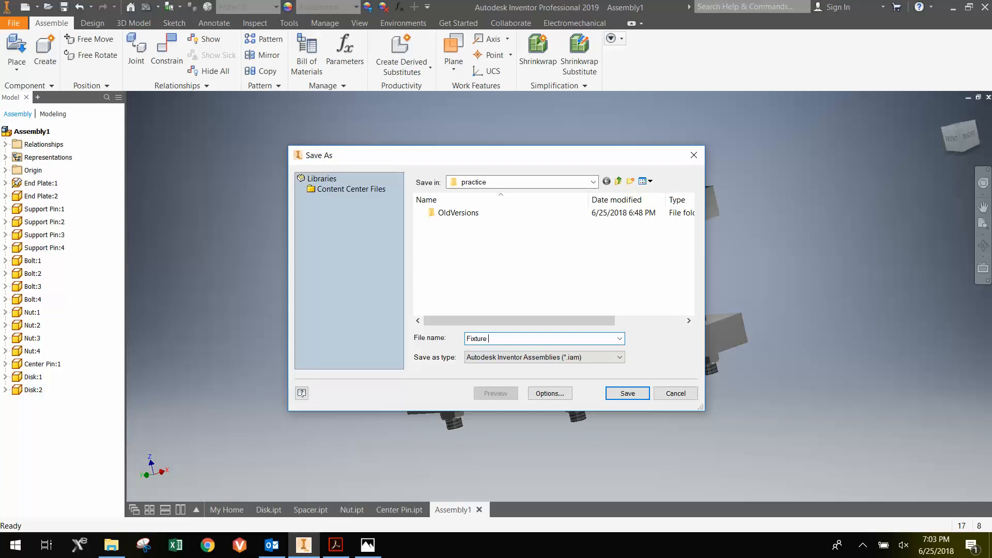
type("Assembly")
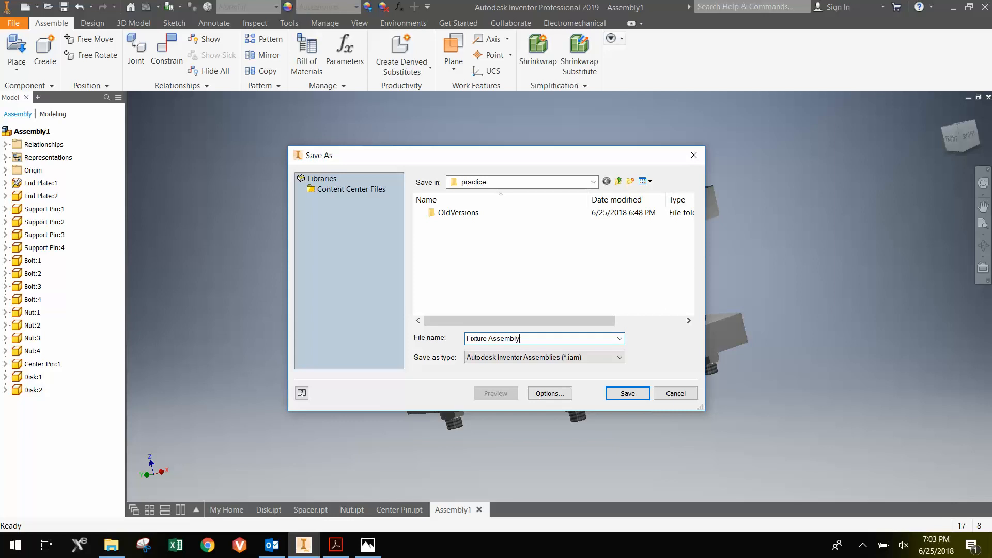
left_click(626, 393)
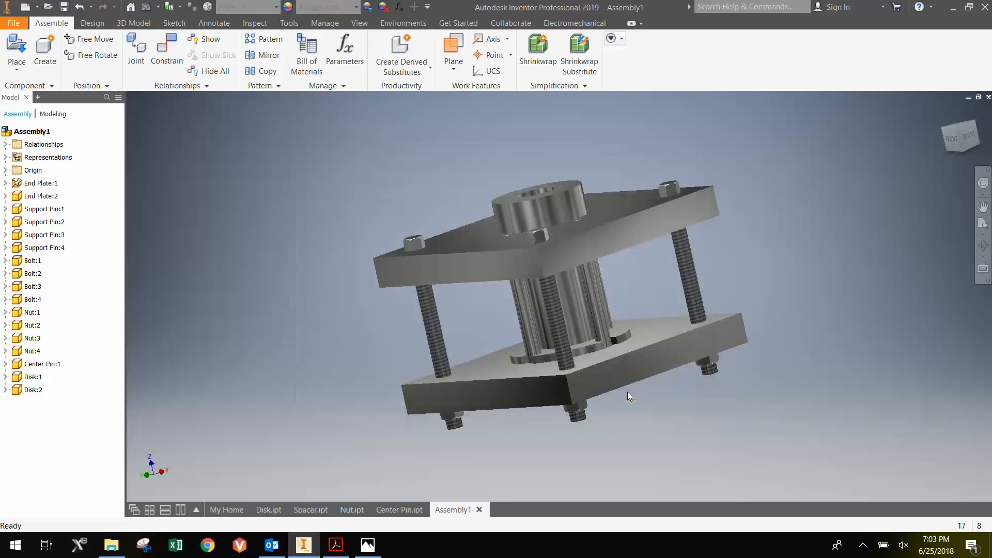